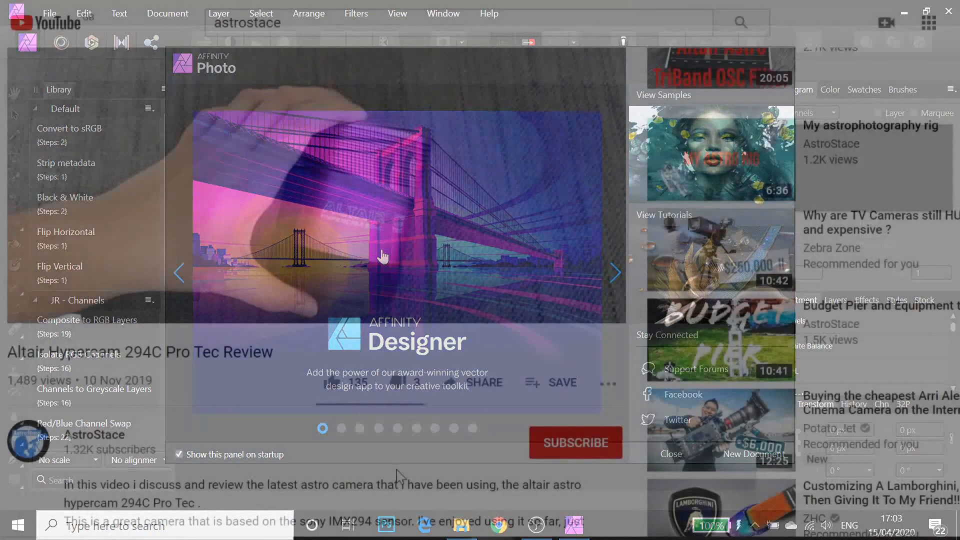
Like the Altair Hypercam 294C review and subscribe to the AstroStace channel.
{"action": "left_click", "coordinate": [670, 454]}
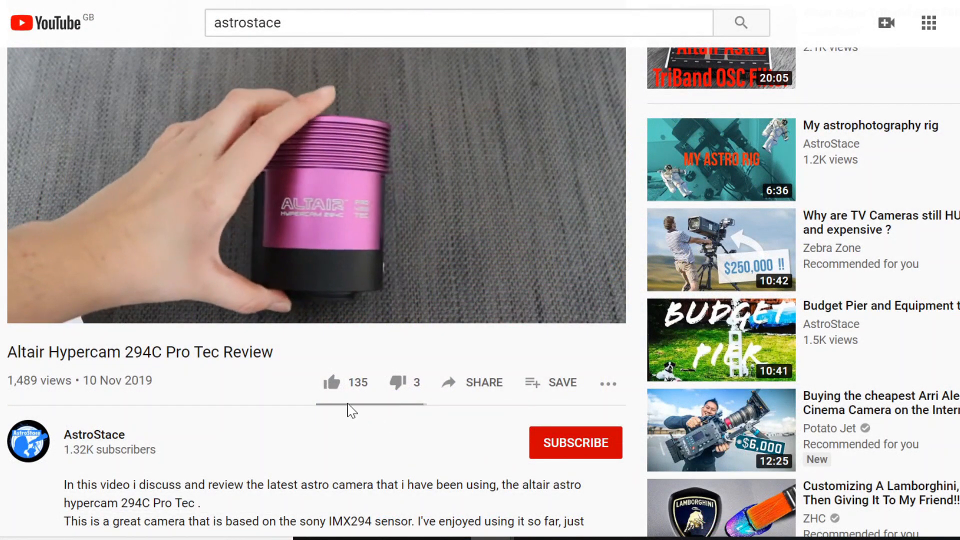
{"action": "left_click", "coordinate": [335, 382]}
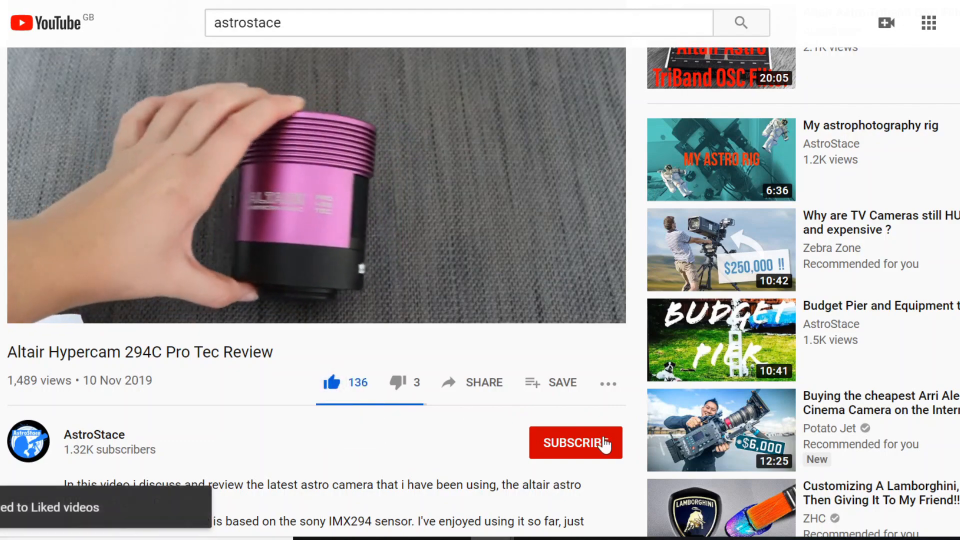
{"action": "left_click", "coordinate": [574, 443]}
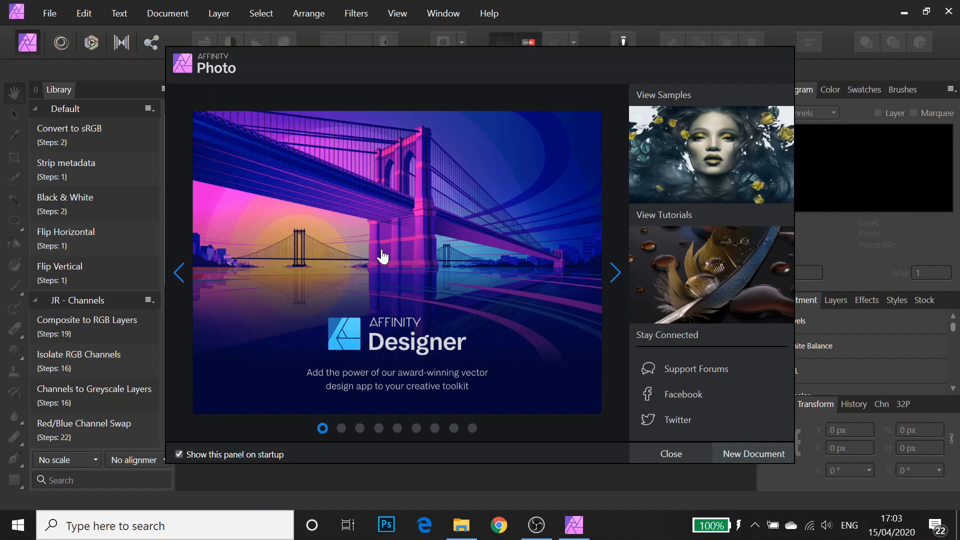
Dismiss the welcome screen and load M42_32bit_tiff.tiff via the File menu.
{"action": "left_click", "coordinate": [670, 454]}
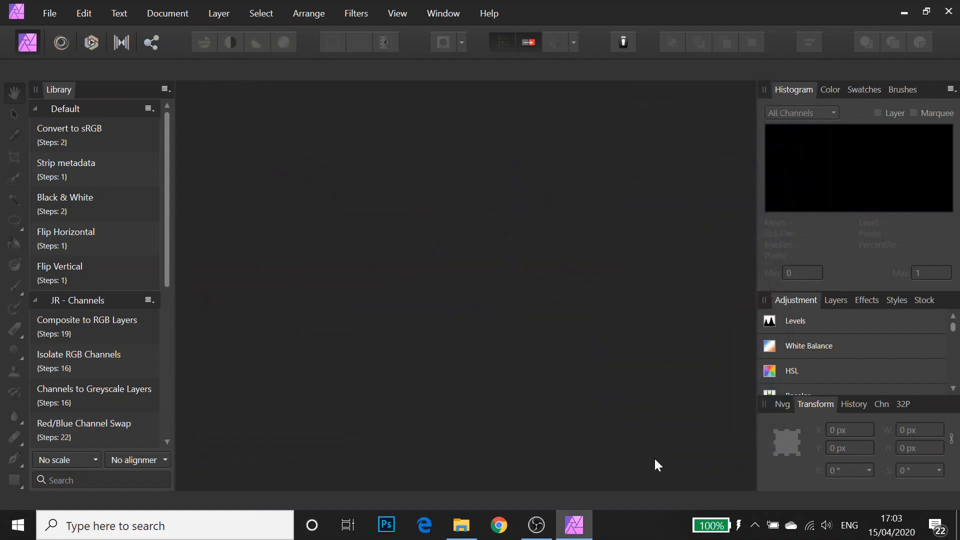
{"action": "mouse_move", "coordinate": [50, 13]}
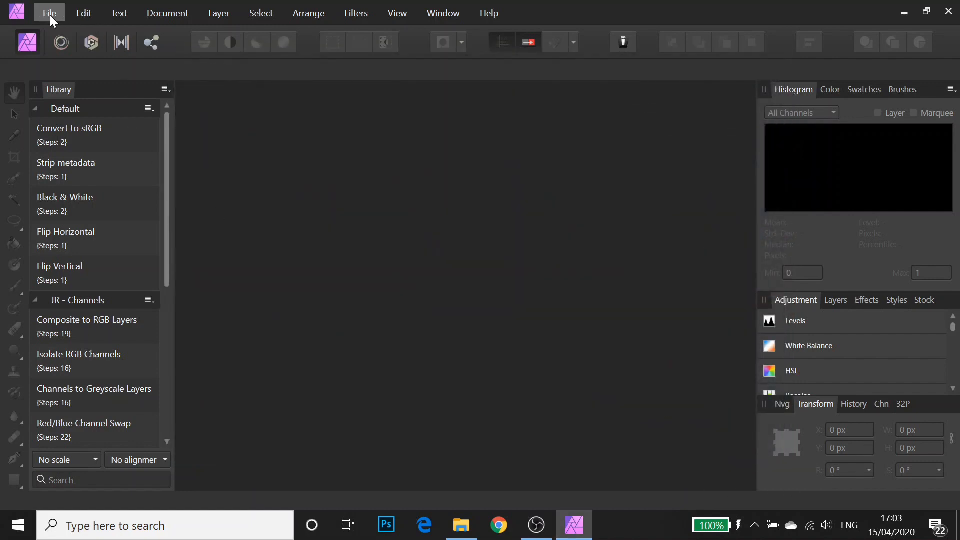
{"action": "left_click", "coordinate": [49, 13]}
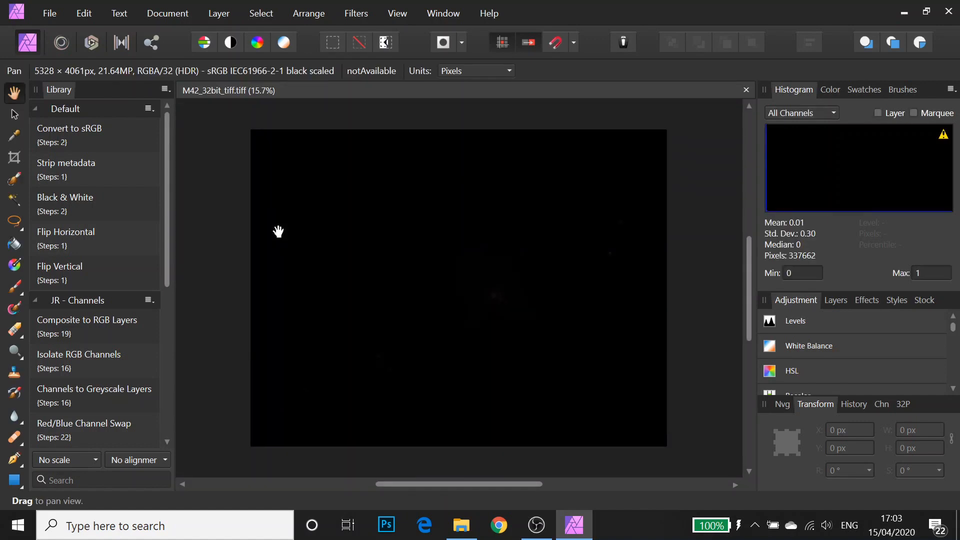
{"action": "mouse_move", "coordinate": [379, 129]}
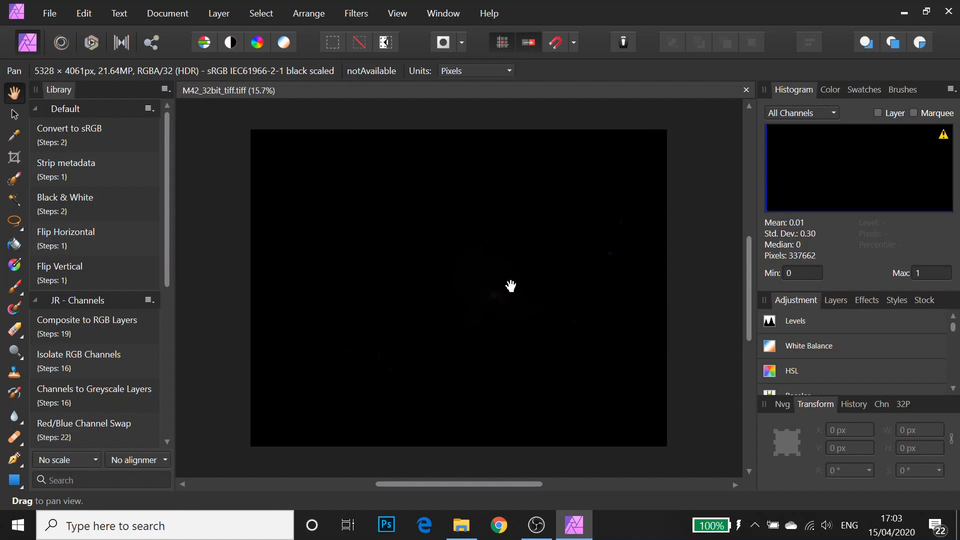
Convert the document to RGB/16 with the sRGB IEC61966-2-1 black scaled profile.
{"action": "left_click", "coordinate": [167, 13]}
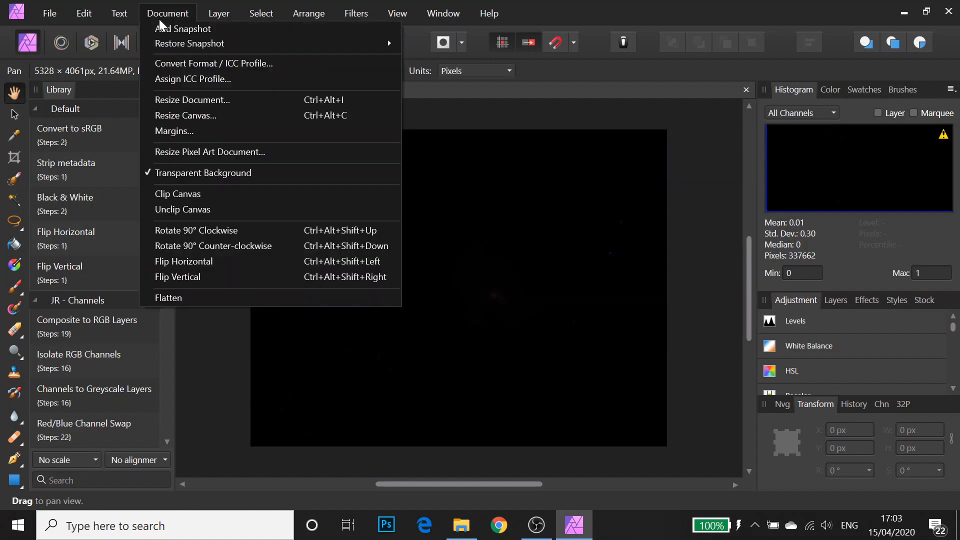
{"action": "mouse_move", "coordinate": [191, 63]}
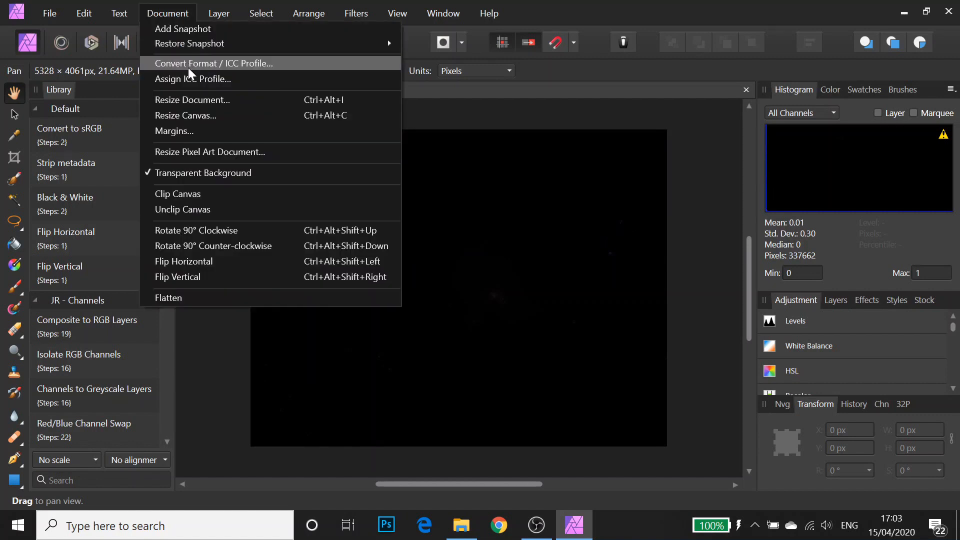
{"action": "left_click", "coordinate": [214, 63]}
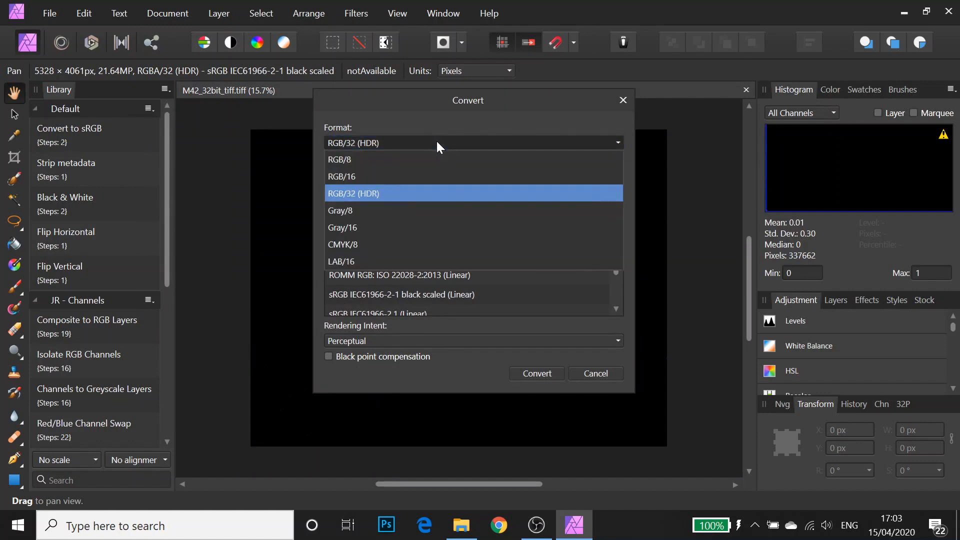
{"action": "left_click", "coordinate": [342, 176]}
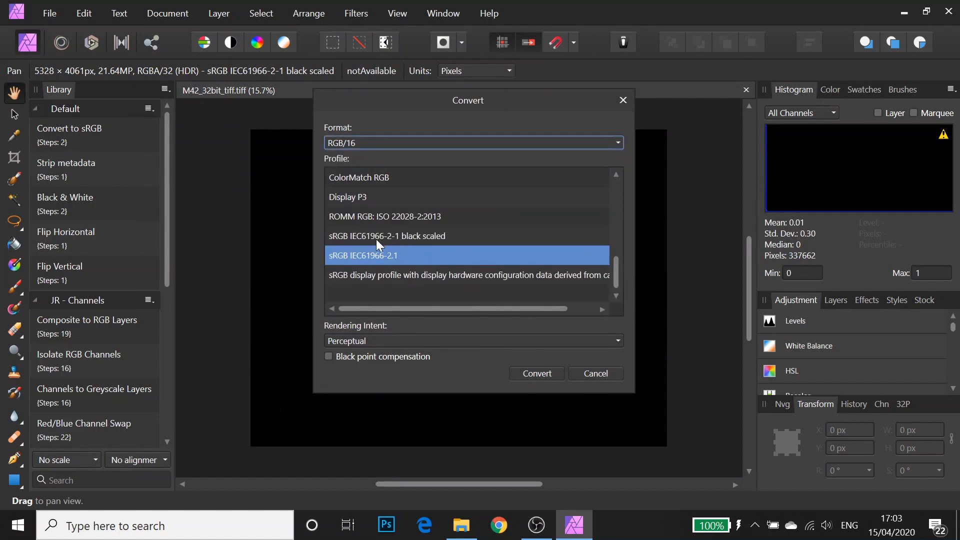
{"action": "left_click", "coordinate": [386, 236]}
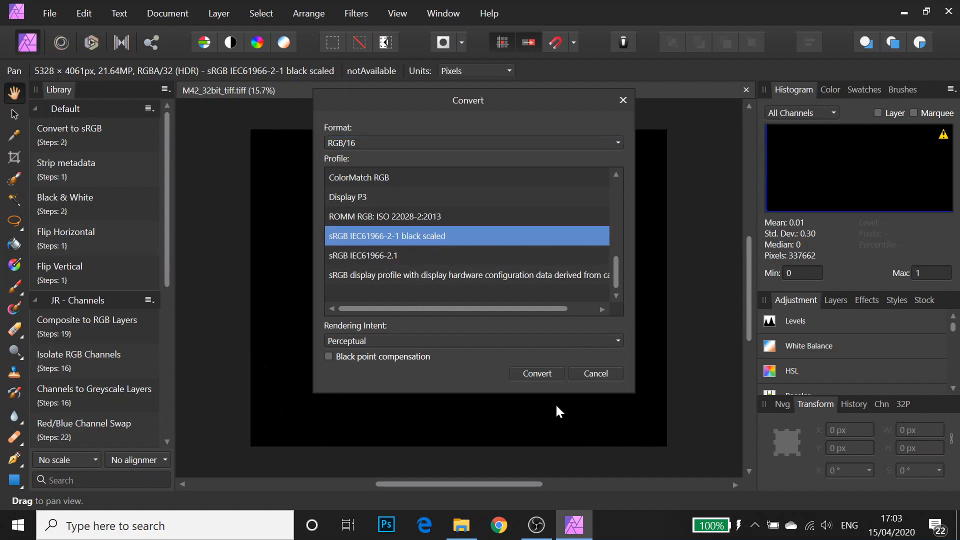
{"action": "left_click", "coordinate": [536, 373]}
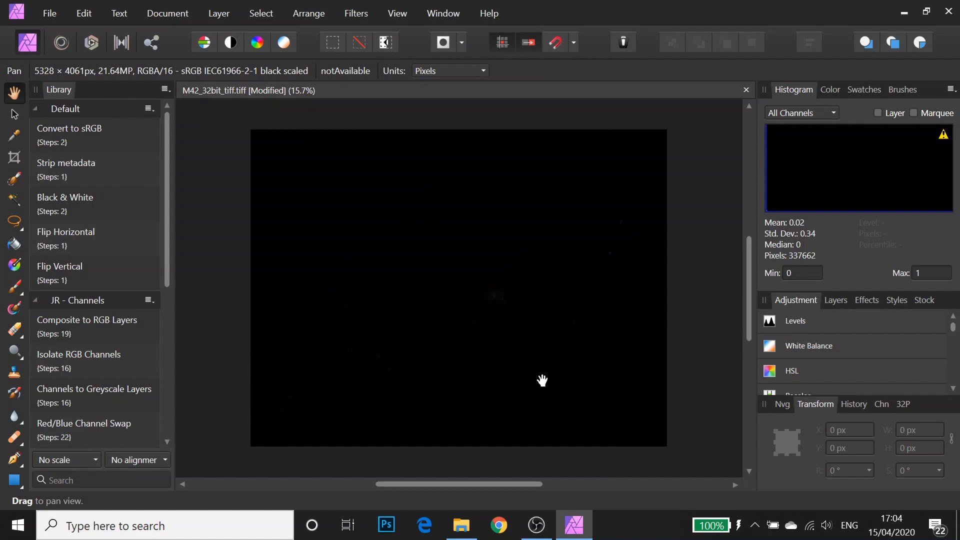
{"action": "mouse_move", "coordinate": [793, 328]}
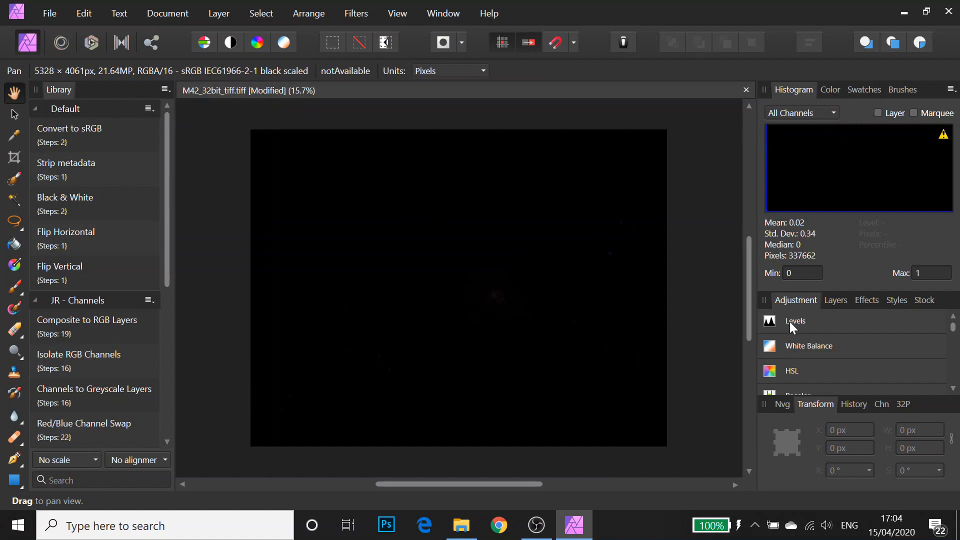
{"action": "mouse_move", "coordinate": [841, 323]}
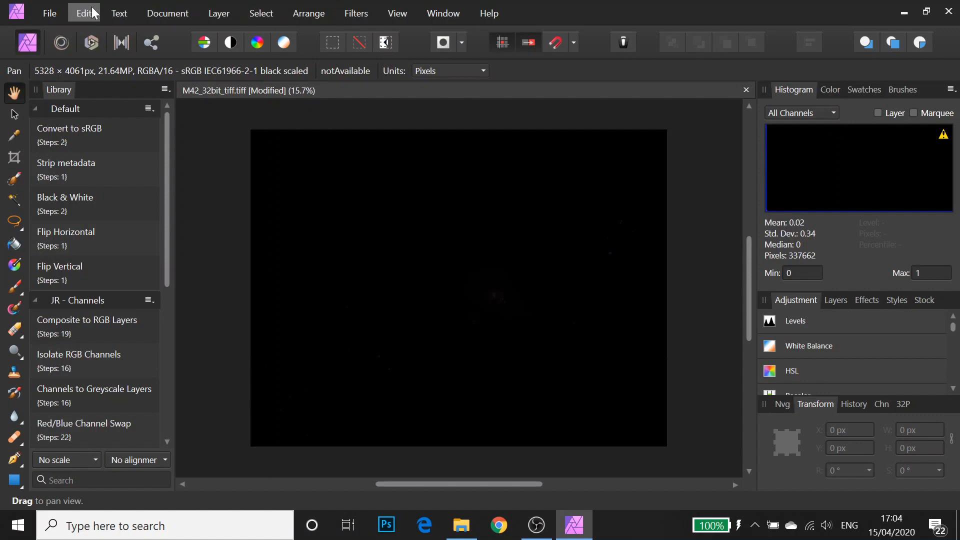
{"action": "mouse_move", "coordinate": [219, 13]}
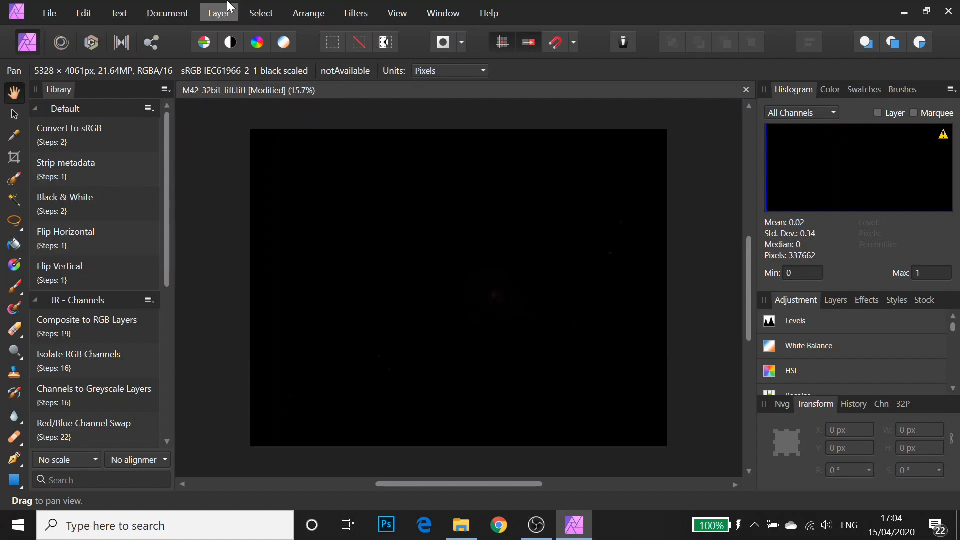
{"action": "mouse_move", "coordinate": [814, 346]}
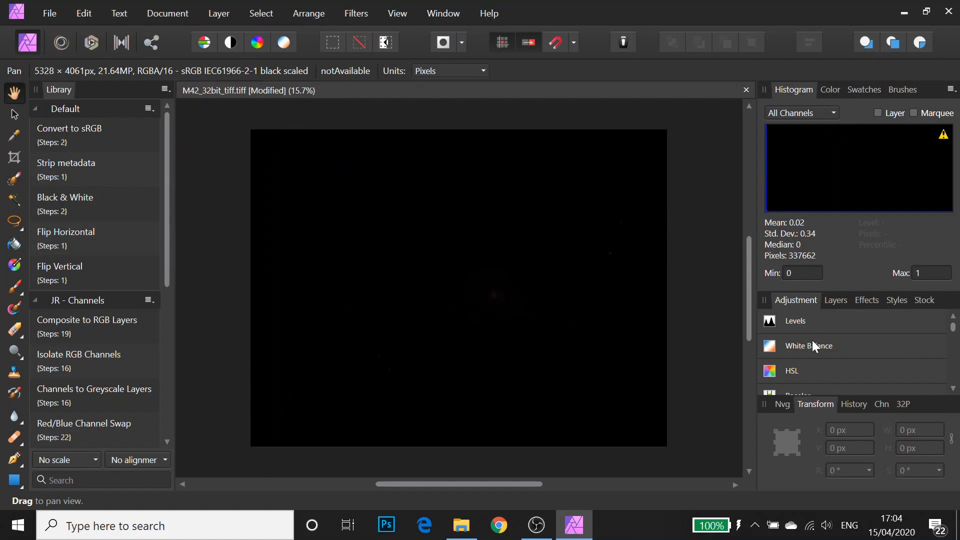
{"action": "mouse_move", "coordinate": [796, 328]}
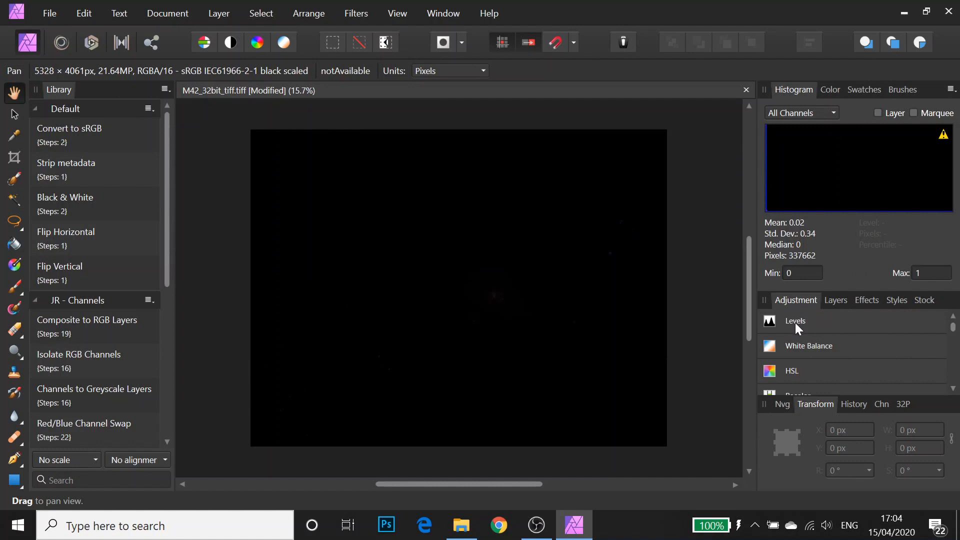
Add a Levels adjustment with gamma about 0.316 and merge it into the image.
{"action": "left_click", "coordinate": [795, 321]}
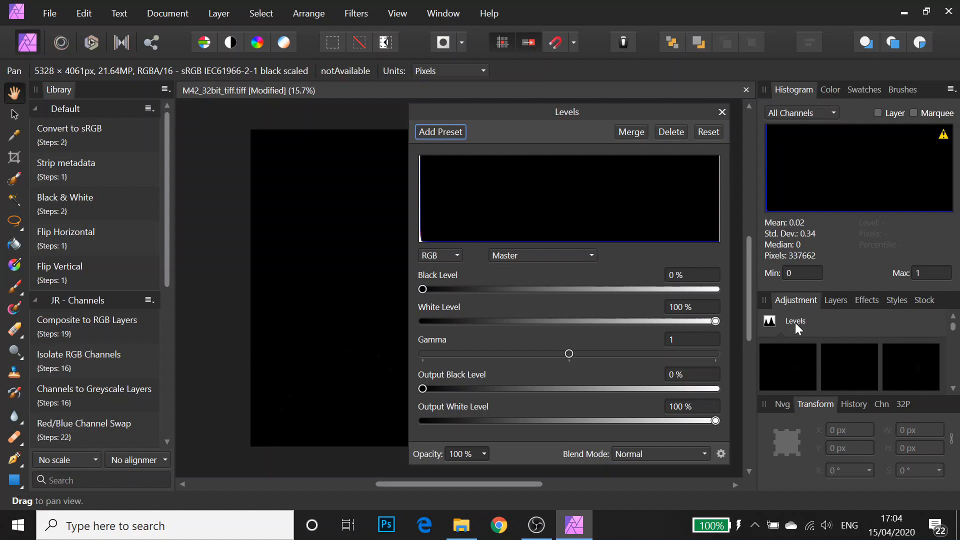
{"action": "mouse_move", "coordinate": [496, 339]}
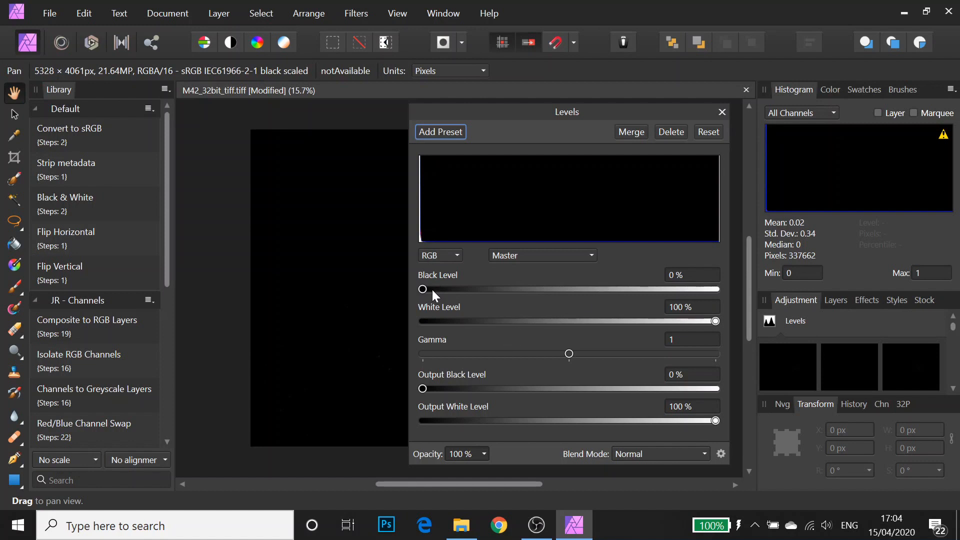
{"action": "mouse_move", "coordinate": [482, 297]}
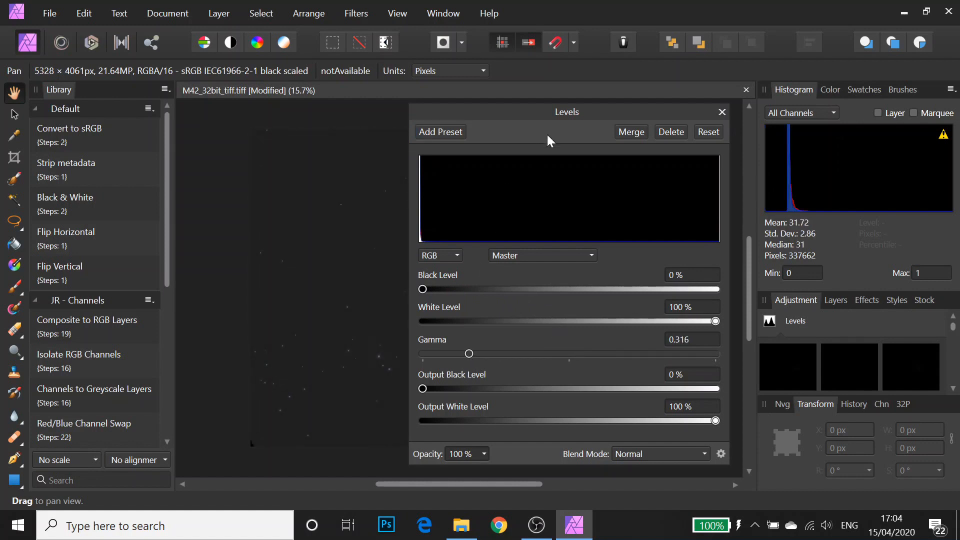
{"action": "mouse_move", "coordinate": [631, 132]}
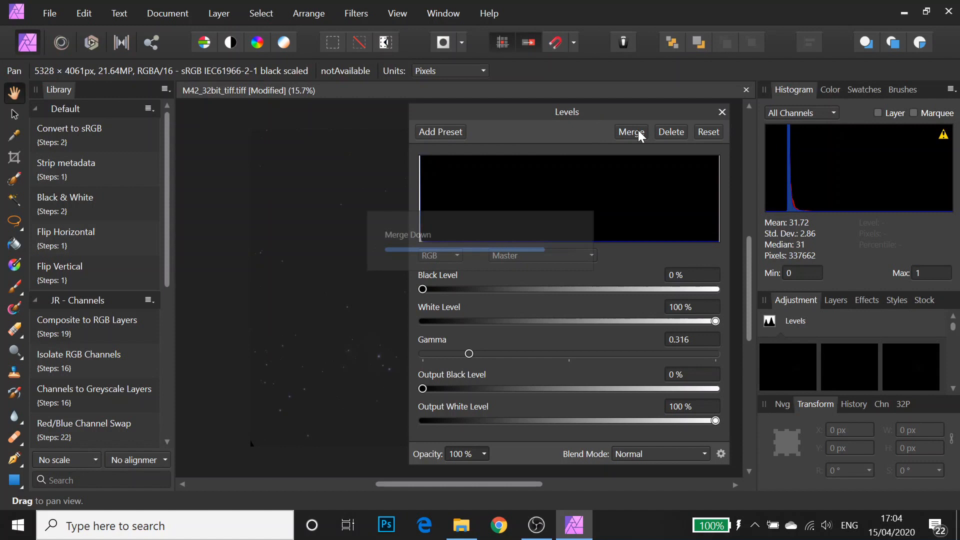
{"action": "left_click", "coordinate": [630, 132]}
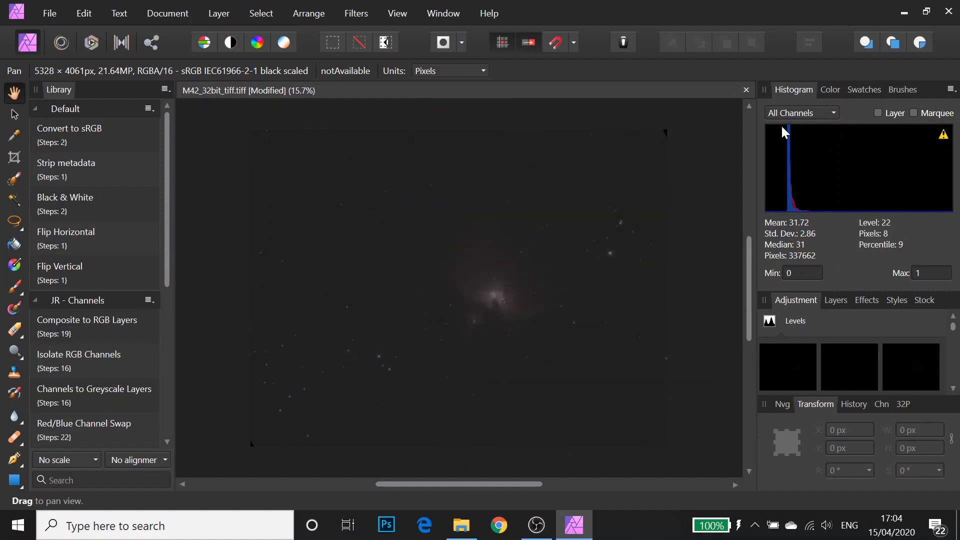
{"action": "mouse_move", "coordinate": [839, 210]}
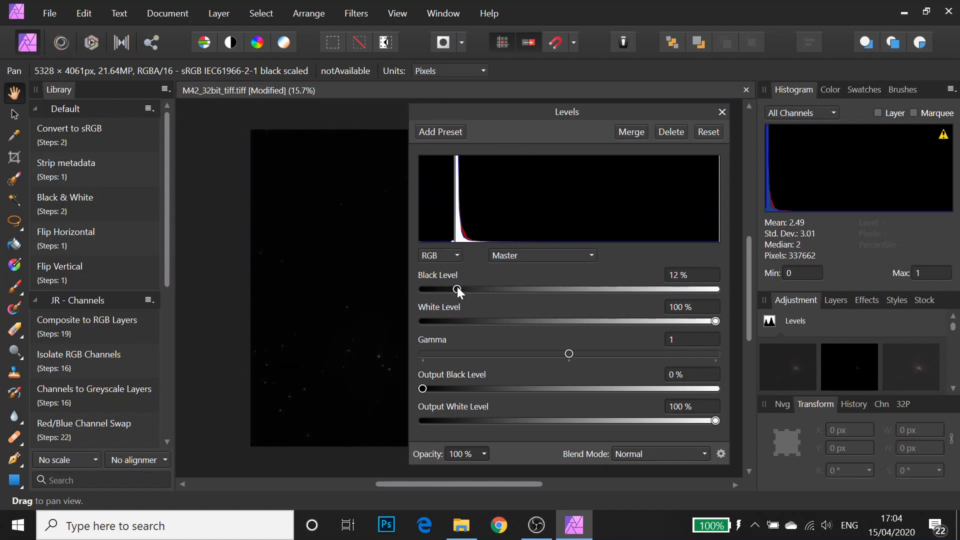
{"action": "mouse_move", "coordinate": [587, 319]}
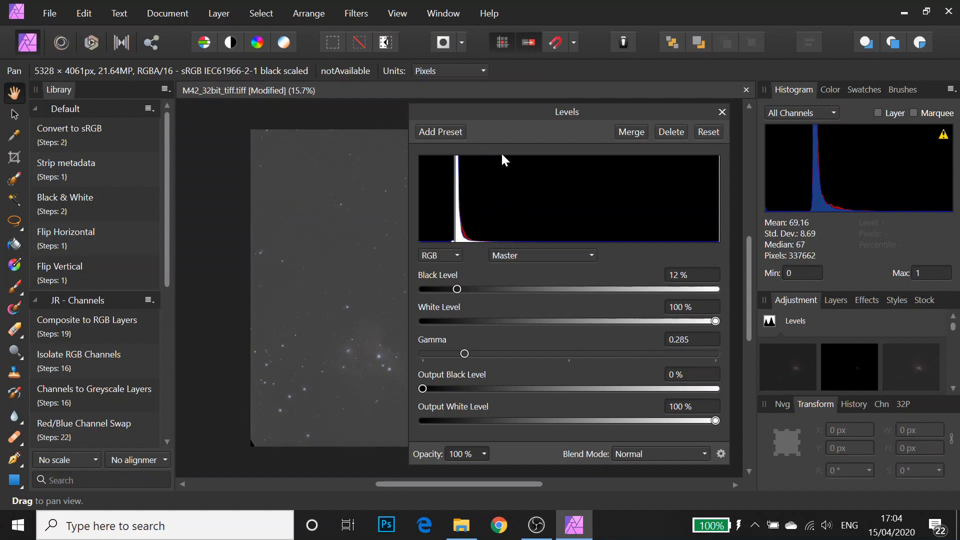
{"action": "mouse_move", "coordinate": [479, 117]}
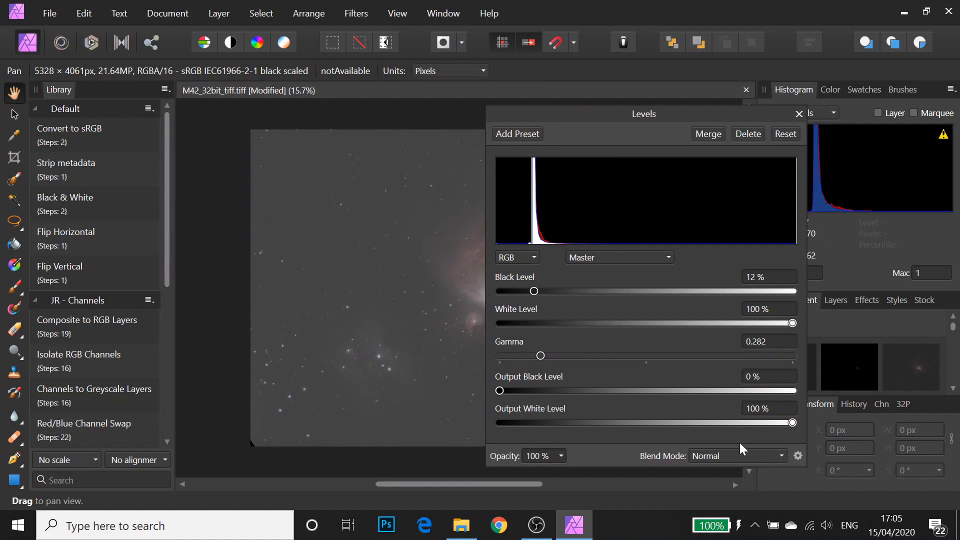
{"action": "mouse_move", "coordinate": [716, 140]}
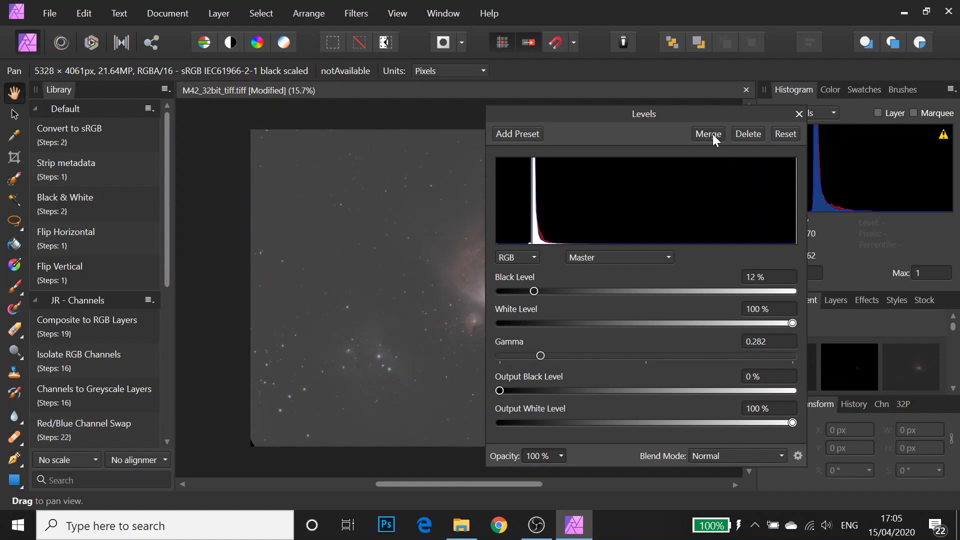
Merge successive Levels stretches, ending with black 15% and gamma 0.773.
{"action": "left_click", "coordinate": [707, 133]}
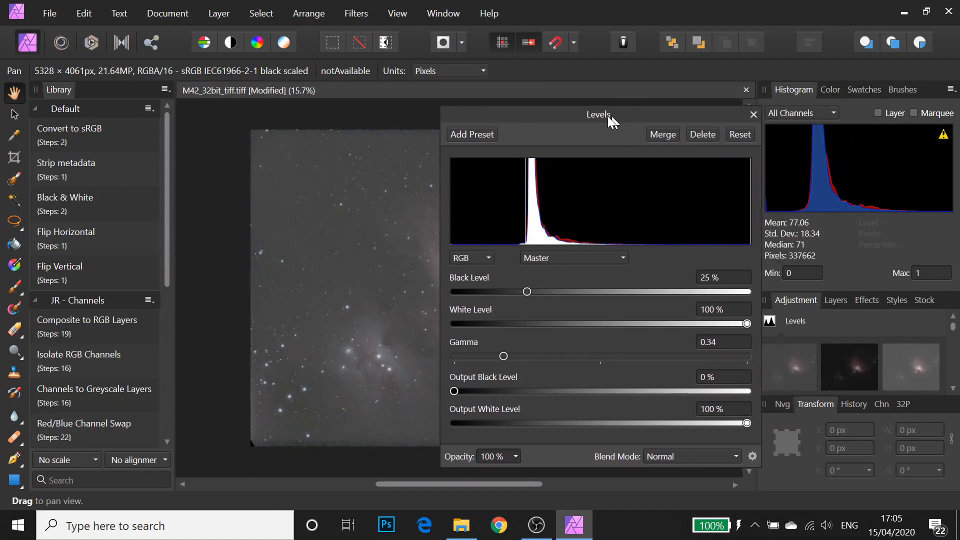
{"action": "mouse_move", "coordinate": [880, 179]}
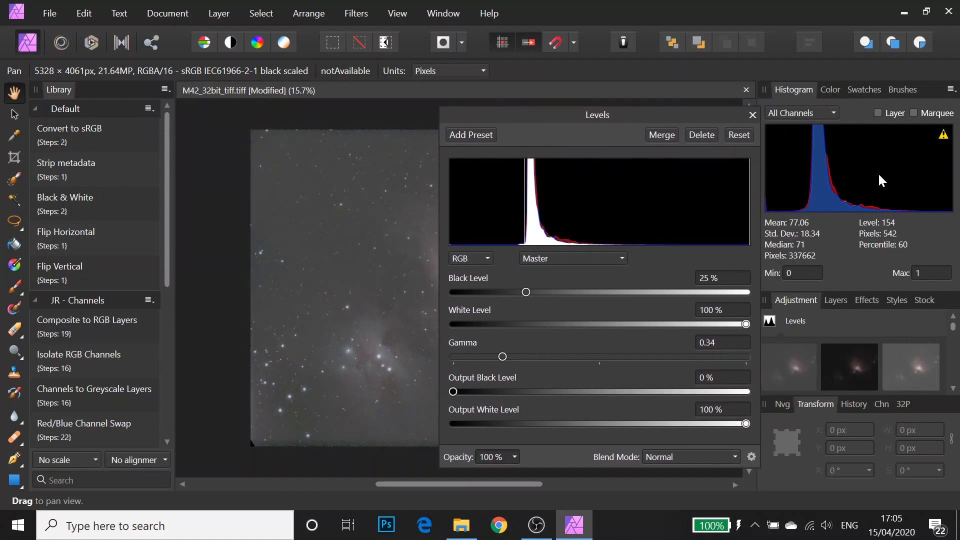
{"action": "mouse_move", "coordinate": [805, 165]}
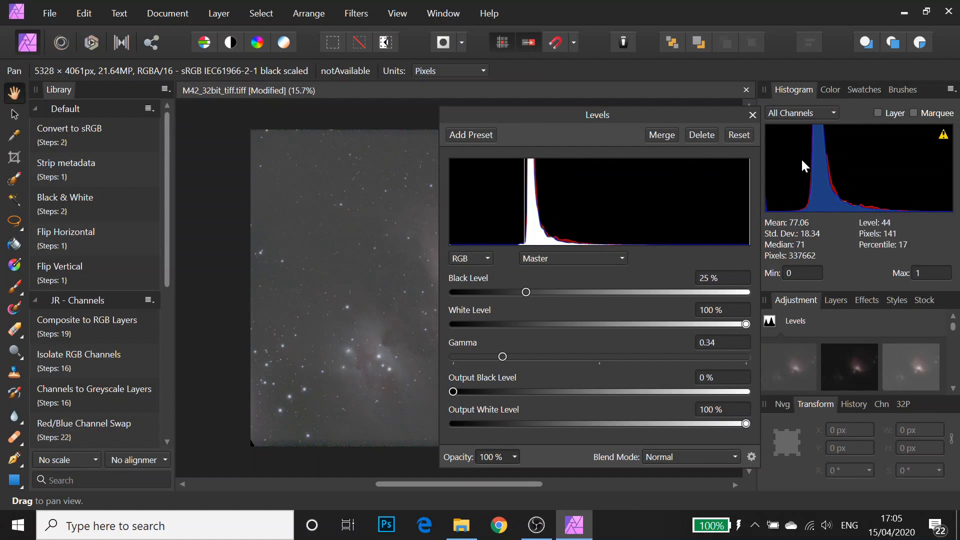
{"action": "mouse_move", "coordinate": [825, 170]}
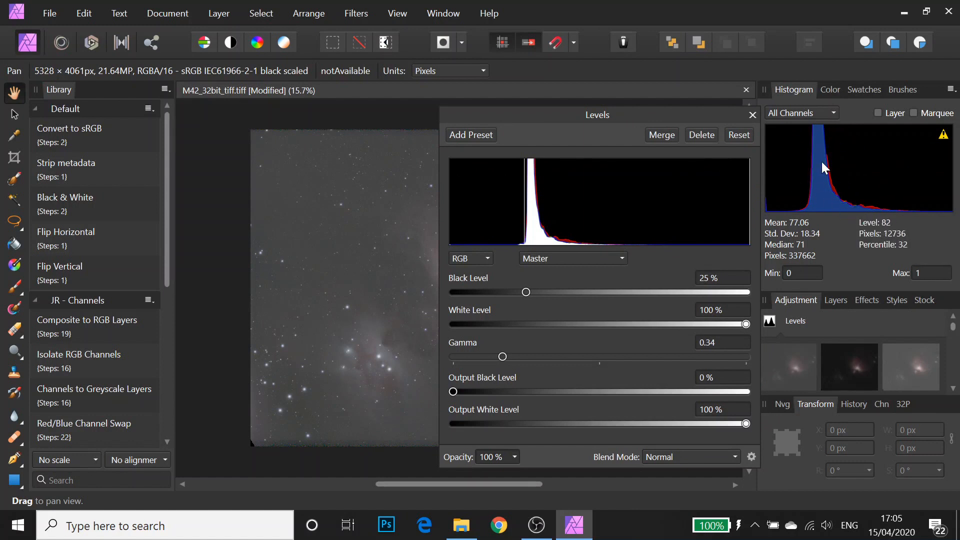
{"action": "mouse_move", "coordinate": [827, 207]}
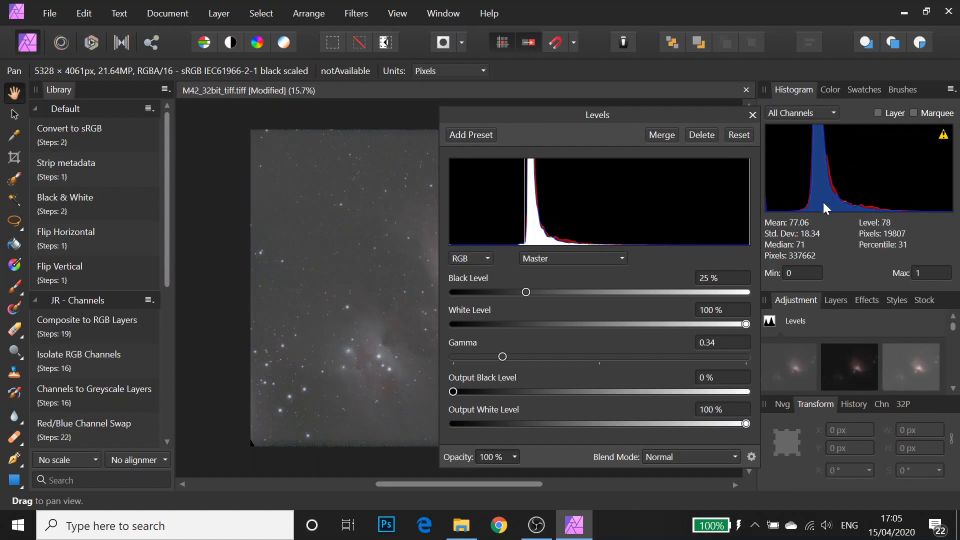
{"action": "mouse_move", "coordinate": [847, 195]}
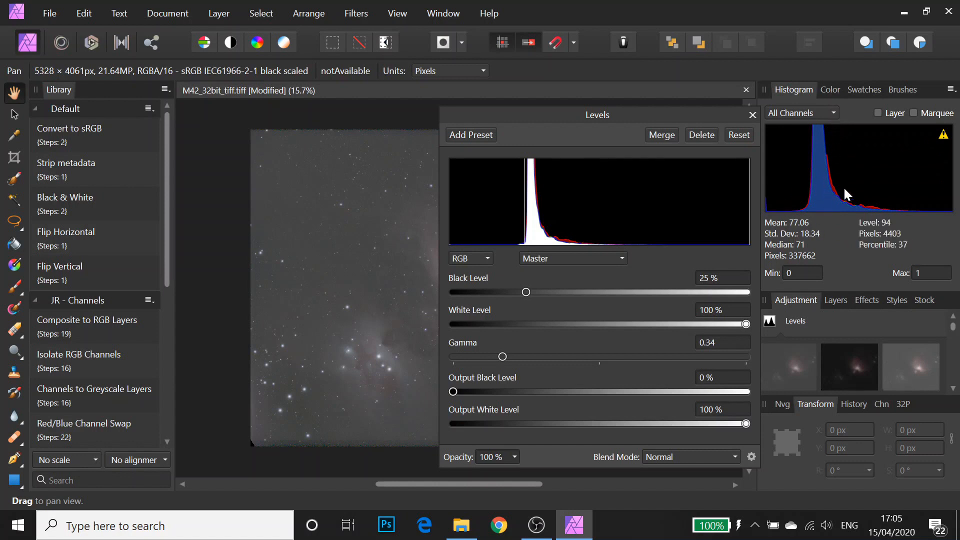
{"action": "mouse_move", "coordinate": [645, 270]}
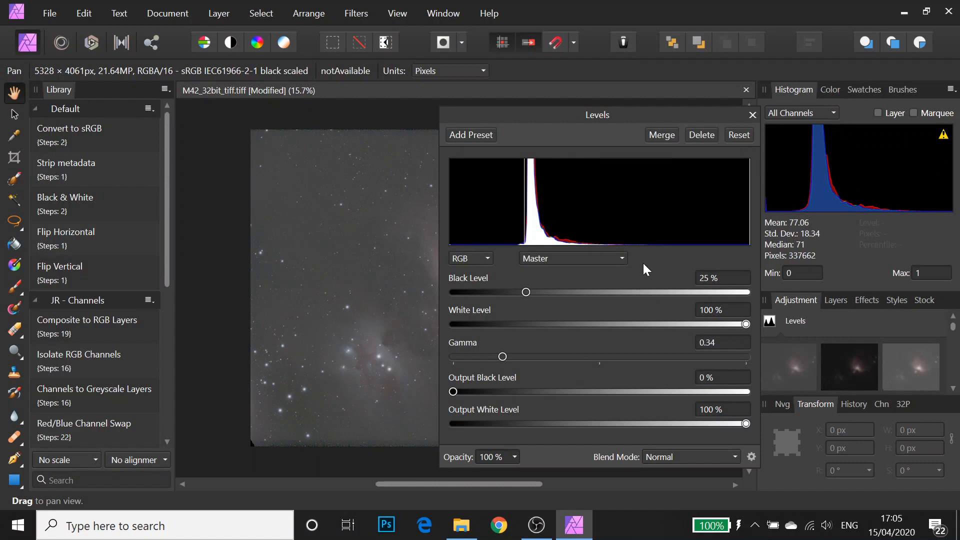
{"action": "mouse_move", "coordinate": [620, 378]}
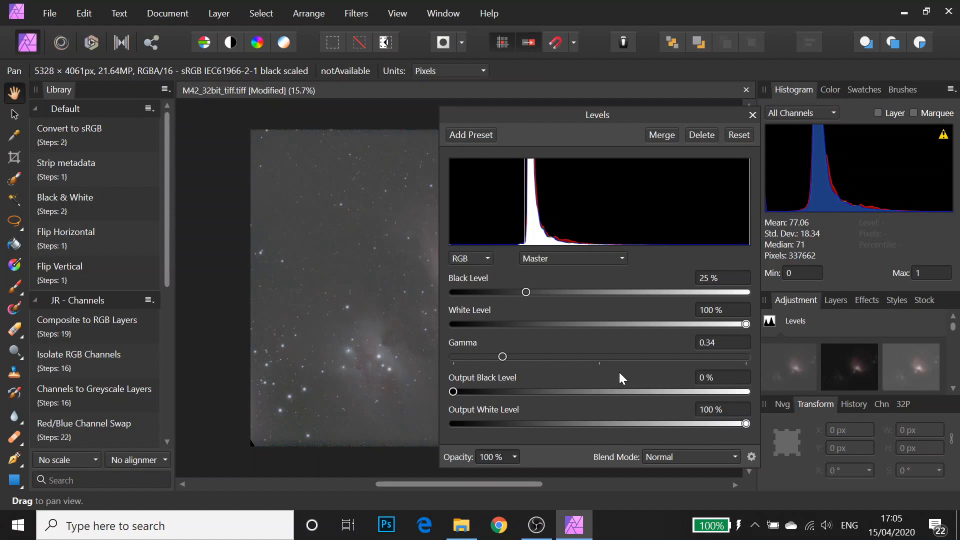
{"action": "mouse_move", "coordinate": [666, 137]}
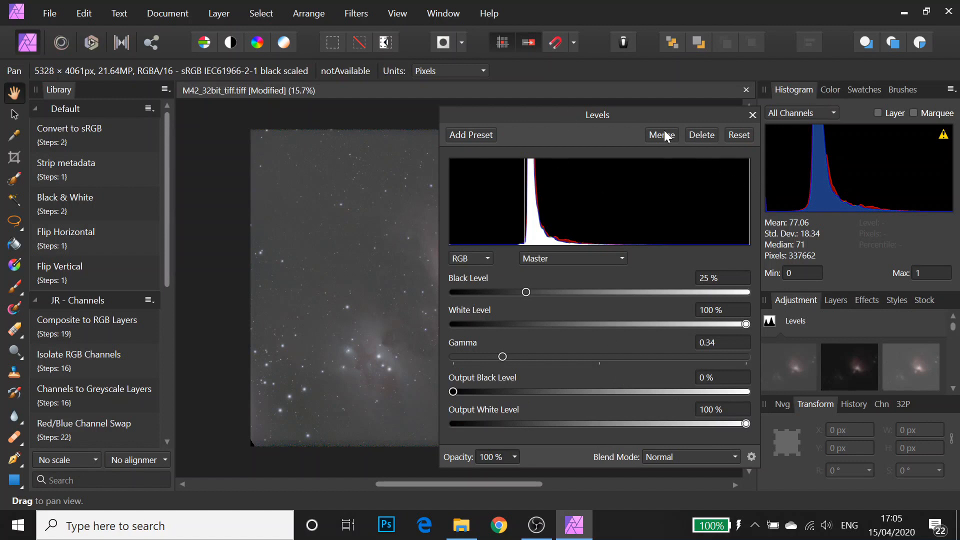
{"action": "mouse_move", "coordinate": [669, 141]}
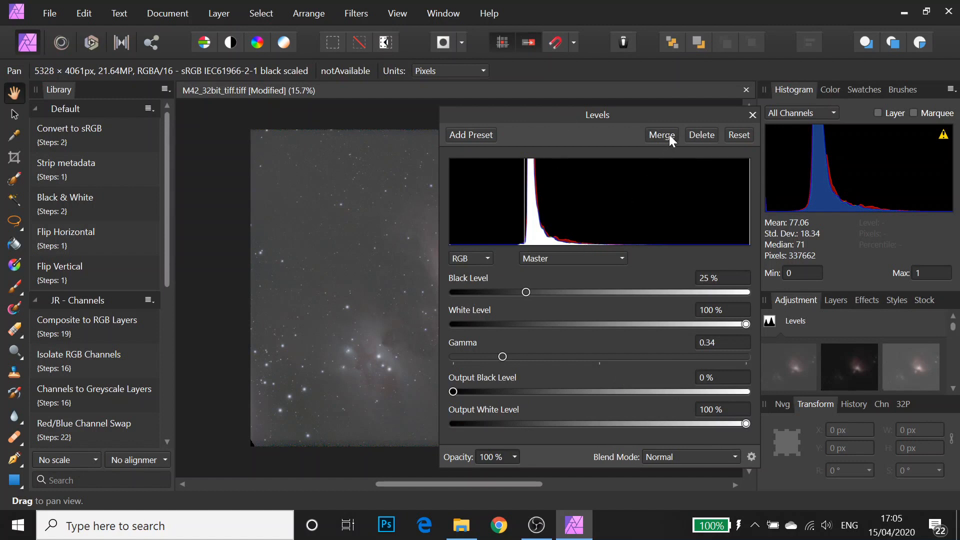
{"action": "left_click", "coordinate": [661, 135]}
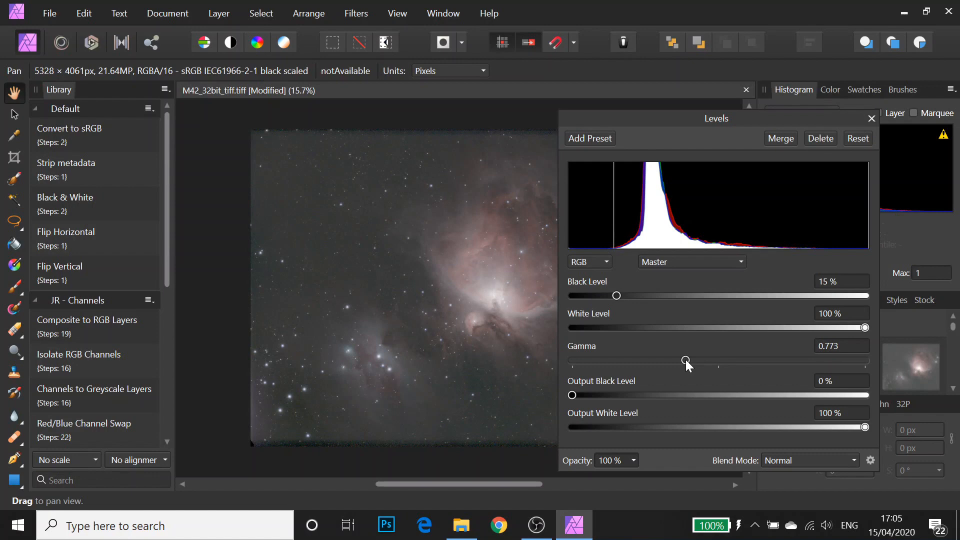
{"action": "mouse_move", "coordinate": [781, 147]}
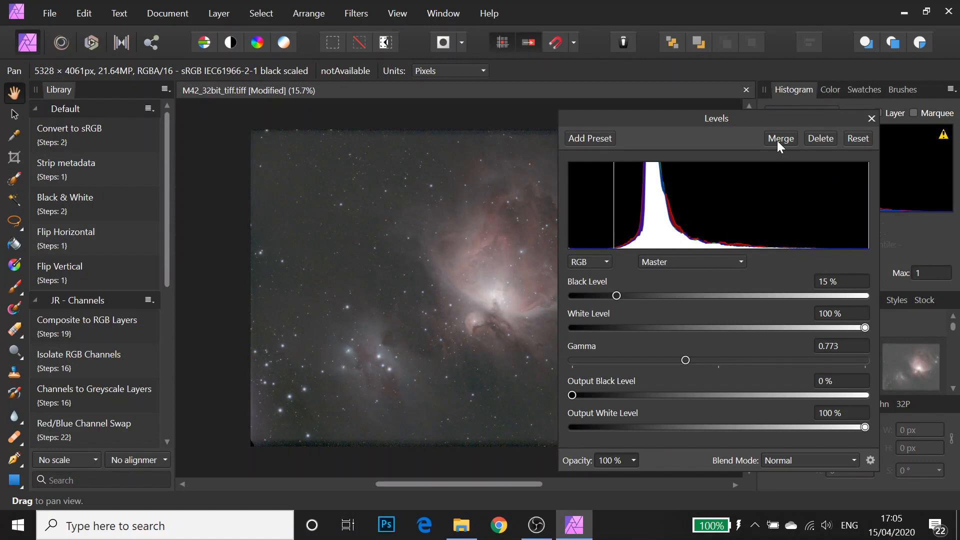
{"action": "left_click", "coordinate": [781, 138]}
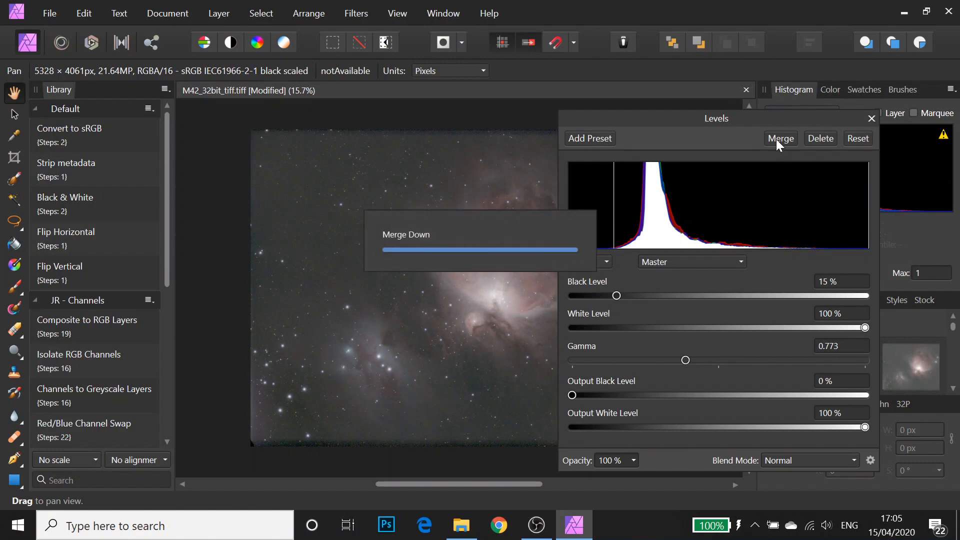
Rotate the document 90° clockwise into 4061 × 5328 px portrait orientation.
{"action": "left_click", "coordinate": [781, 138]}
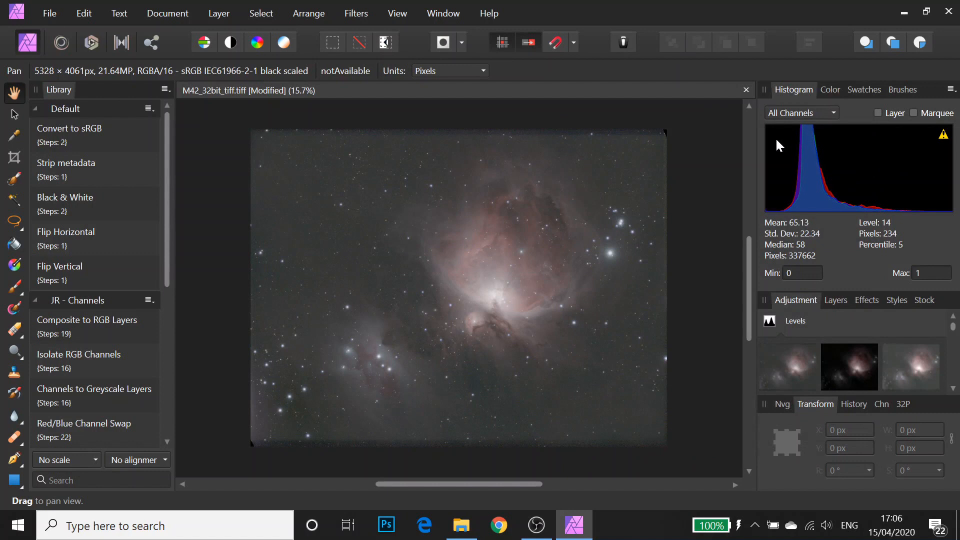
{"action": "mouse_move", "coordinate": [323, 152]}
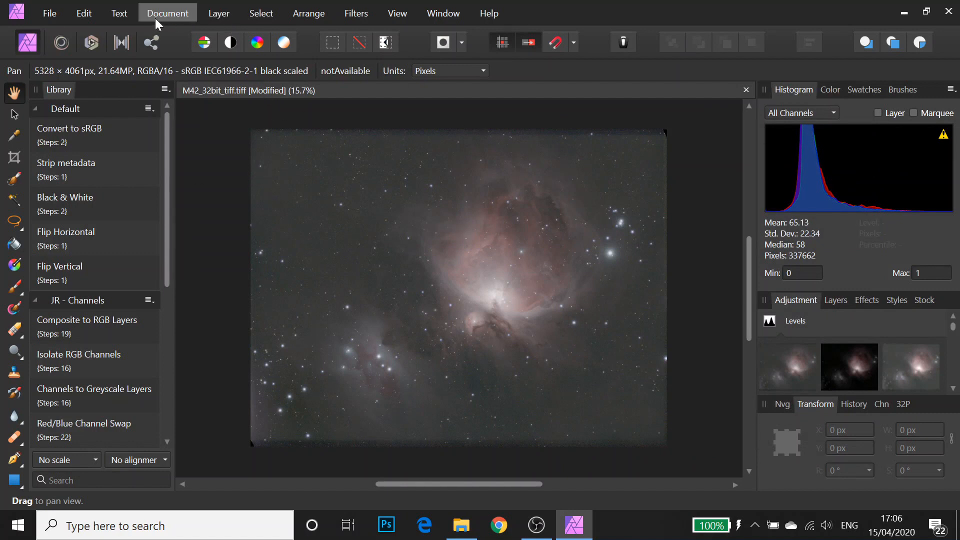
{"action": "left_click", "coordinate": [167, 13]}
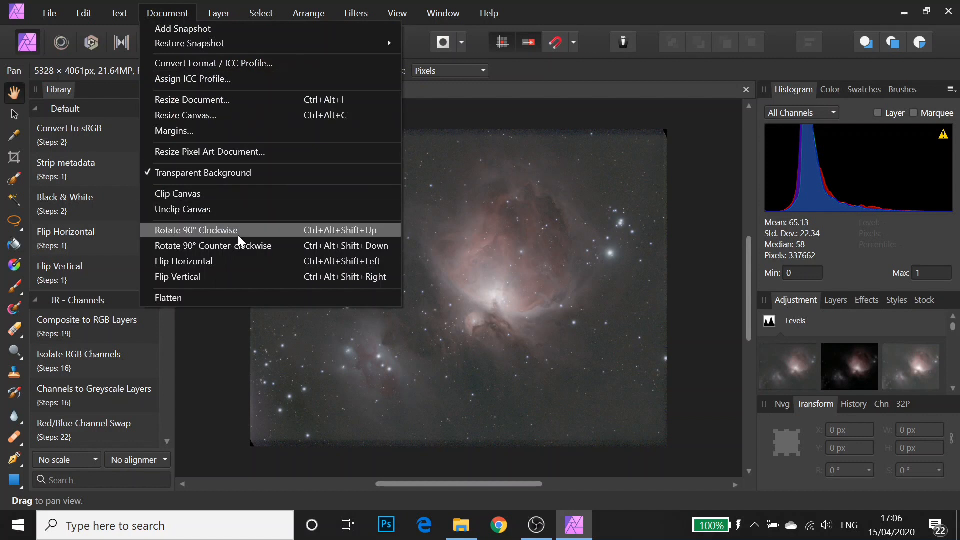
{"action": "left_click", "coordinate": [197, 230]}
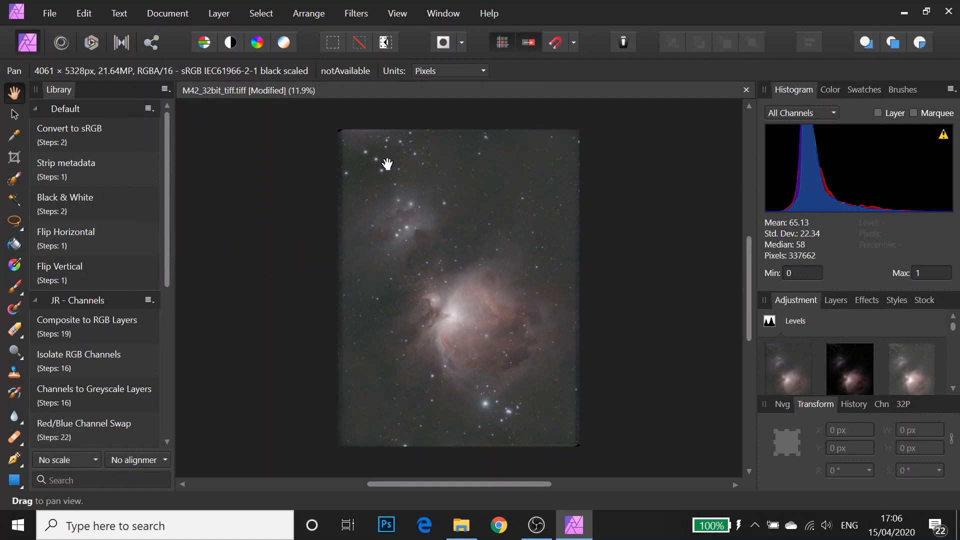
{"action": "mouse_move", "coordinate": [324, 343]}
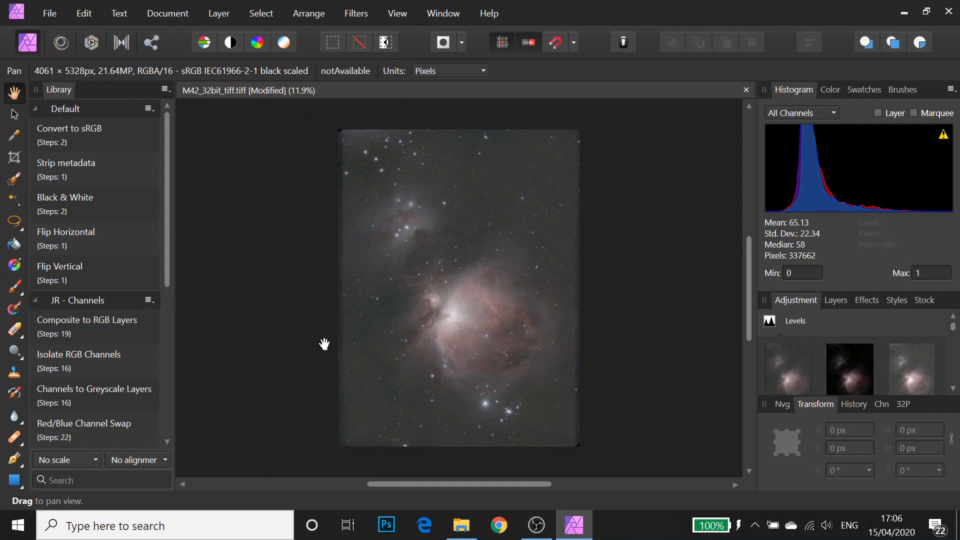
{"action": "mouse_move", "coordinate": [6, 227]}
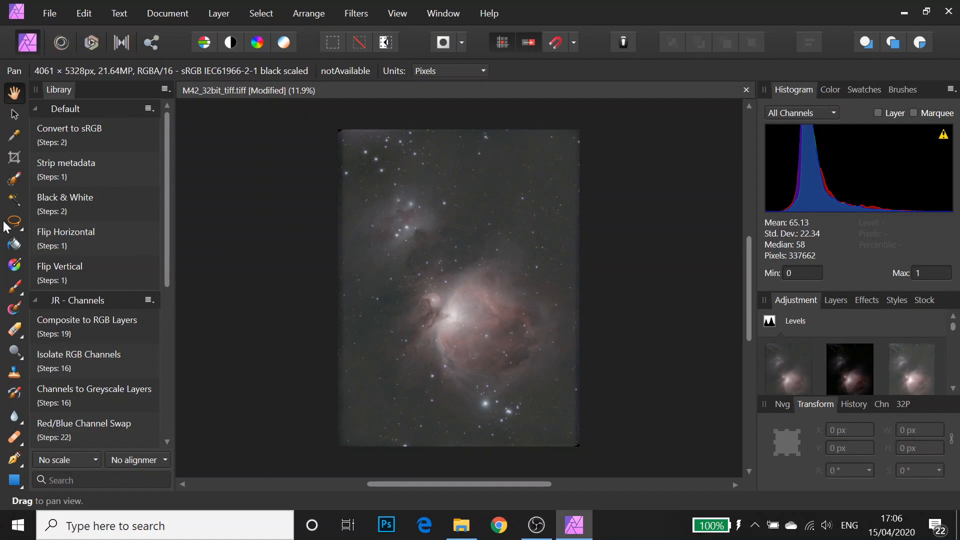
Start a crop box trimming the uneven edges to about 3818 × 5052 px.
{"action": "left_click", "coordinate": [13, 158]}
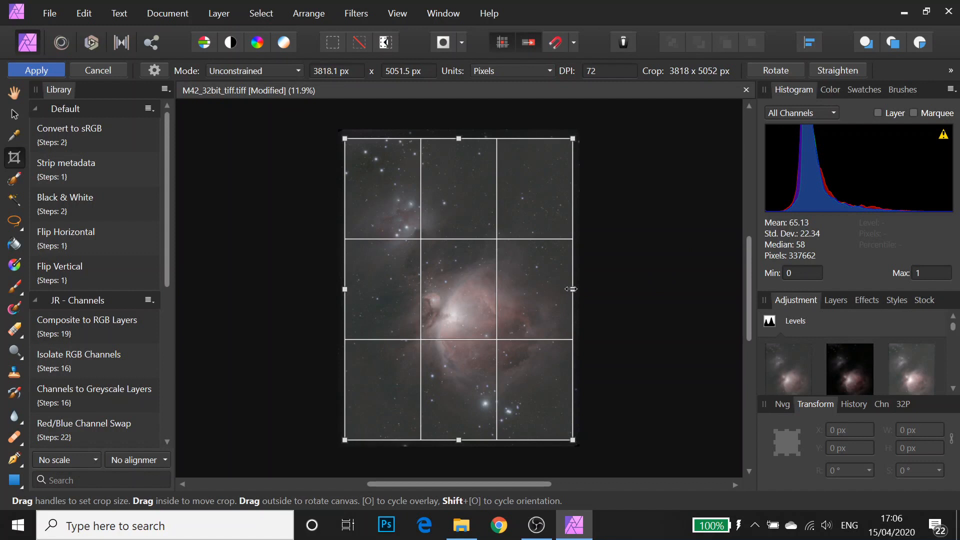
{"action": "mouse_move", "coordinate": [681, 101]}
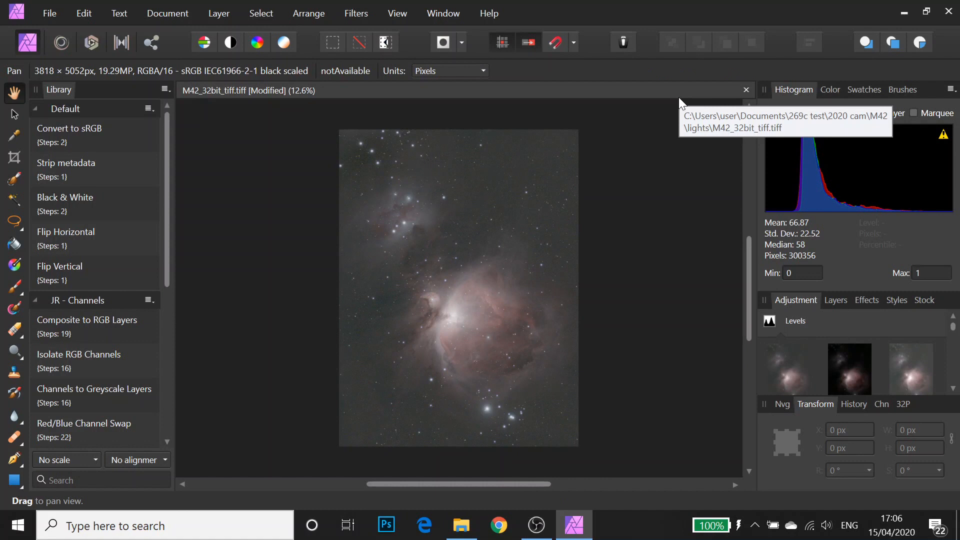
{"action": "mouse_move", "coordinate": [527, 380]}
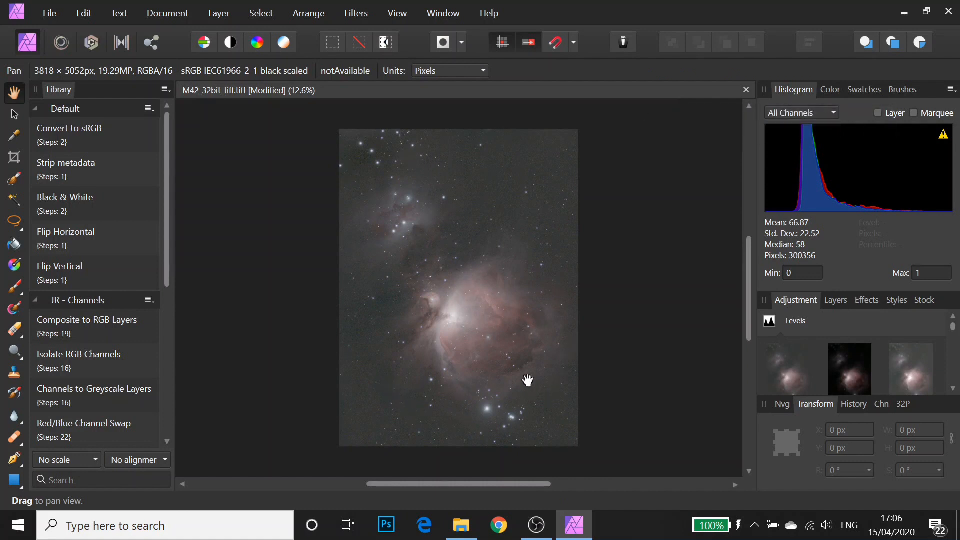
{"action": "mouse_move", "coordinate": [393, 251]}
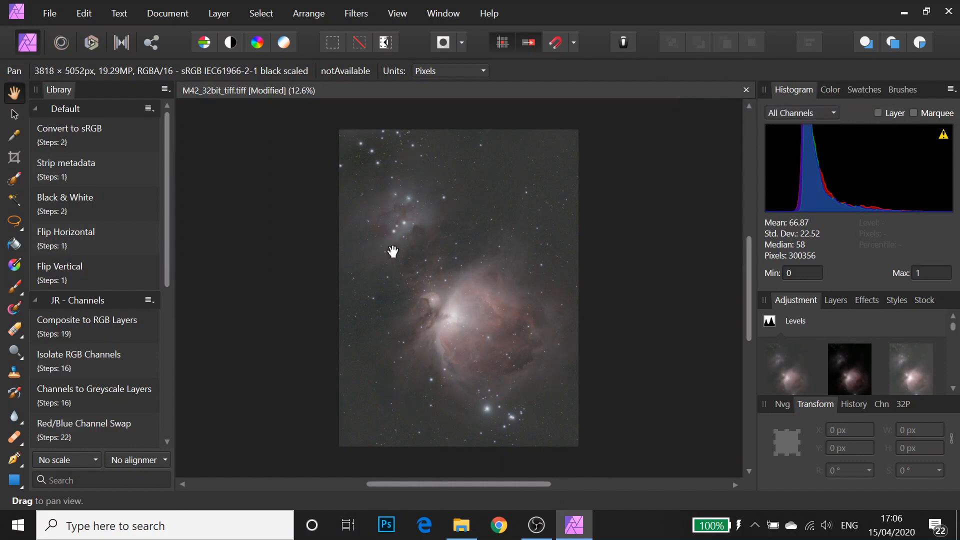
{"action": "mouse_move", "coordinate": [501, 280]}
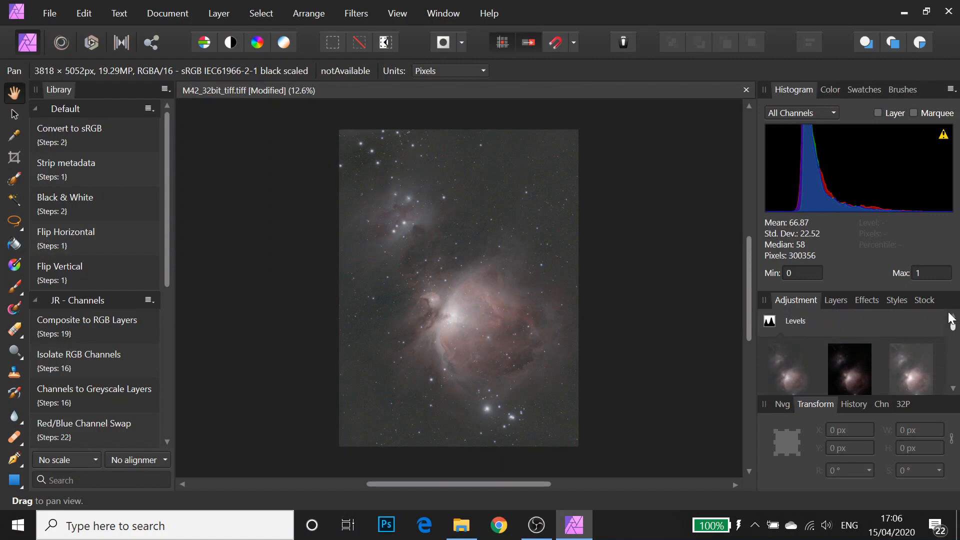
Add a Curves adjustment sampling dark sky tones to deepen the background, then merge it.
{"action": "scroll", "scroll_direction": "down", "scroll_amount": 3}
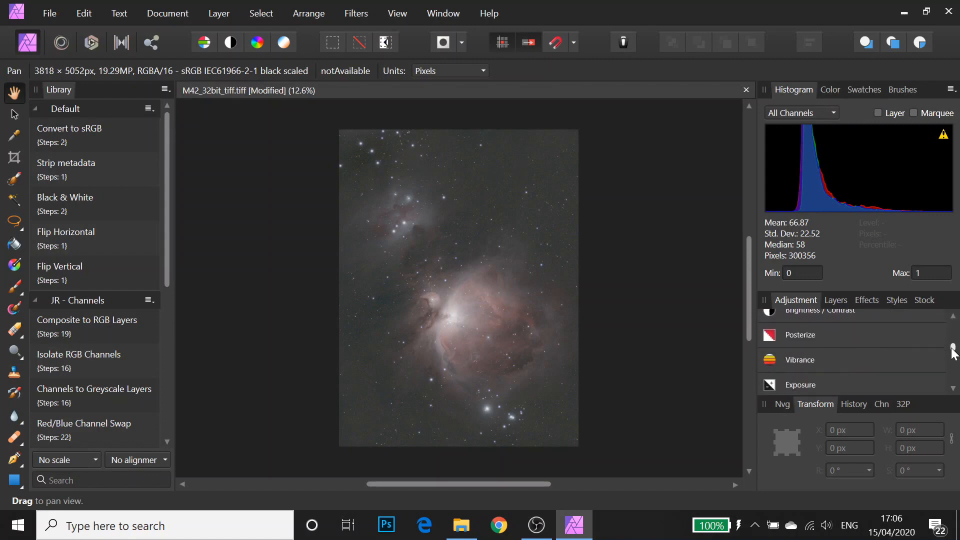
{"action": "left_click", "coordinate": [796, 325]}
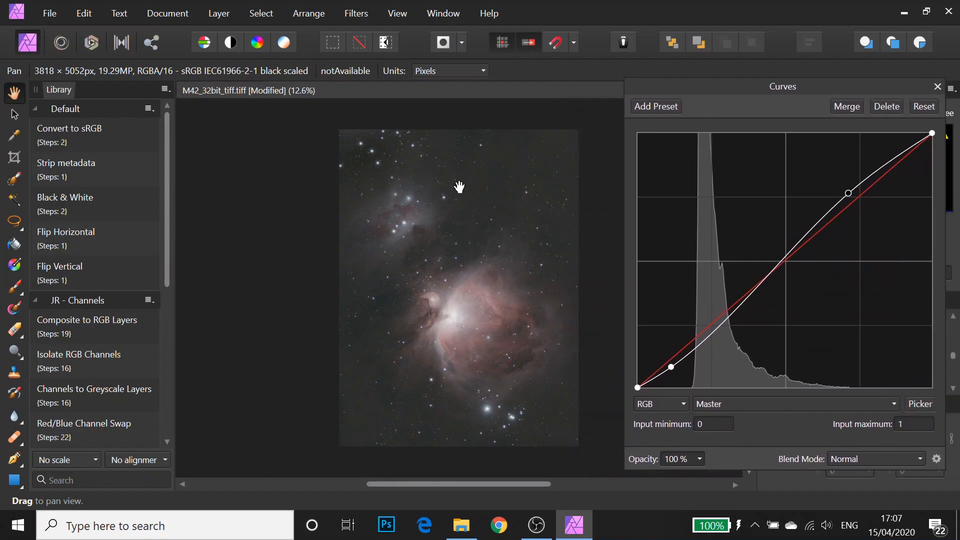
{"action": "mouse_move", "coordinate": [819, 84]}
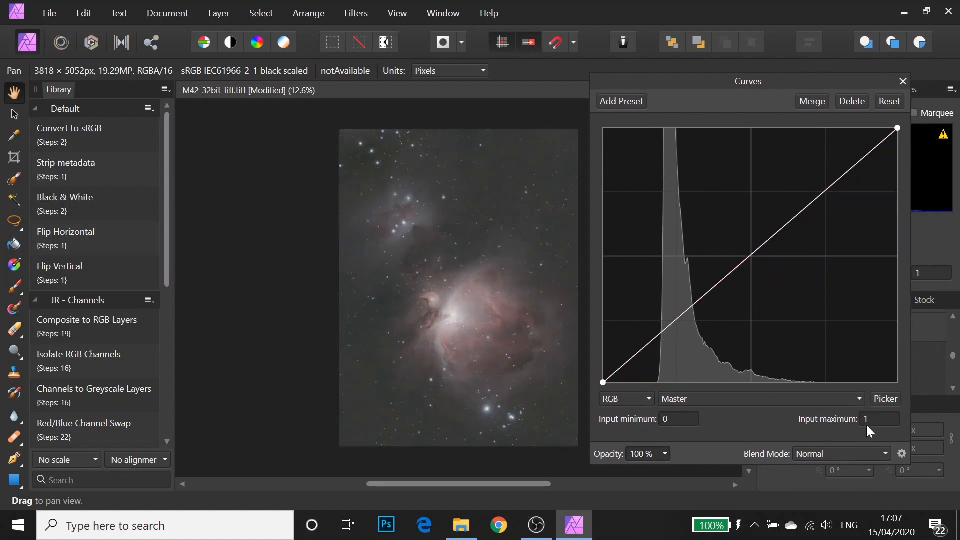
{"action": "left_click", "coordinate": [885, 399]}
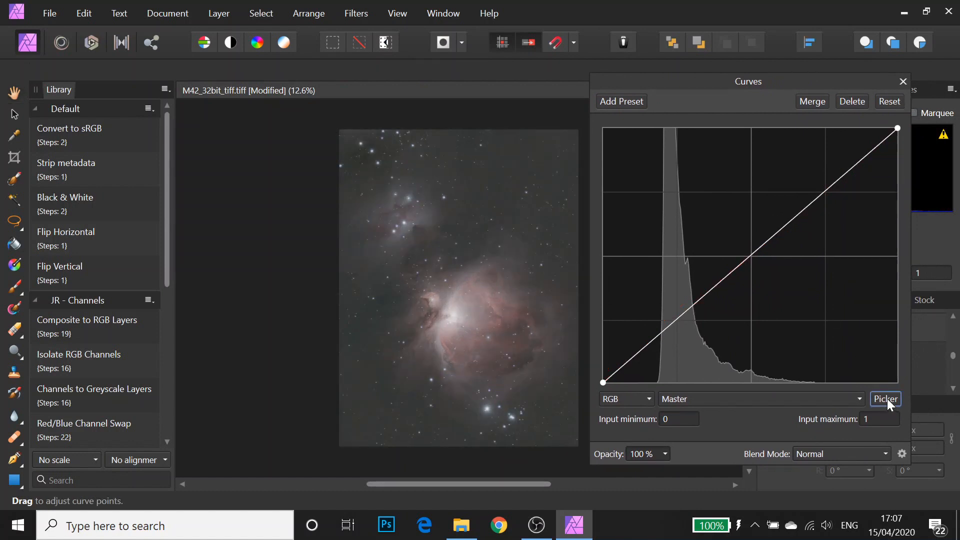
{"action": "left_click", "coordinate": [885, 399]}
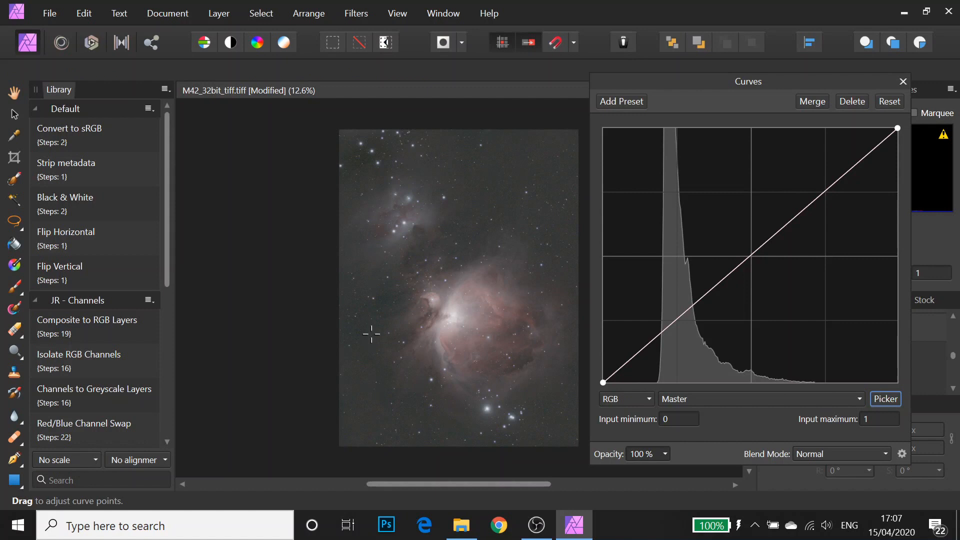
{"action": "mouse_move", "coordinate": [368, 361]}
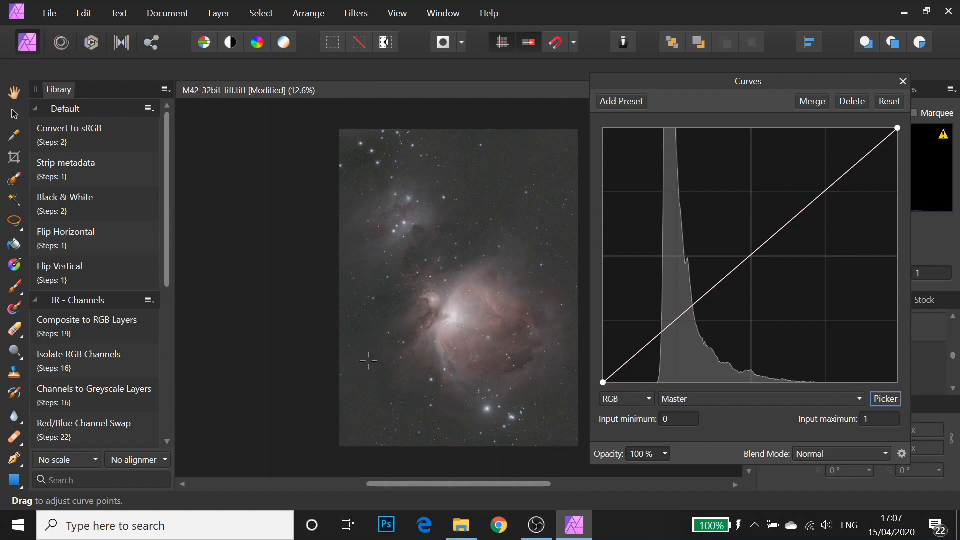
{"action": "left_click", "coordinate": [661, 333]}
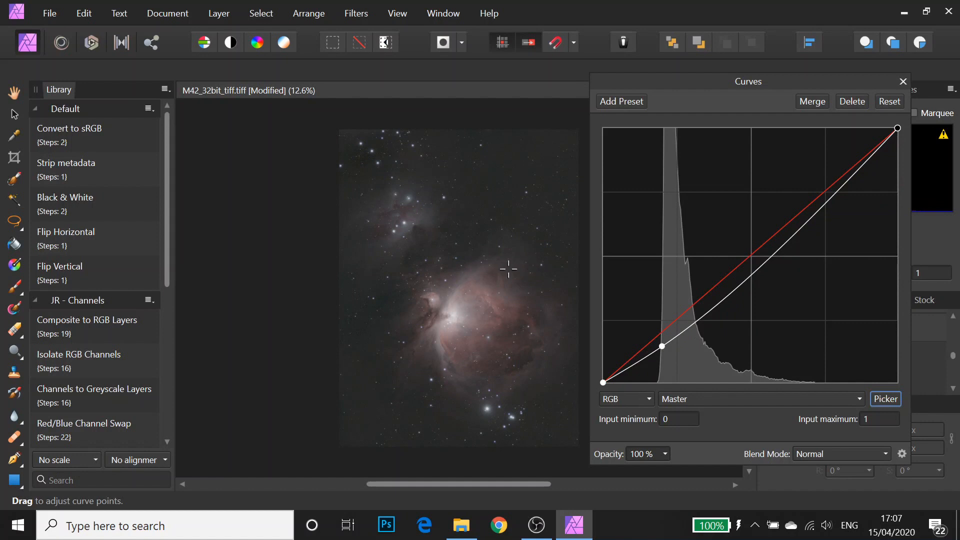
{"action": "mouse_move", "coordinate": [518, 292]}
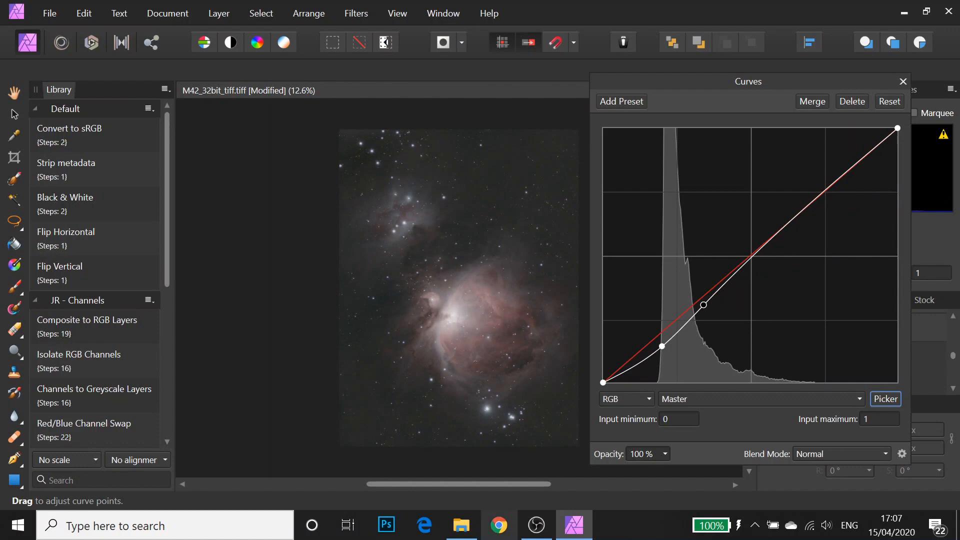
{"action": "mouse_move", "coordinate": [805, 107]}
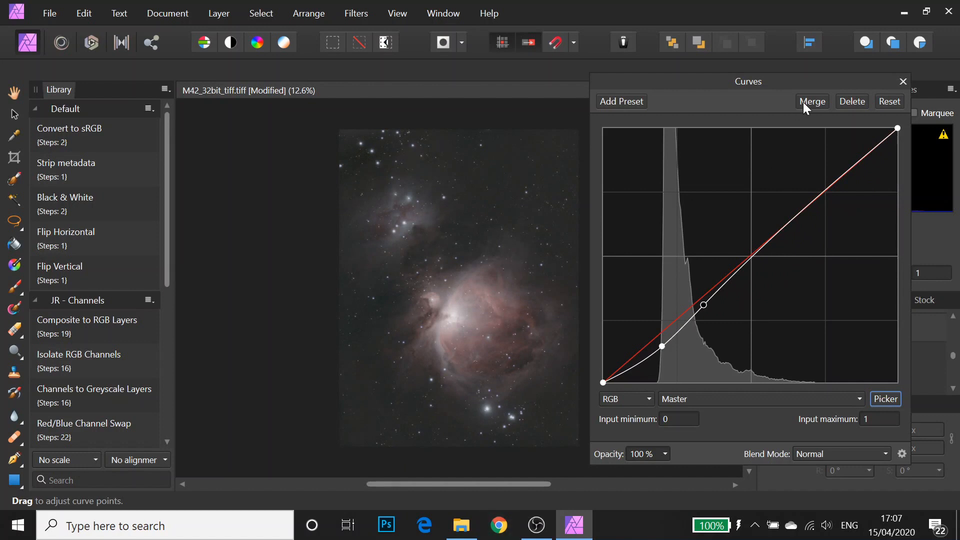
{"action": "left_click", "coordinate": [812, 102]}
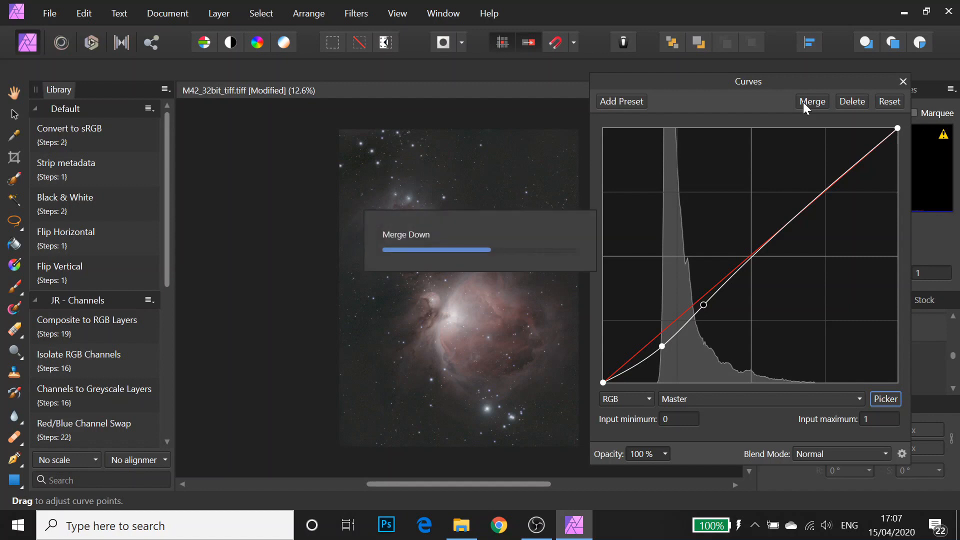
{"action": "left_click", "coordinate": [811, 101]}
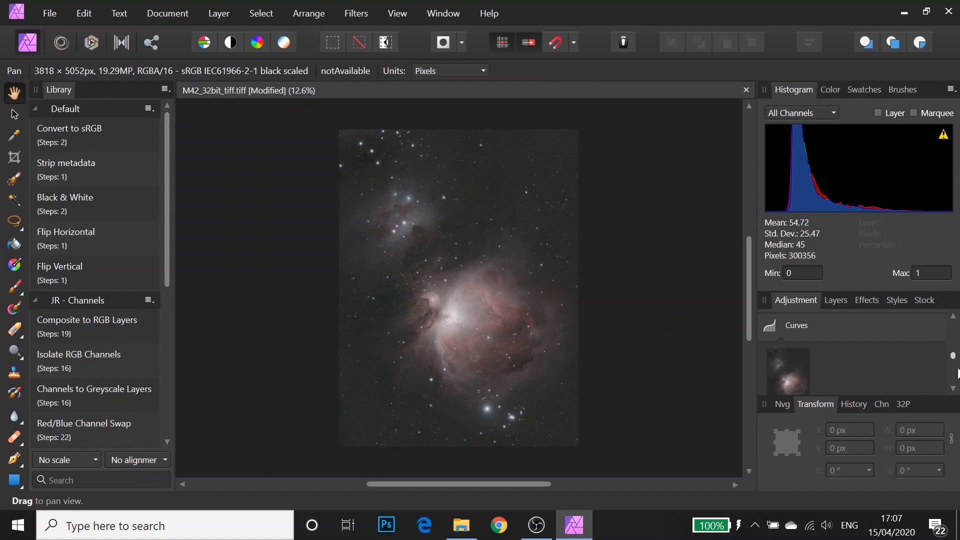
Show the History panel confirming the curves merge.
{"action": "left_click", "coordinate": [853, 404]}
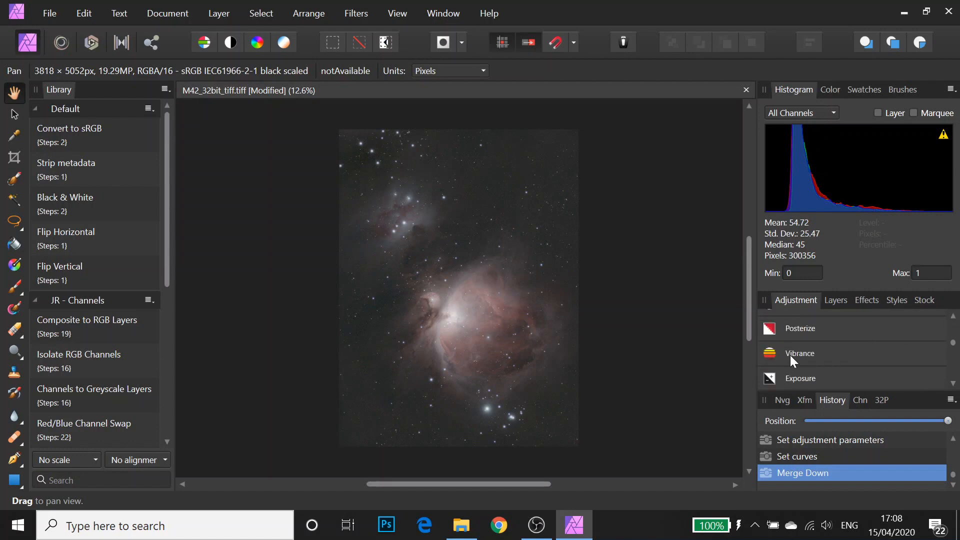
Add Vibrance at 38% with 58% saturation, keep Normal blend mode, and merge it.
{"action": "left_click", "coordinate": [800, 353]}
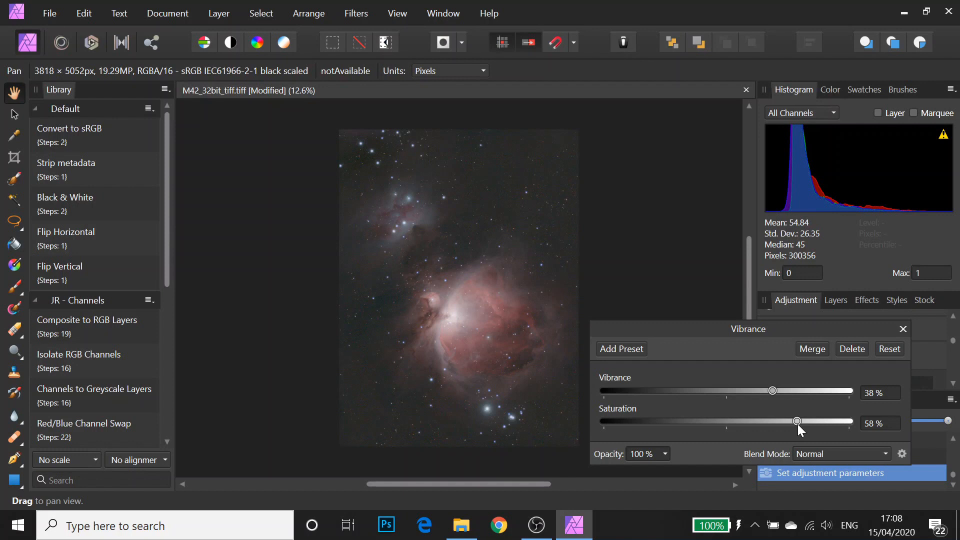
{"action": "mouse_move", "coordinate": [831, 463]}
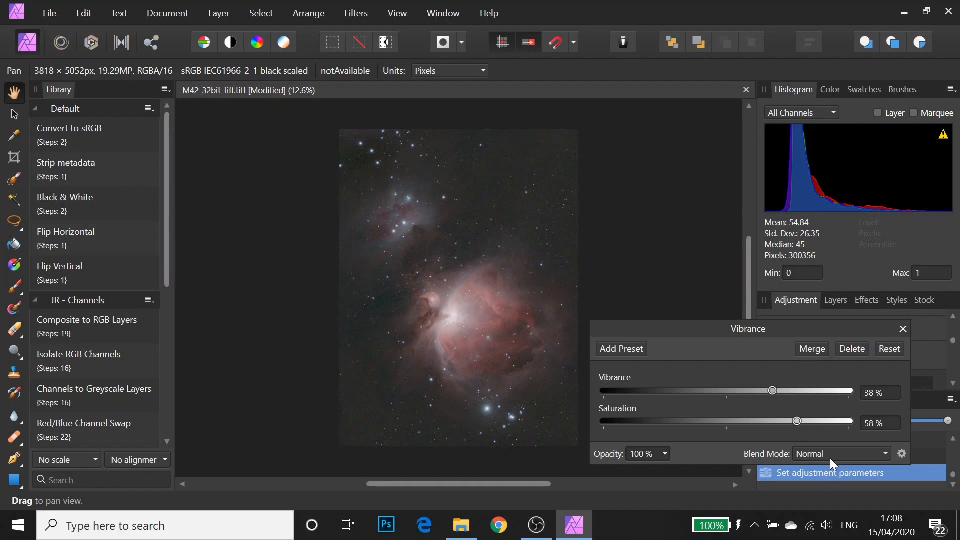
{"action": "mouse_move", "coordinate": [813, 476]}
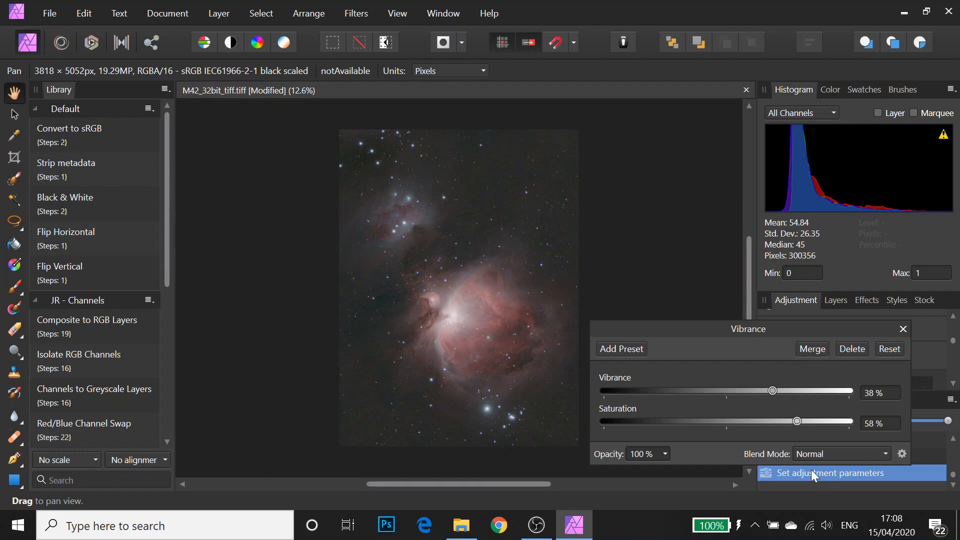
{"action": "left_click", "coordinate": [839, 454]}
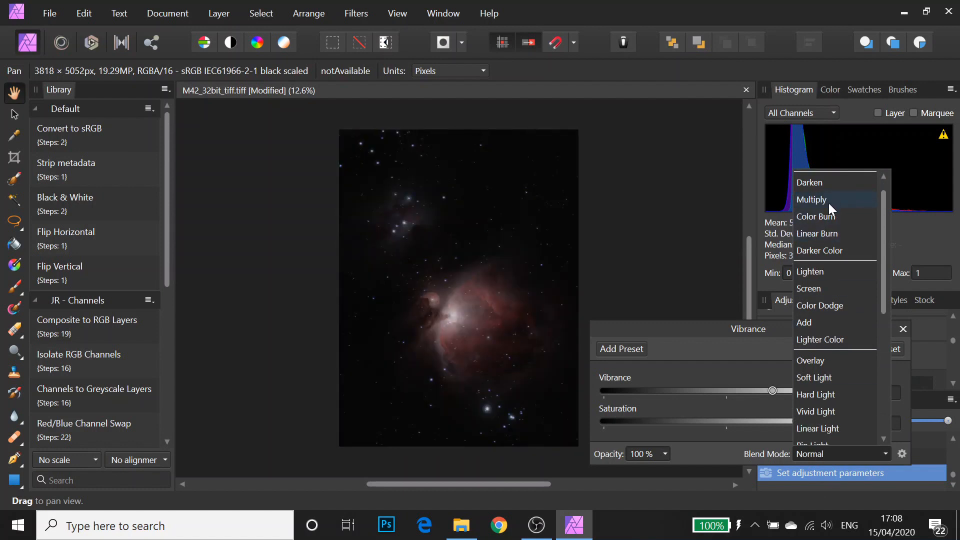
{"action": "mouse_move", "coordinate": [825, 293]}
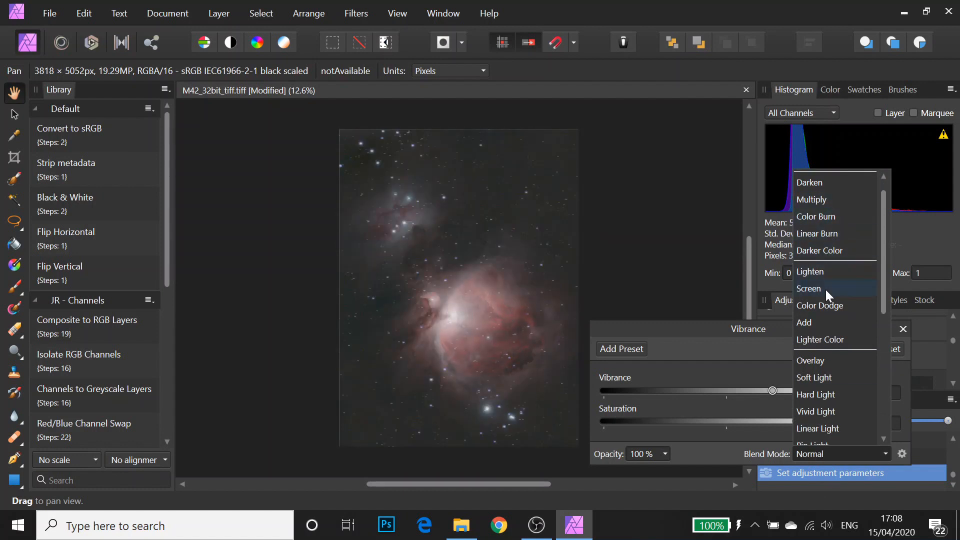
{"action": "mouse_move", "coordinate": [827, 305]}
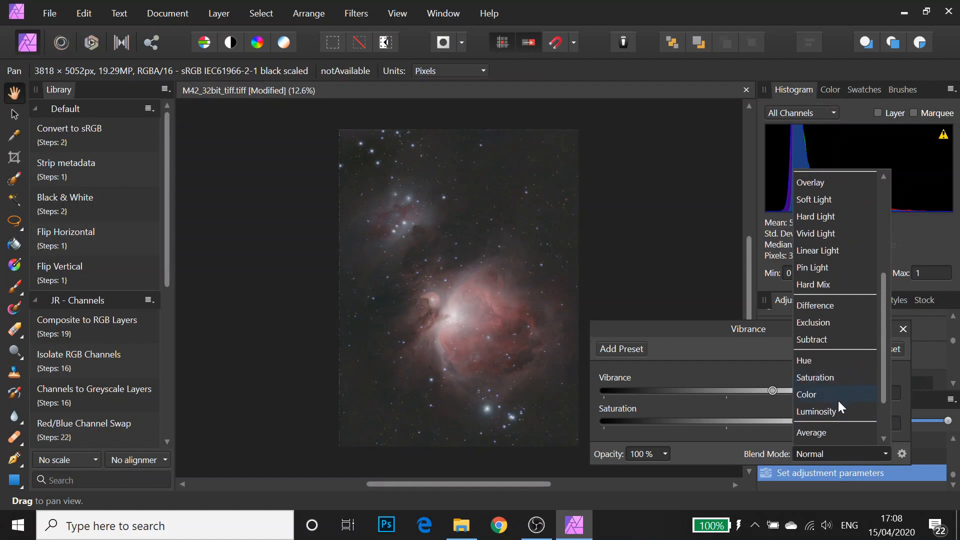
{"action": "scroll", "scroll_direction": "down", "scroll_amount": 3}
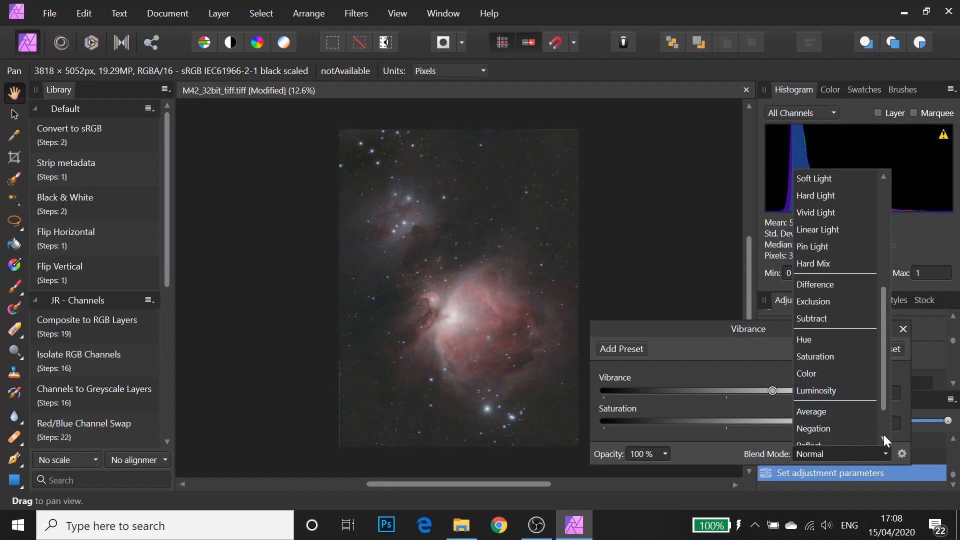
{"action": "scroll", "scroll_direction": "down", "scroll_amount": 3}
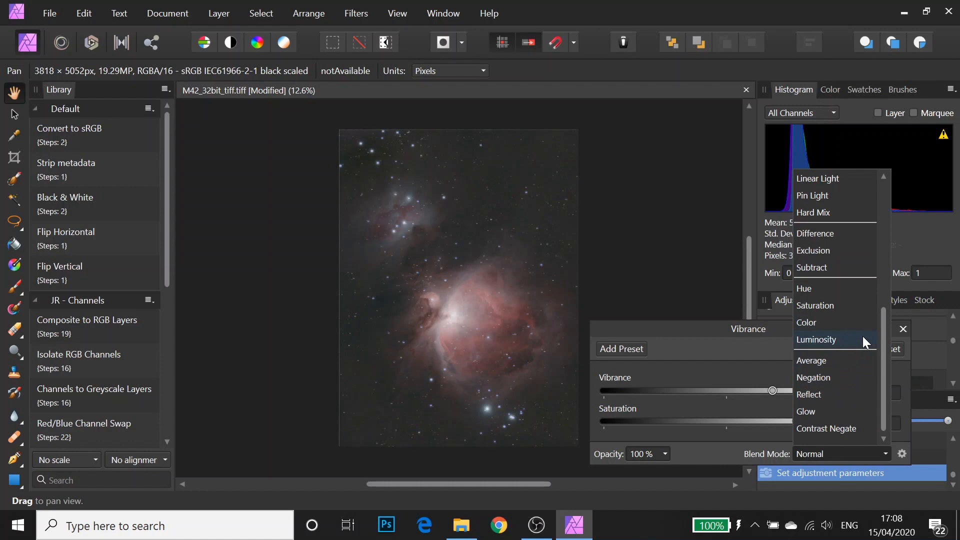
{"action": "scroll", "scroll_direction": "up", "scroll_amount": 3}
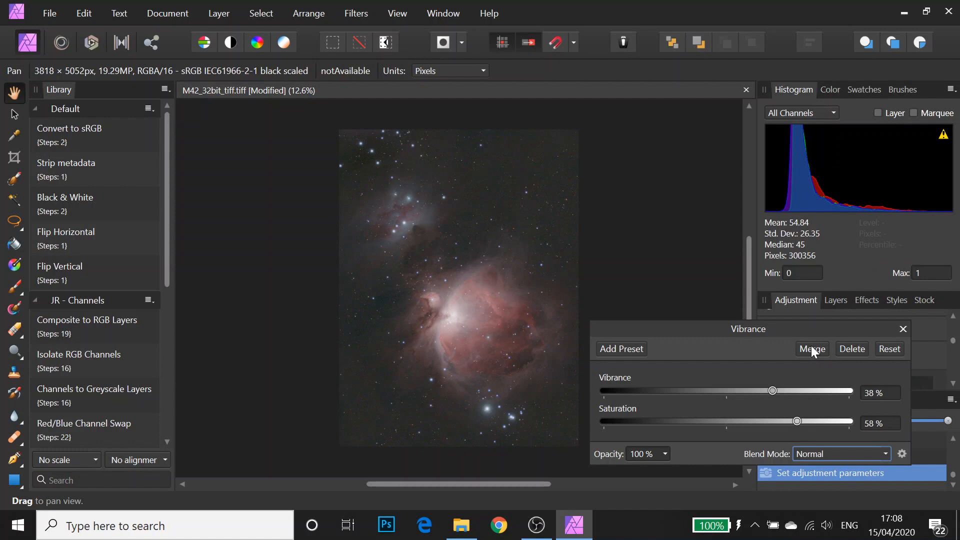
{"action": "left_click", "coordinate": [811, 348]}
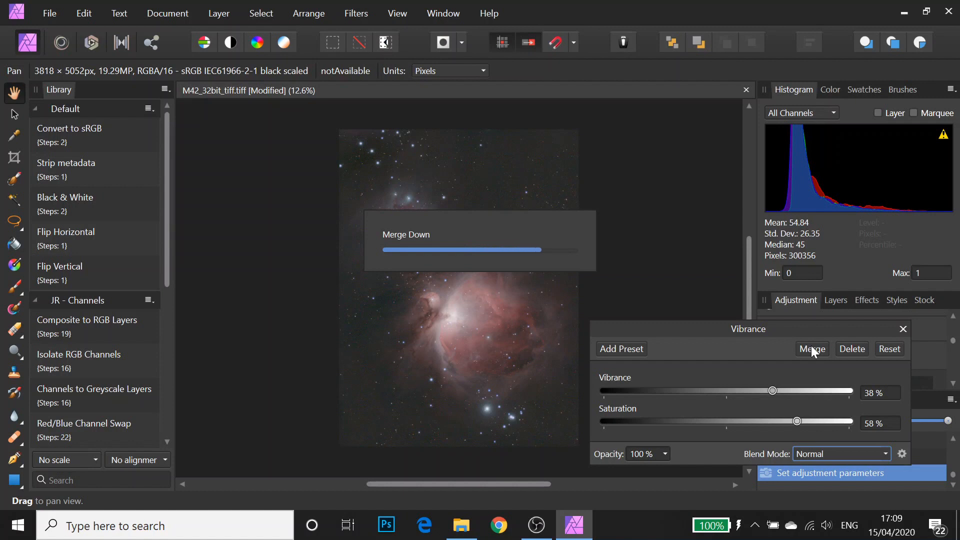
{"action": "left_click", "coordinate": [811, 348]}
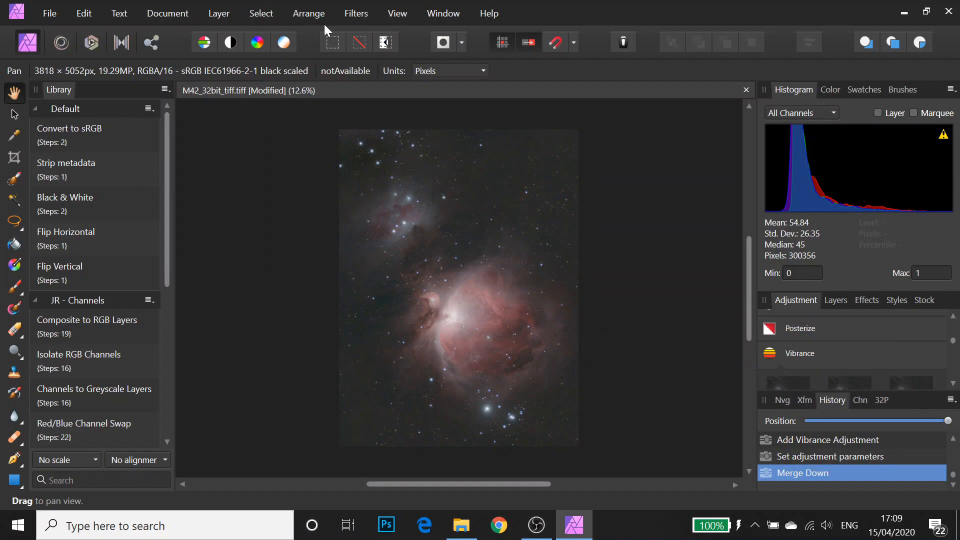
{"action": "left_click", "coordinate": [356, 13]}
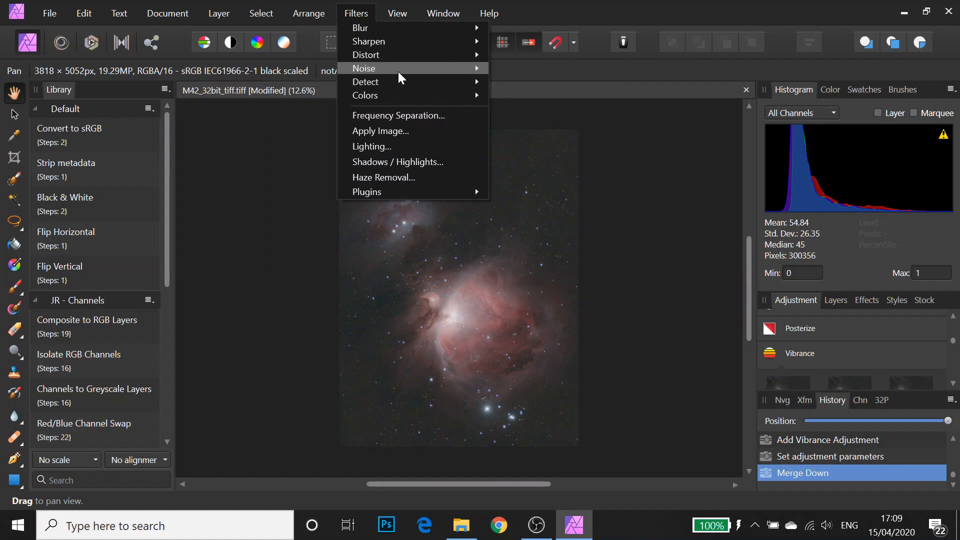
{"action": "left_click", "coordinate": [364, 68]}
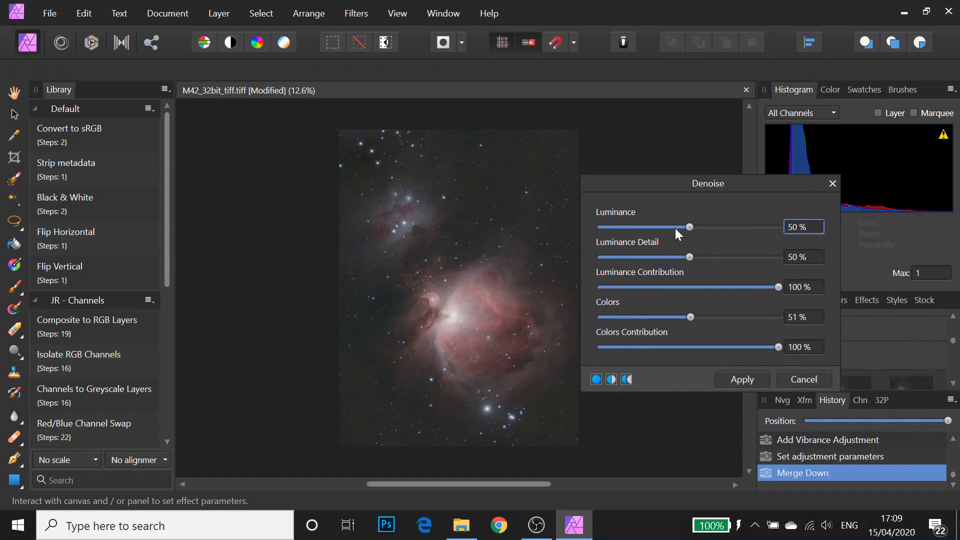
{"action": "left_click", "coordinate": [741, 379]}
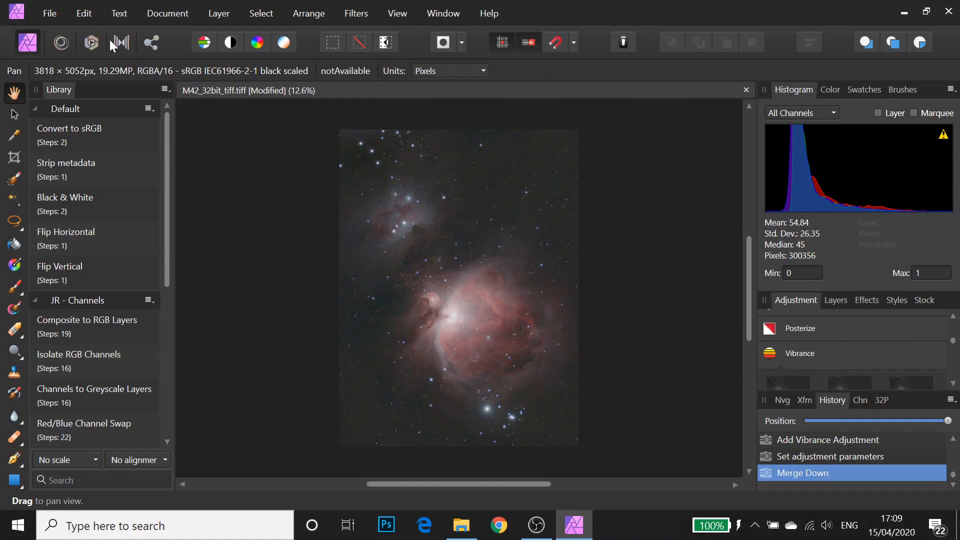
{"action": "mouse_move", "coordinate": [91, 42]}
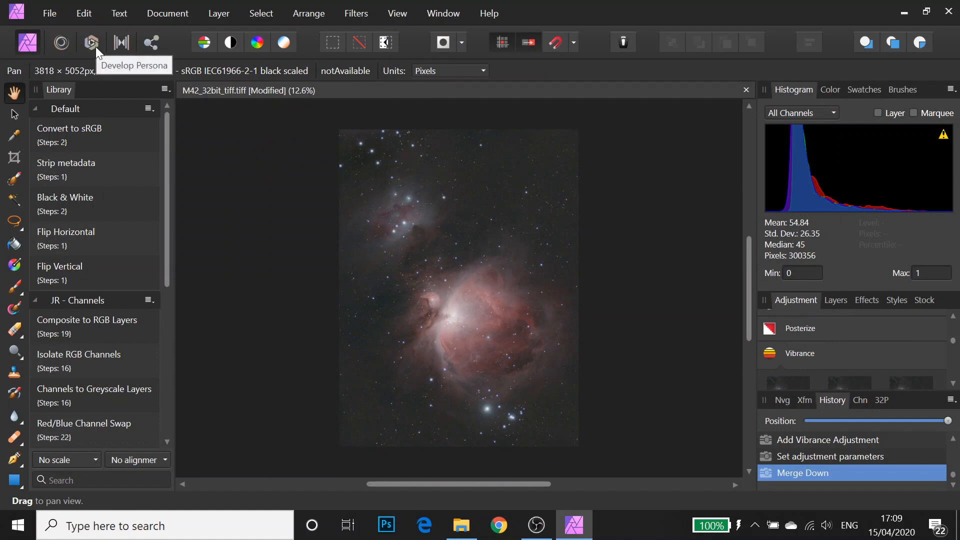
Enable detail refinement (radius 50%, amount 62%) and noise reduction in the Develop Details panel.
{"action": "left_click", "coordinate": [91, 42]}
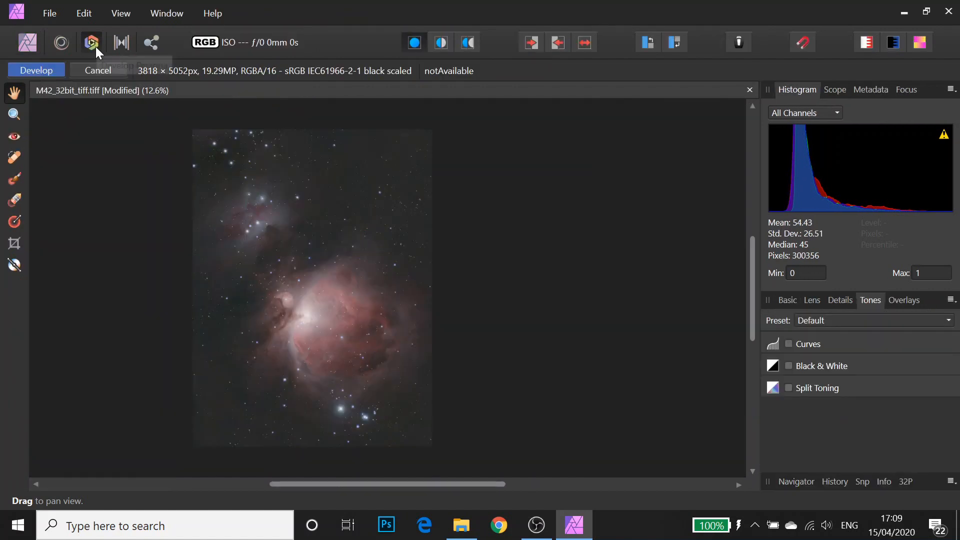
{"action": "mouse_move", "coordinate": [620, 354]}
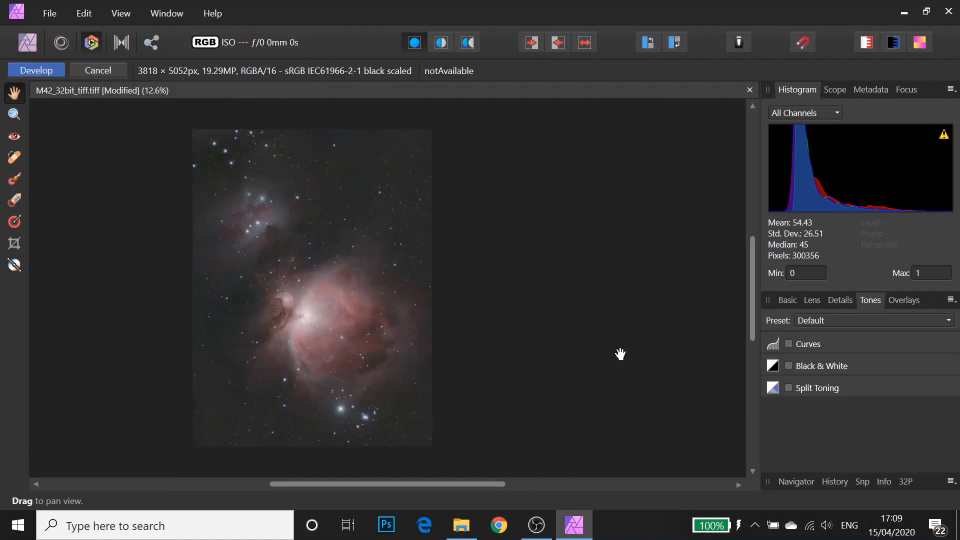
{"action": "left_click", "coordinate": [787, 300]}
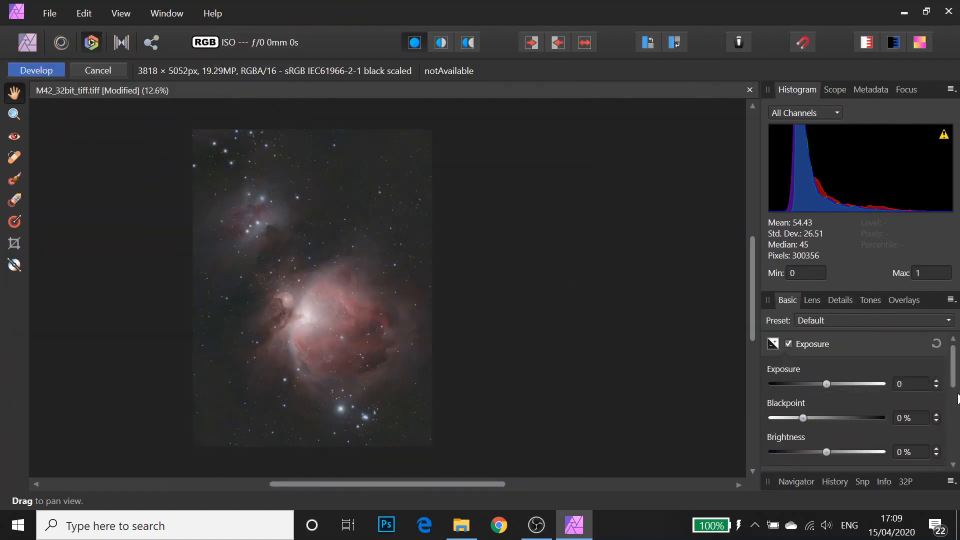
{"action": "left_click", "coordinate": [840, 300]}
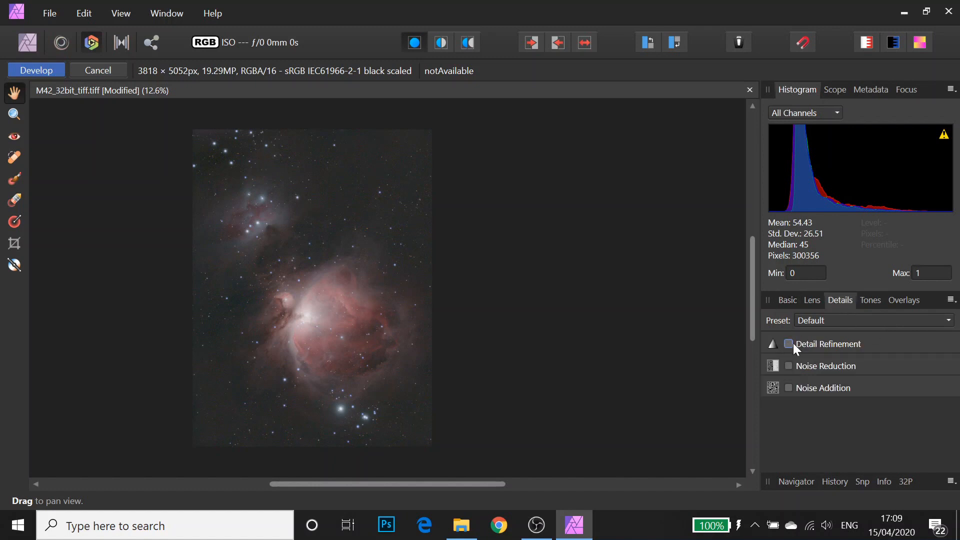
{"action": "left_click", "coordinate": [789, 343]}
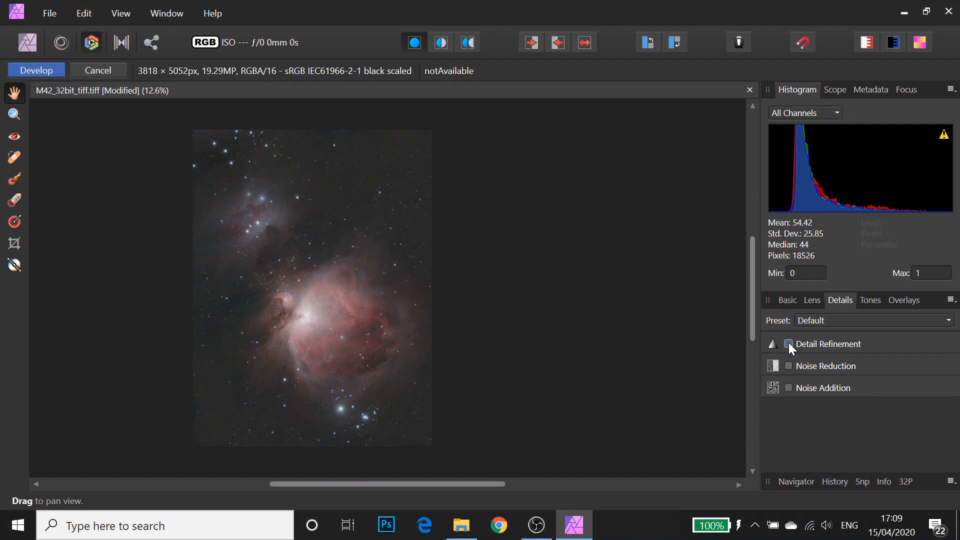
{"action": "left_click", "coordinate": [789, 343]}
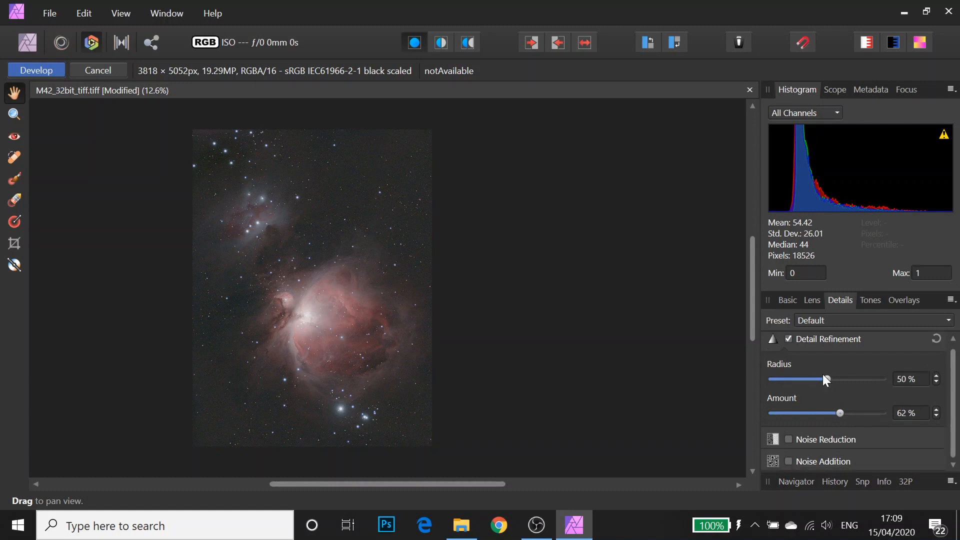
{"action": "left_click", "coordinate": [789, 439]}
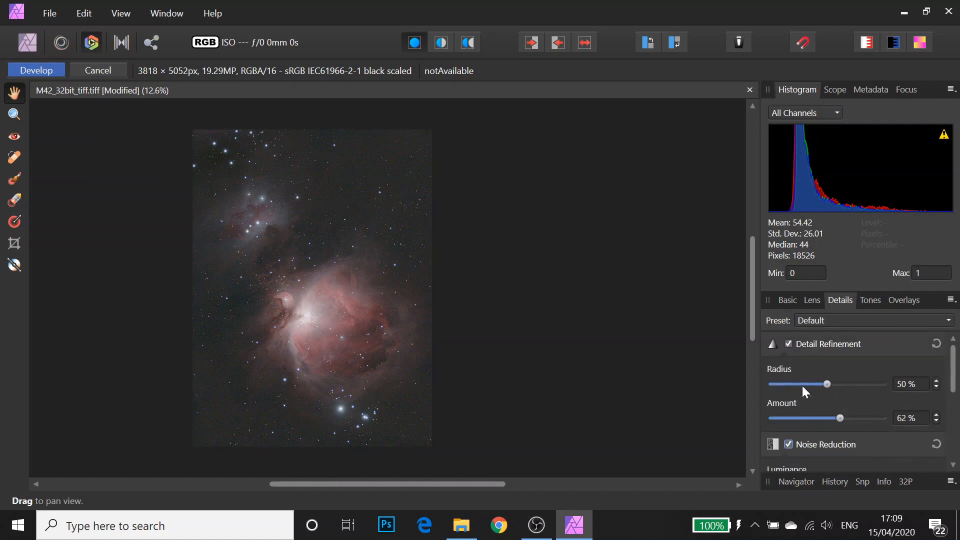
{"action": "mouse_move", "coordinate": [879, 358]}
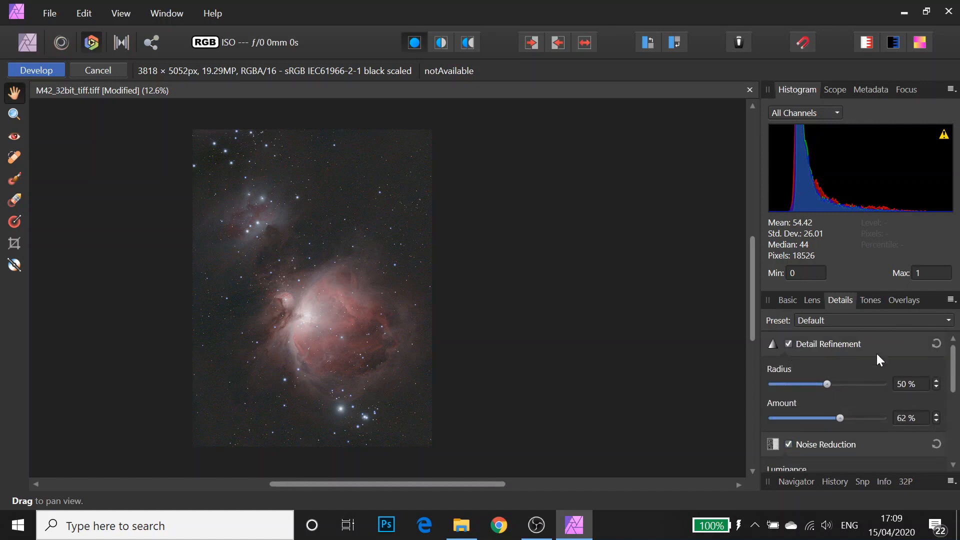
Set luminance and colour noise reduction to 30% and develop the image.
{"action": "scroll", "scroll_direction": "down", "scroll_amount": 3}
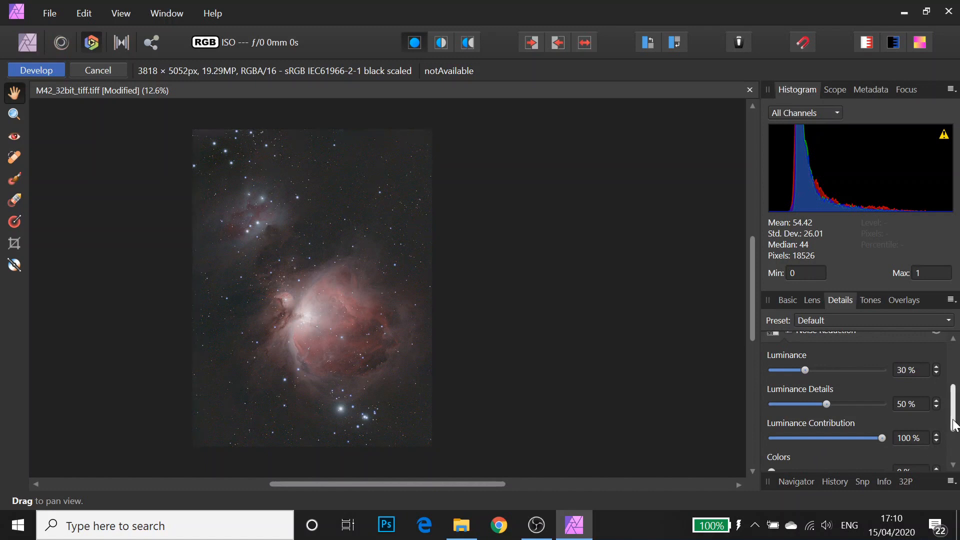
{"action": "scroll", "scroll_direction": "down", "scroll_amount": 3}
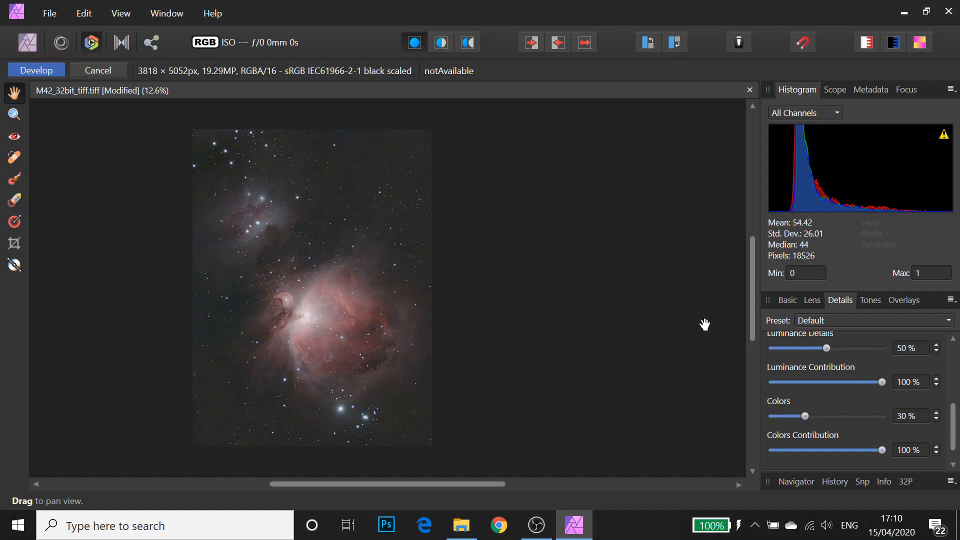
{"action": "mouse_move", "coordinate": [864, 388]}
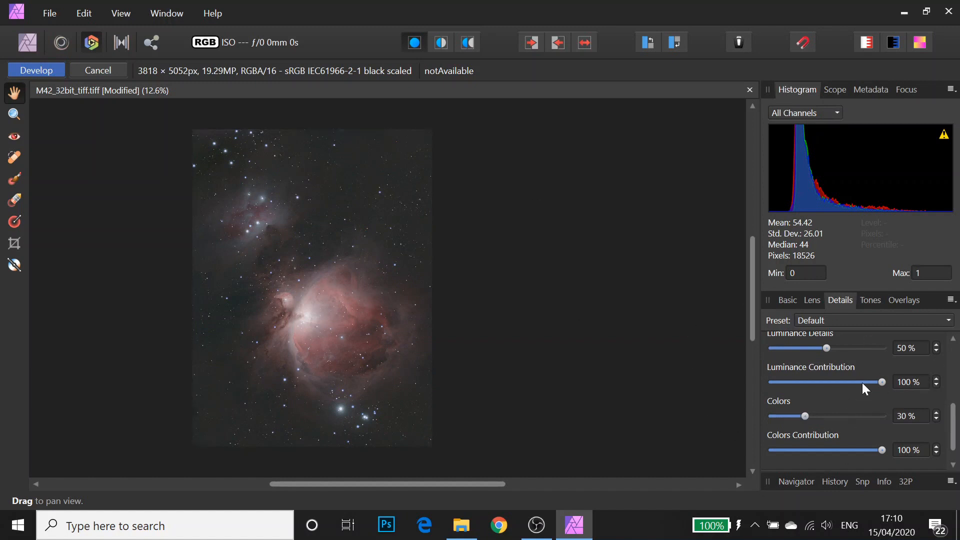
{"action": "scroll", "scroll_direction": "down", "scroll_amount": 3}
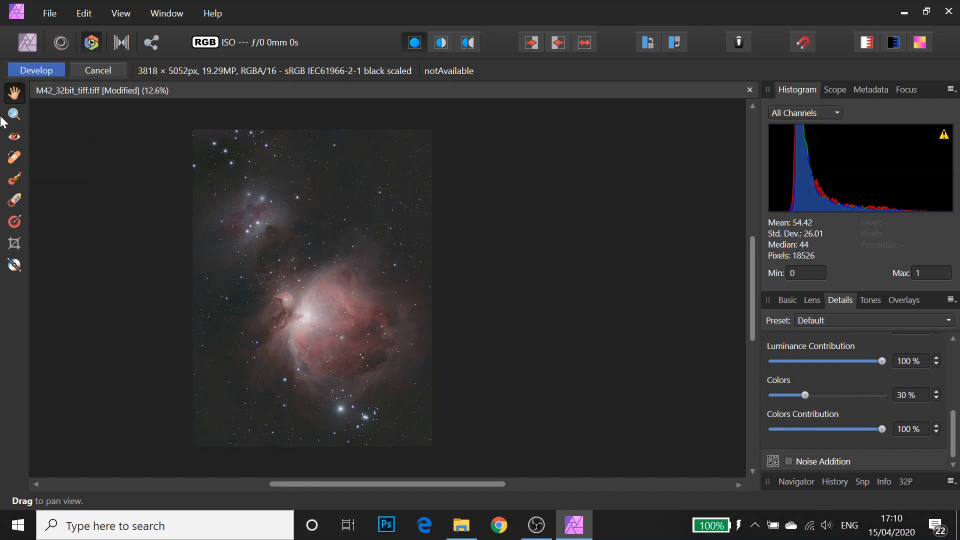
{"action": "left_click", "coordinate": [36, 70]}
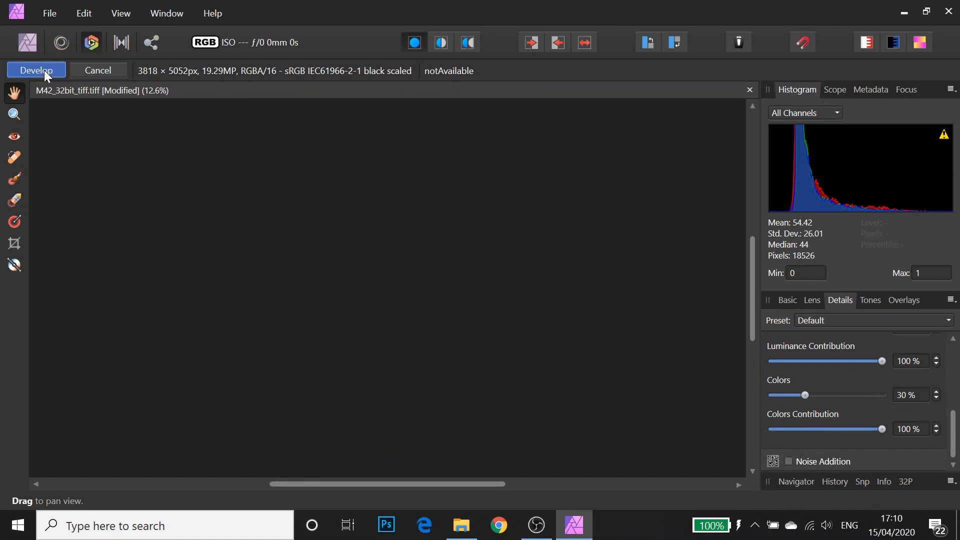
Undo the Develop step via Edit > Undo, returning history to the earlier merge.
{"action": "left_click", "coordinate": [36, 70]}
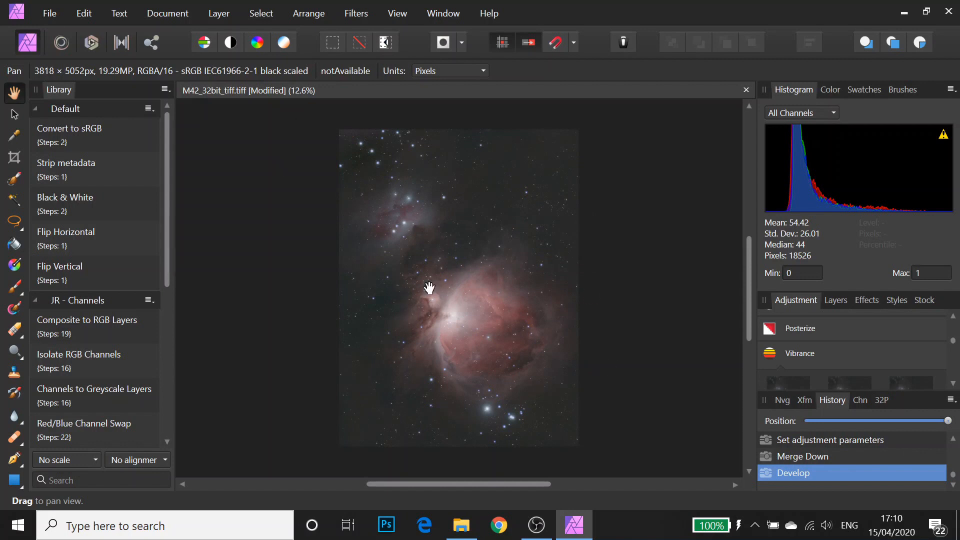
{"action": "mouse_move", "coordinate": [474, 413]}
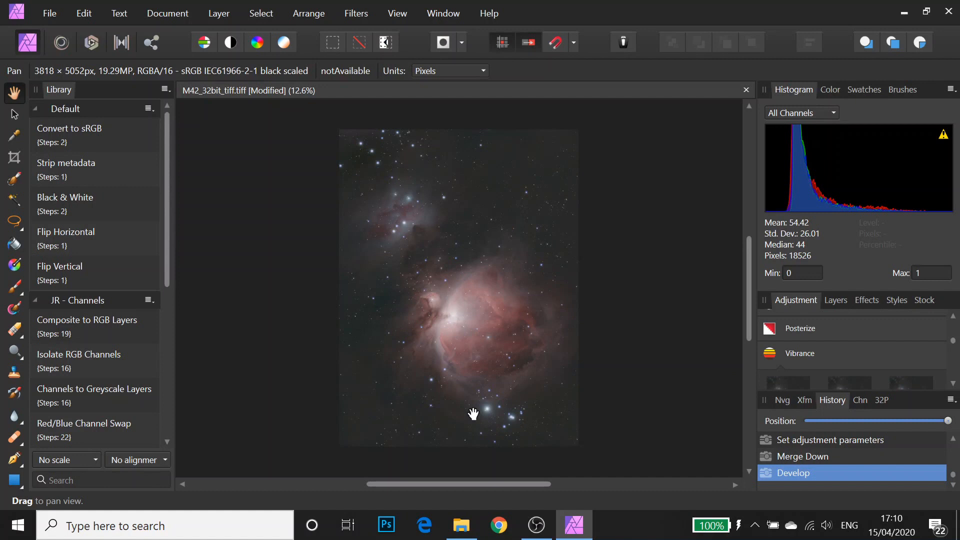
{"action": "left_click", "coordinate": [83, 13]}
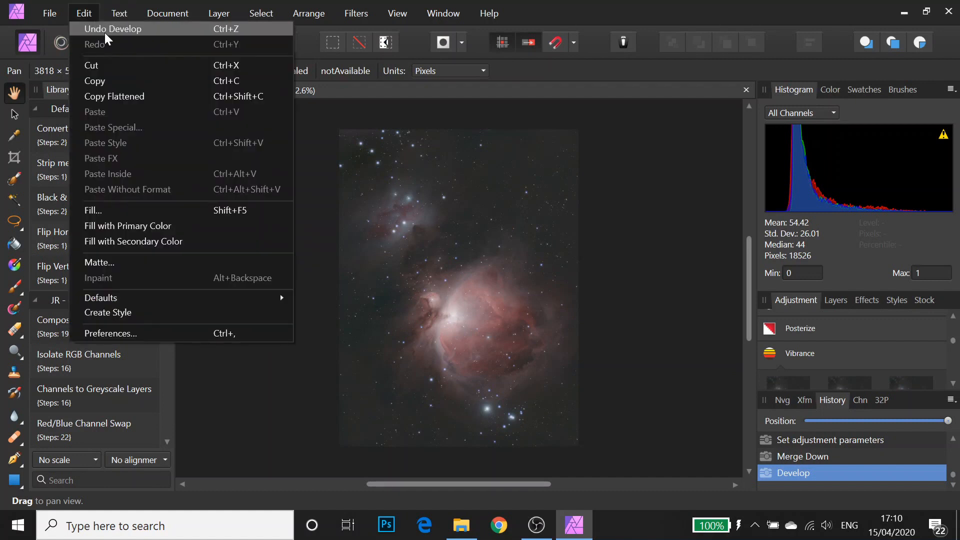
{"action": "left_click", "coordinate": [113, 29]}
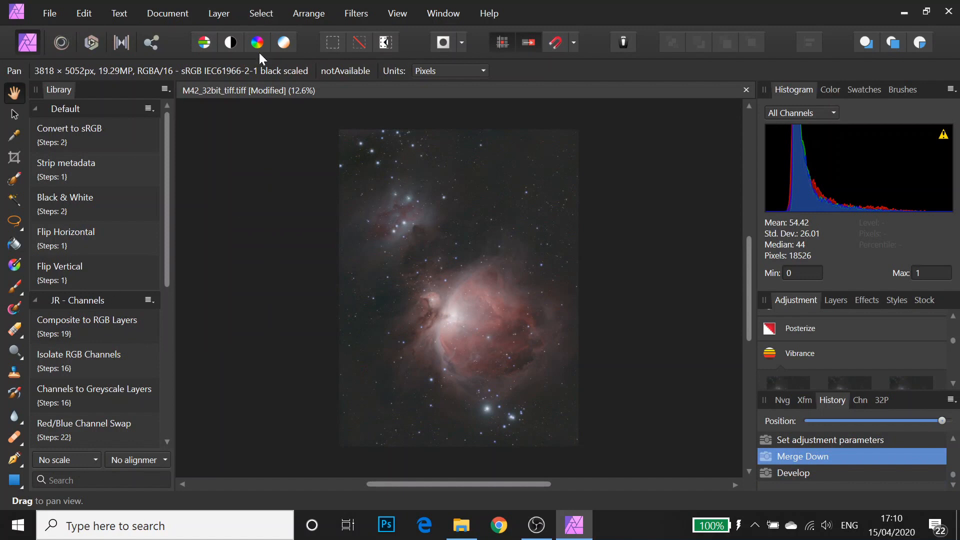
{"action": "mouse_move", "coordinate": [390, 34]}
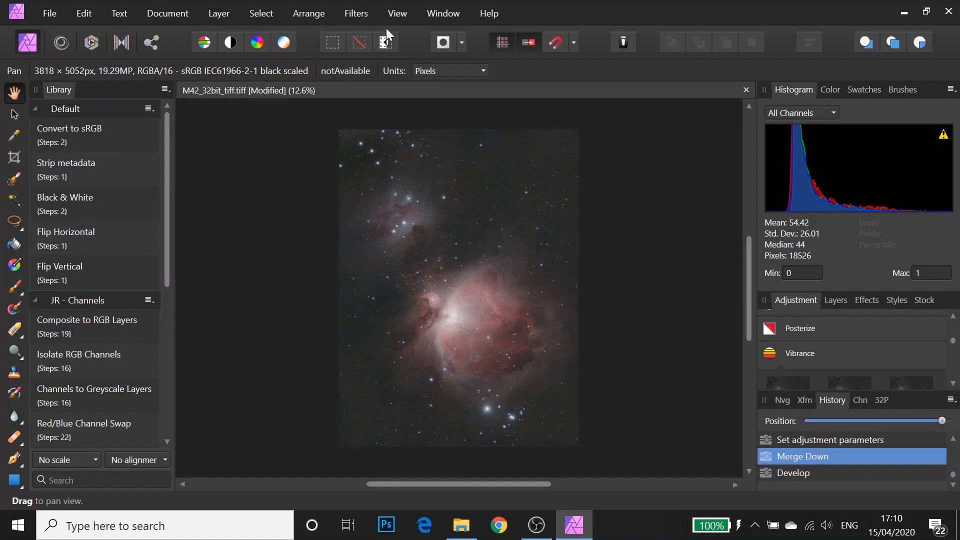
Apply Filters > Noise > Denoise to the nebula image, adding a Noise Reduction history step.
{"action": "left_click", "coordinate": [356, 13]}
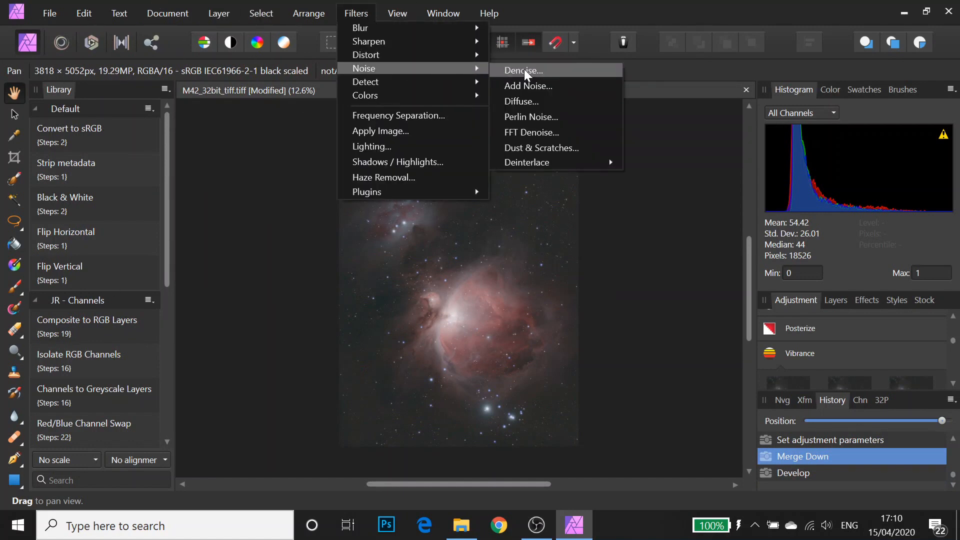
{"action": "left_click", "coordinate": [521, 70]}
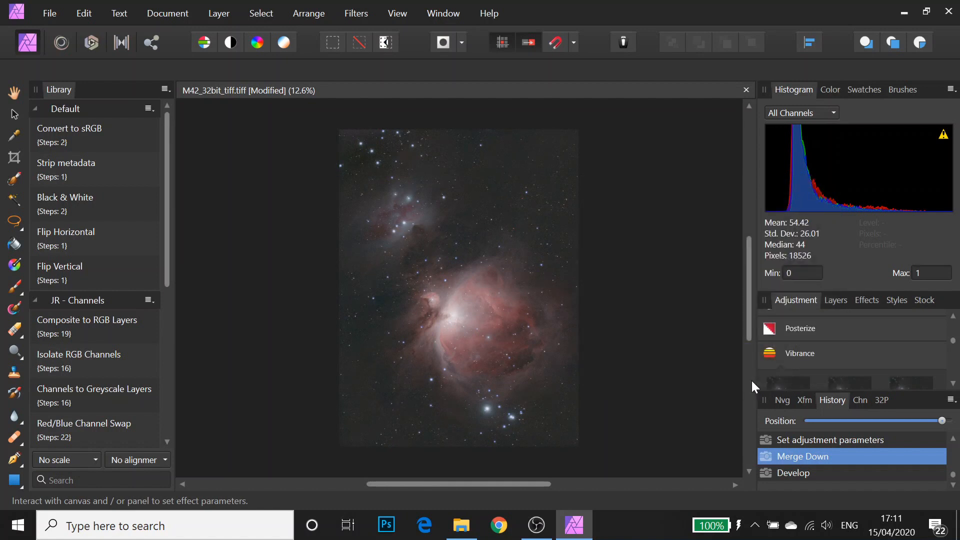
{"action": "mouse_move", "coordinate": [530, 315]}
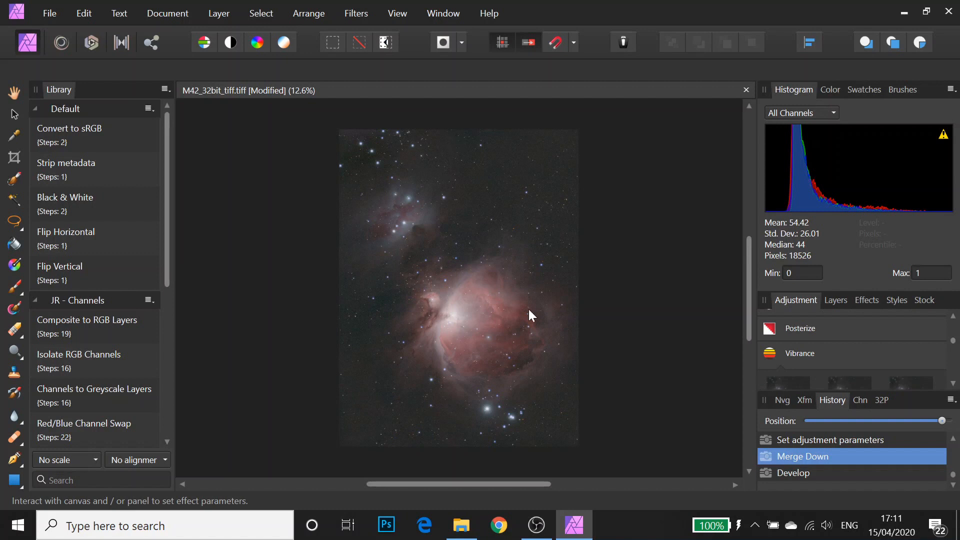
{"action": "left_click", "coordinate": [528, 309]}
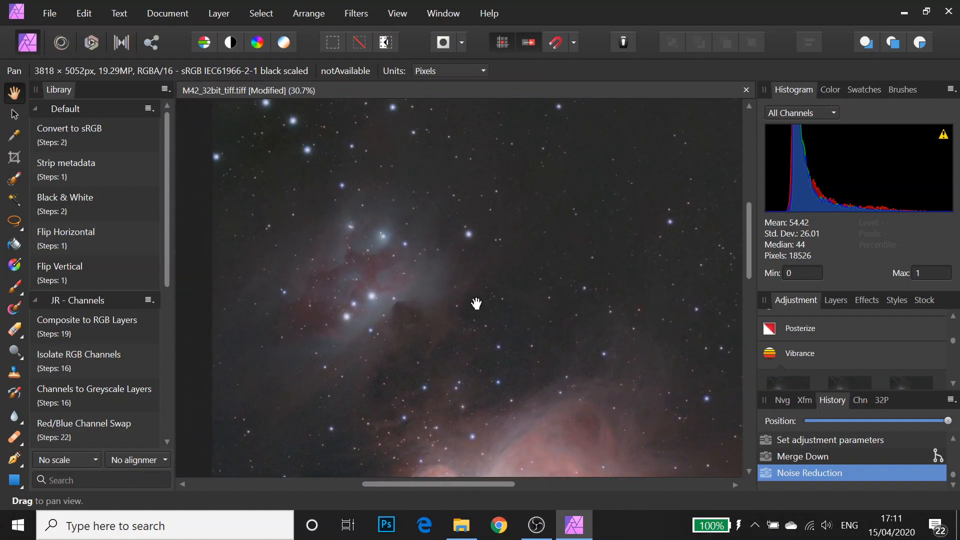
{"action": "scroll", "scroll_direction": "down", "scroll_amount": 3}
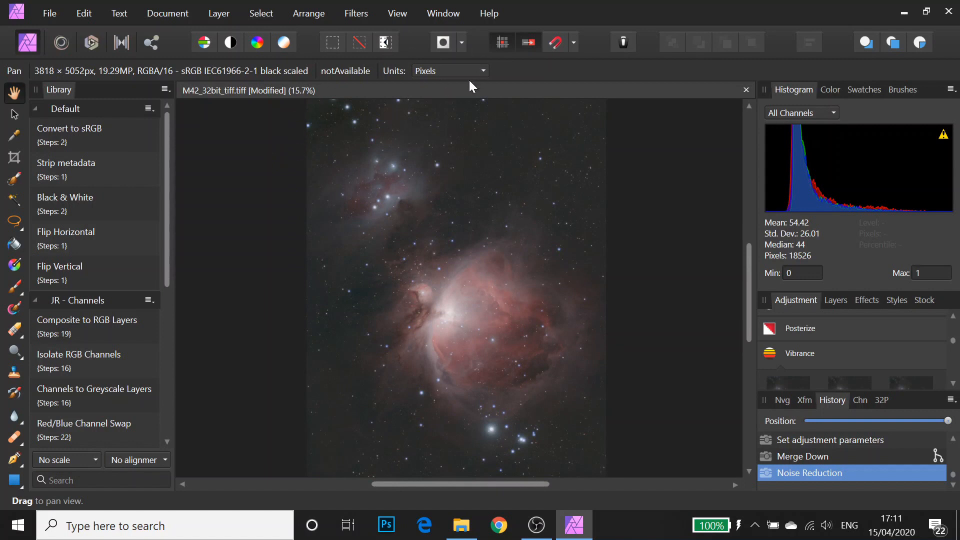
{"action": "left_click", "coordinate": [356, 13]}
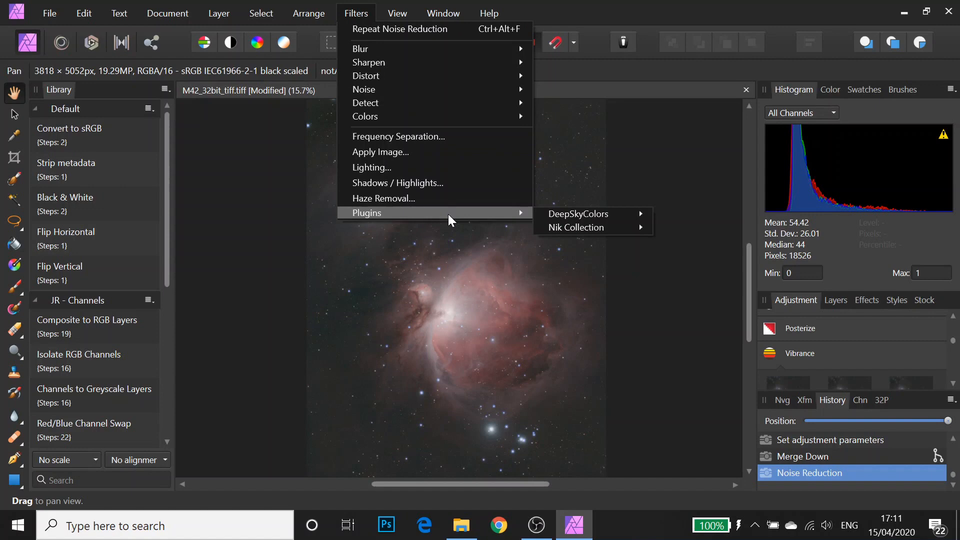
{"action": "mouse_move", "coordinate": [377, 231]}
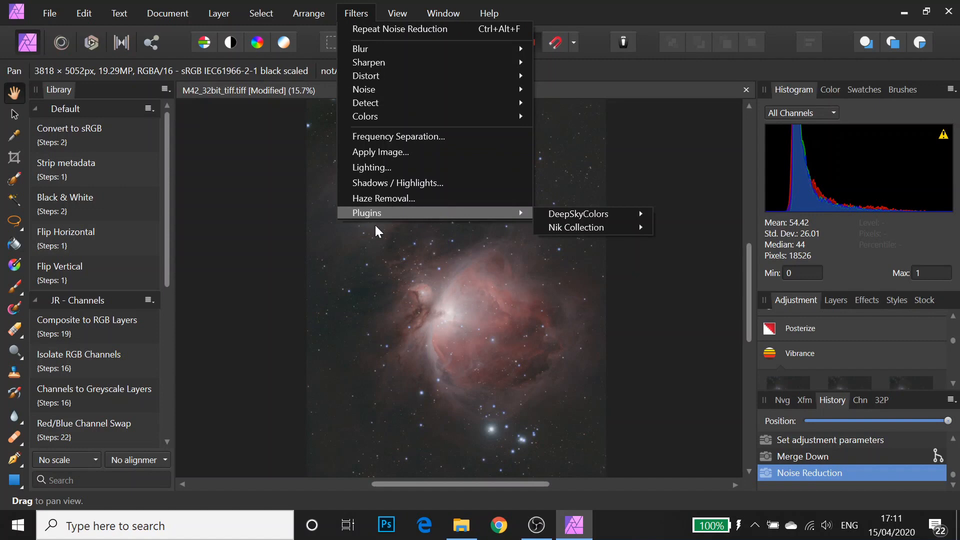
{"action": "left_click", "coordinate": [167, 13]}
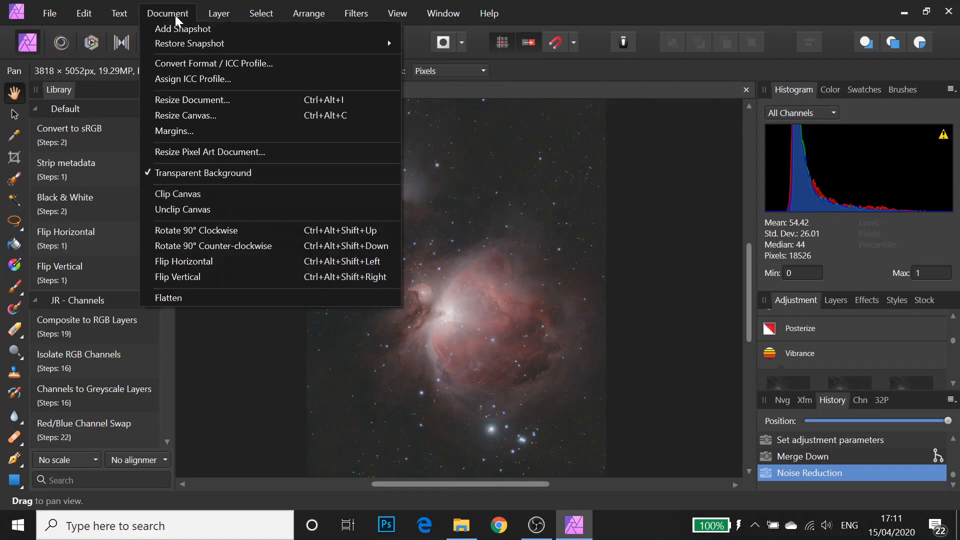
{"action": "left_click", "coordinate": [84, 13]}
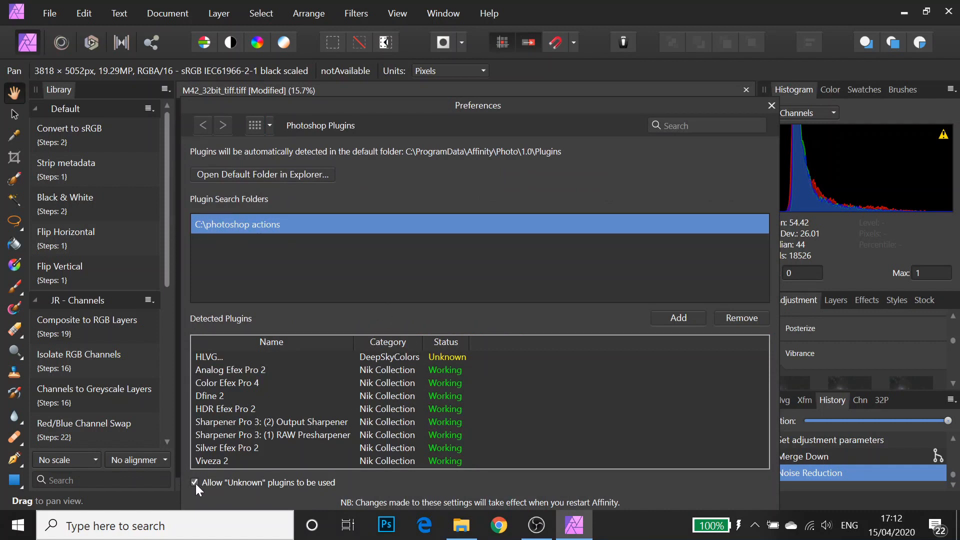
{"action": "mouse_move", "coordinate": [294, 486]}
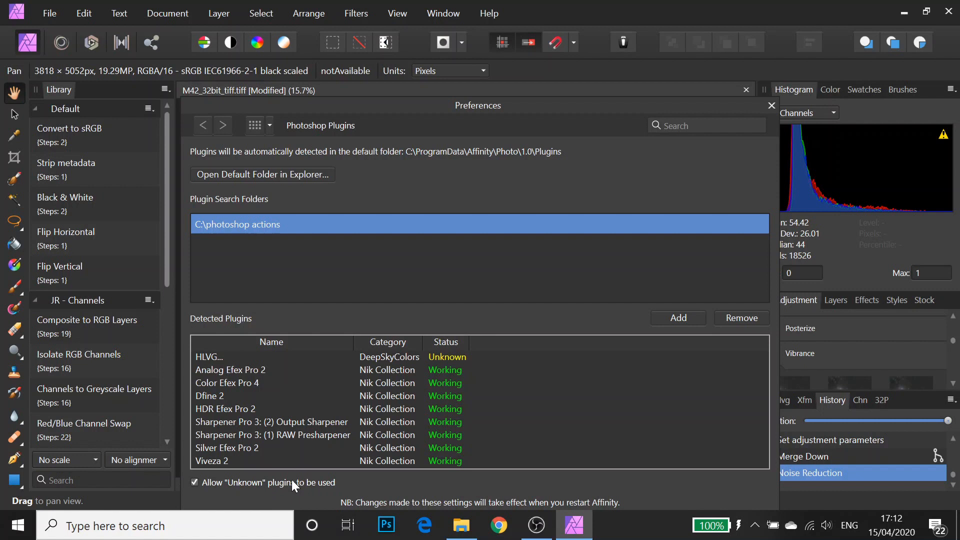
{"action": "mouse_move", "coordinate": [493, 304]}
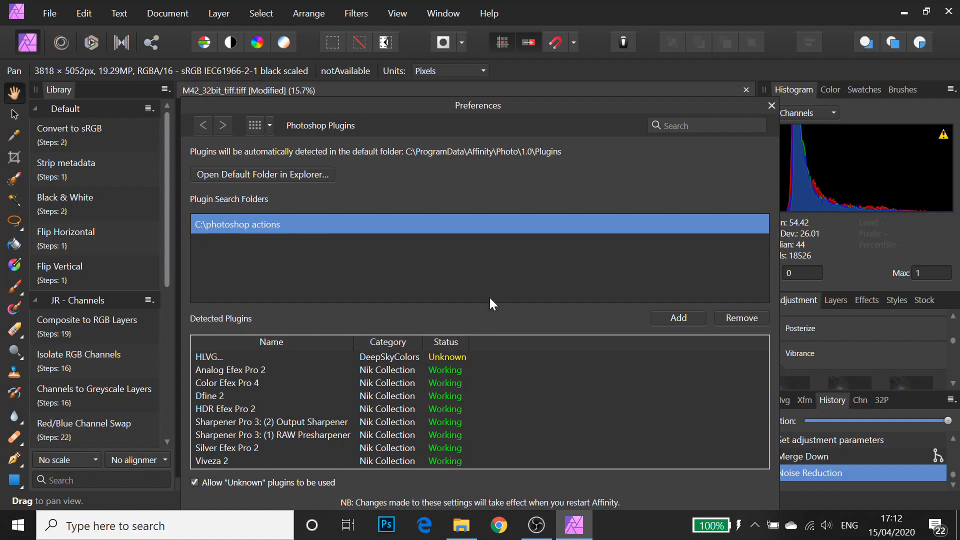
{"action": "mouse_move", "coordinate": [435, 289]}
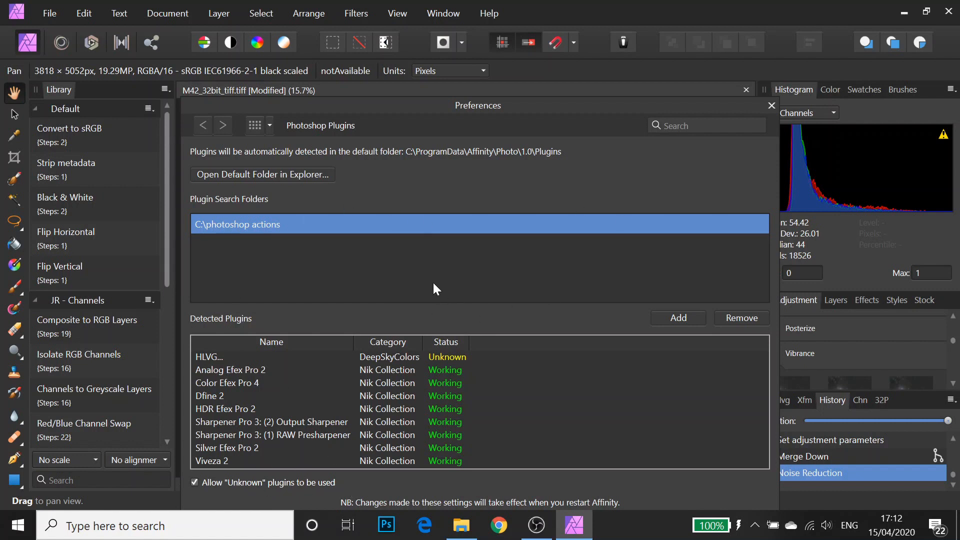
{"action": "mouse_move", "coordinate": [229, 239]}
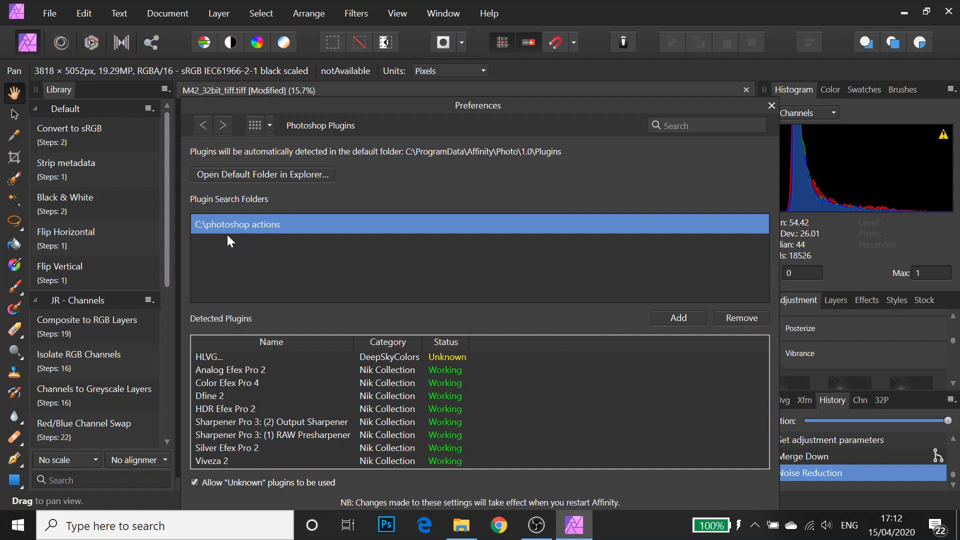
{"action": "mouse_move", "coordinate": [240, 230]}
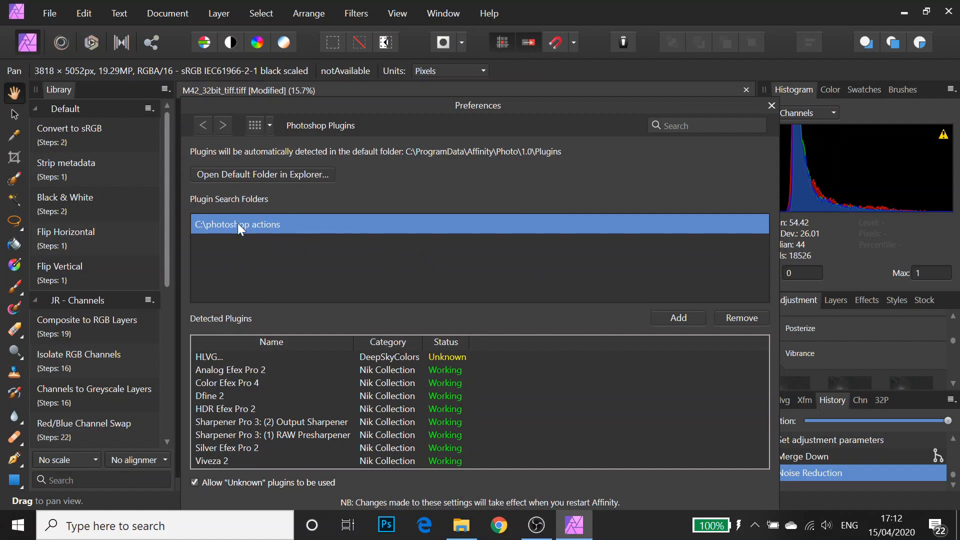
{"action": "mouse_move", "coordinate": [245, 227]}
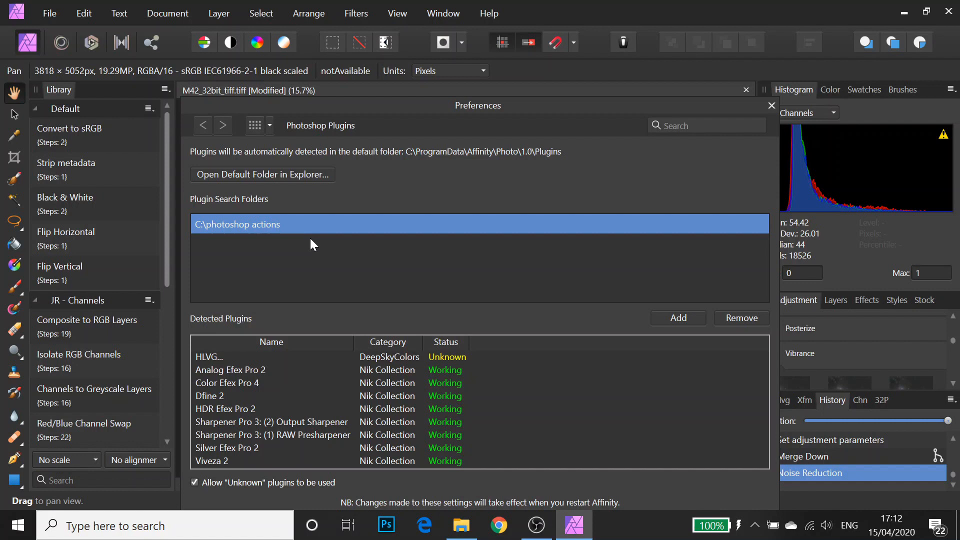
{"action": "mouse_move", "coordinate": [455, 188]}
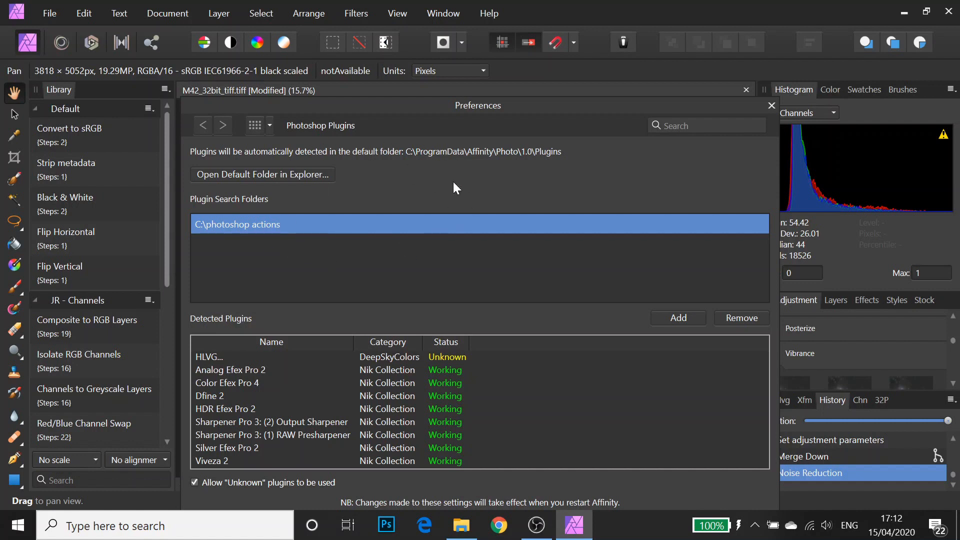
{"action": "mouse_move", "coordinate": [205, 364]}
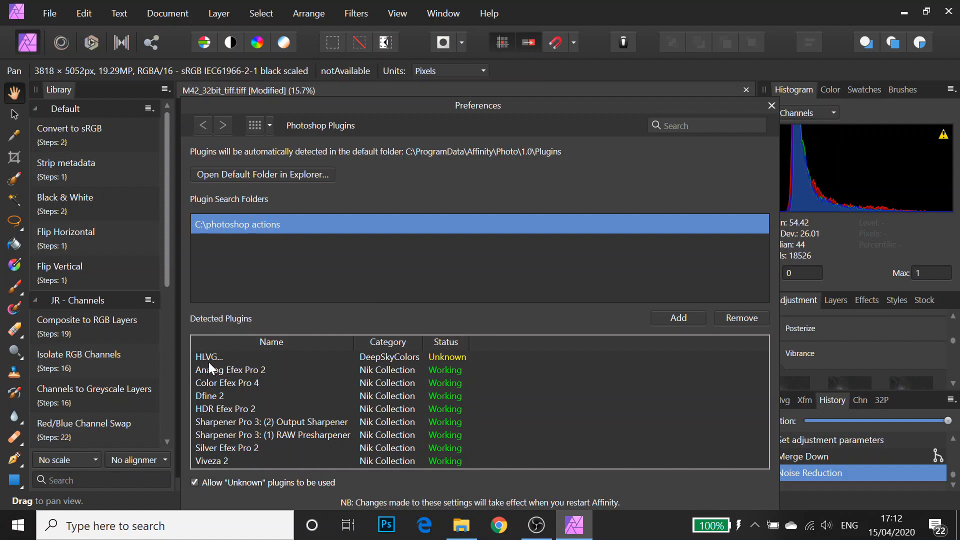
{"action": "mouse_move", "coordinate": [380, 295]}
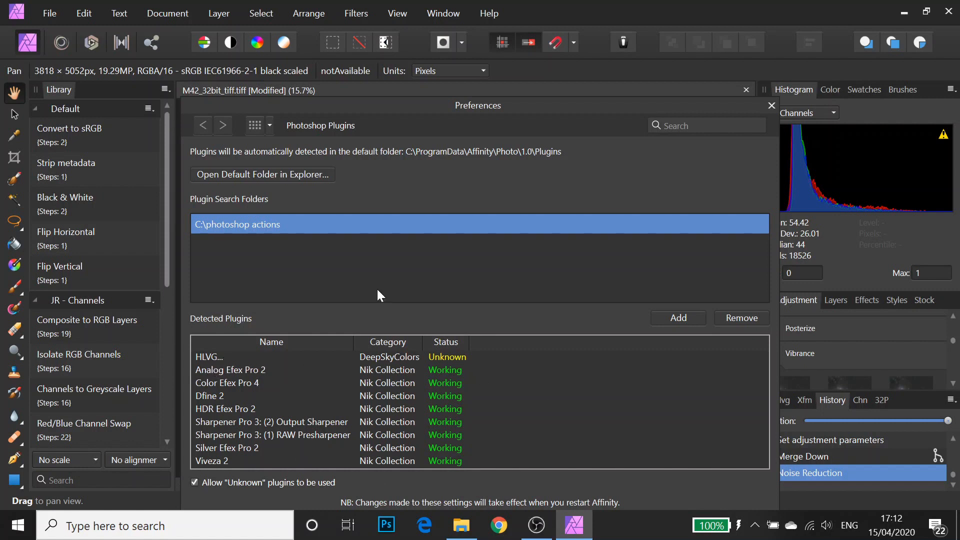
{"action": "mouse_move", "coordinate": [543, 104]}
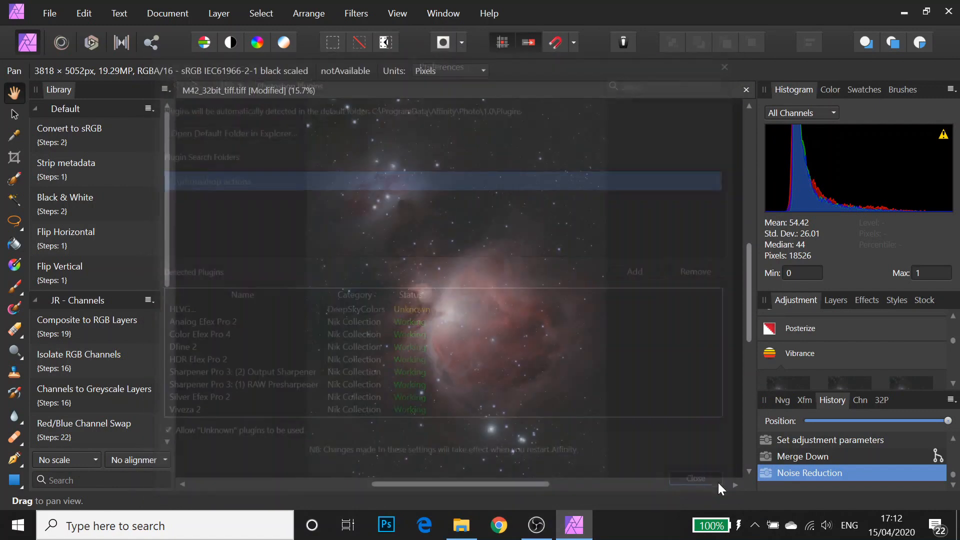
Close the Photoshop Plugins preferences with unknown plugins allowed.
{"action": "left_click", "coordinate": [694, 478]}
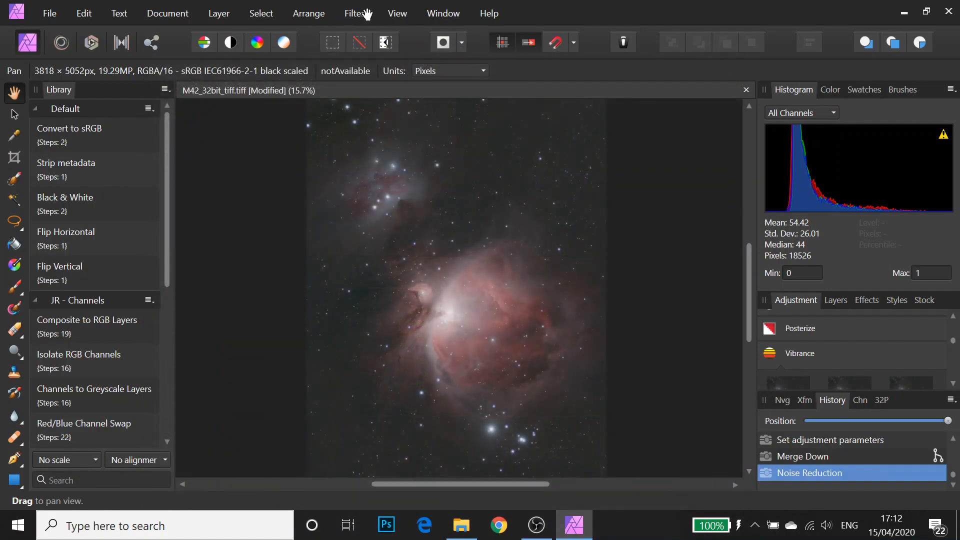
Run the DeepSkyColors HLVG plugin at Strong to remove green noise.
{"action": "left_click", "coordinate": [356, 13]}
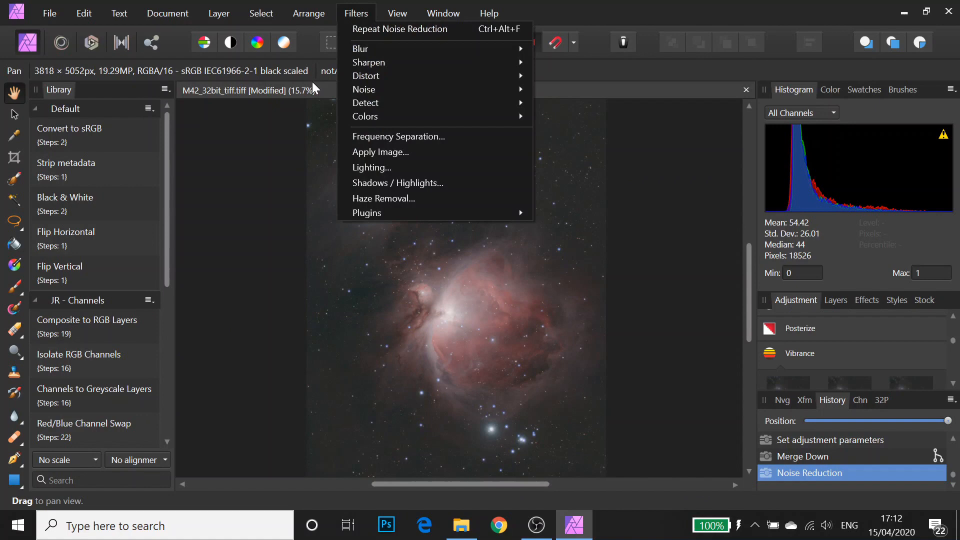
{"action": "mouse_move", "coordinate": [367, 212]}
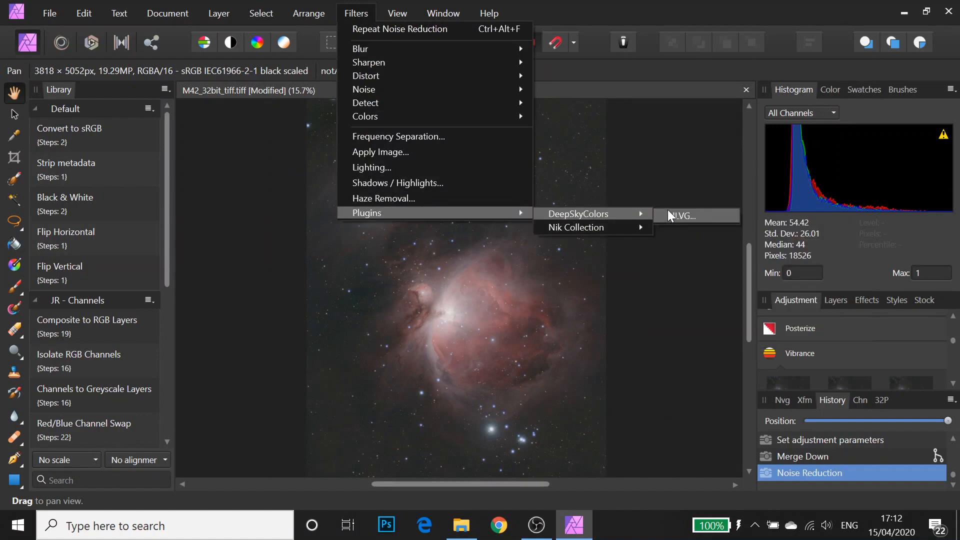
{"action": "left_click", "coordinate": [681, 216]}
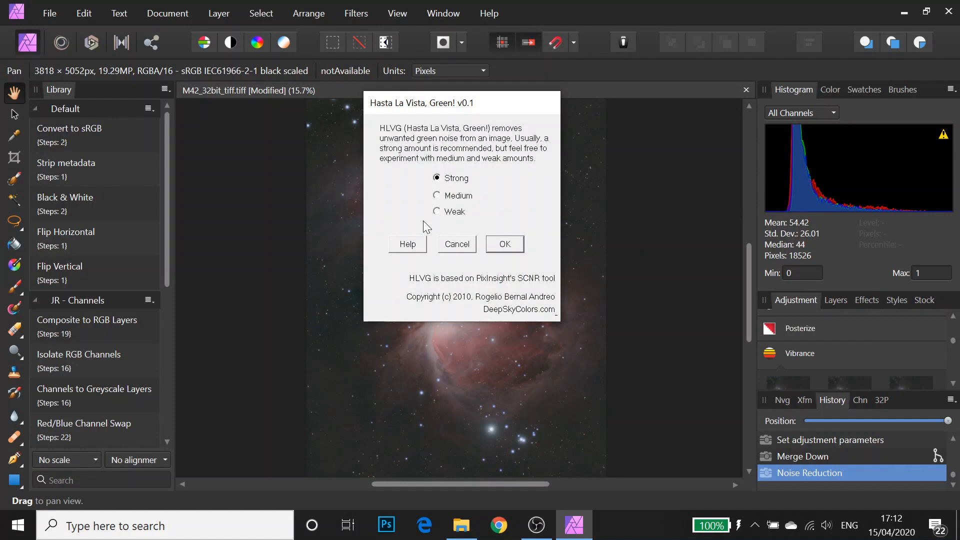
{"action": "left_click", "coordinate": [503, 244]}
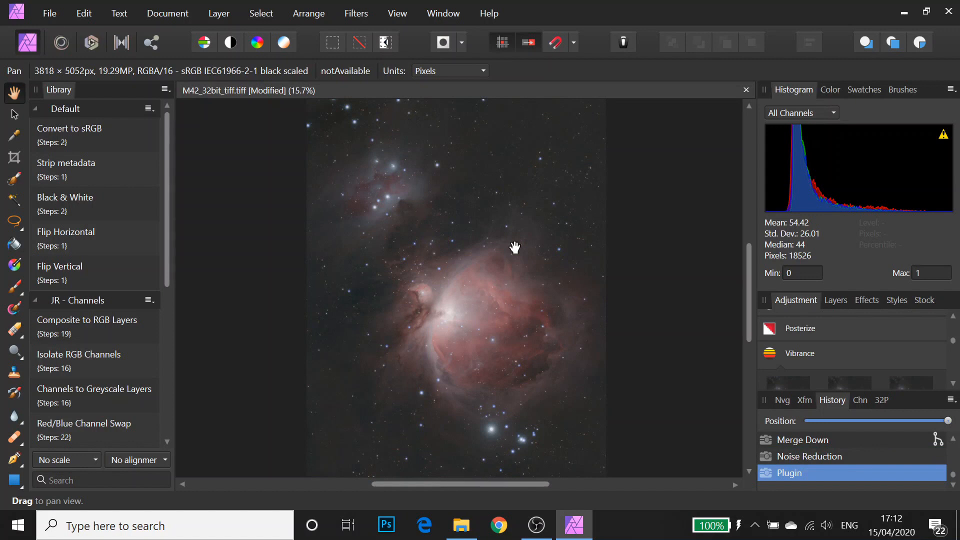
{"action": "left_click", "coordinate": [356, 13]}
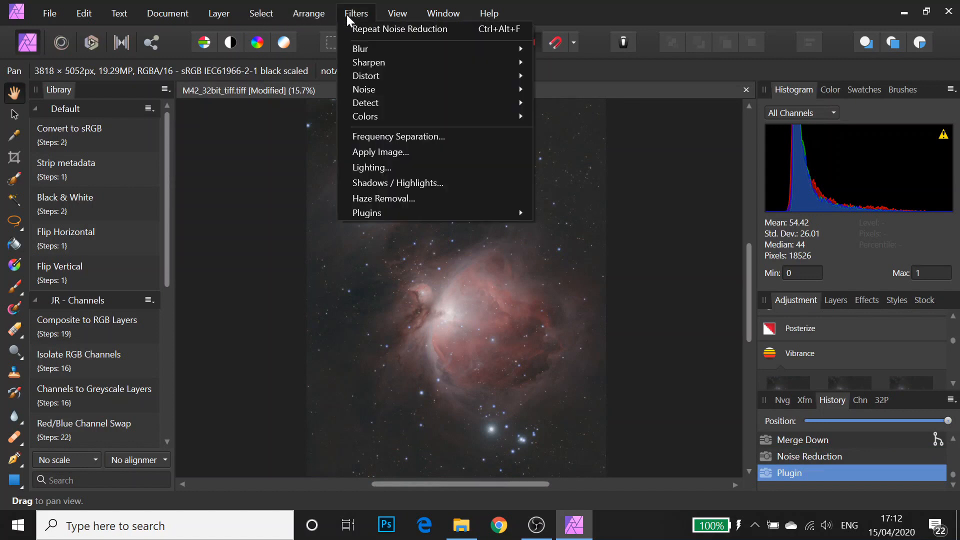
{"action": "mouse_move", "coordinate": [542, 115]}
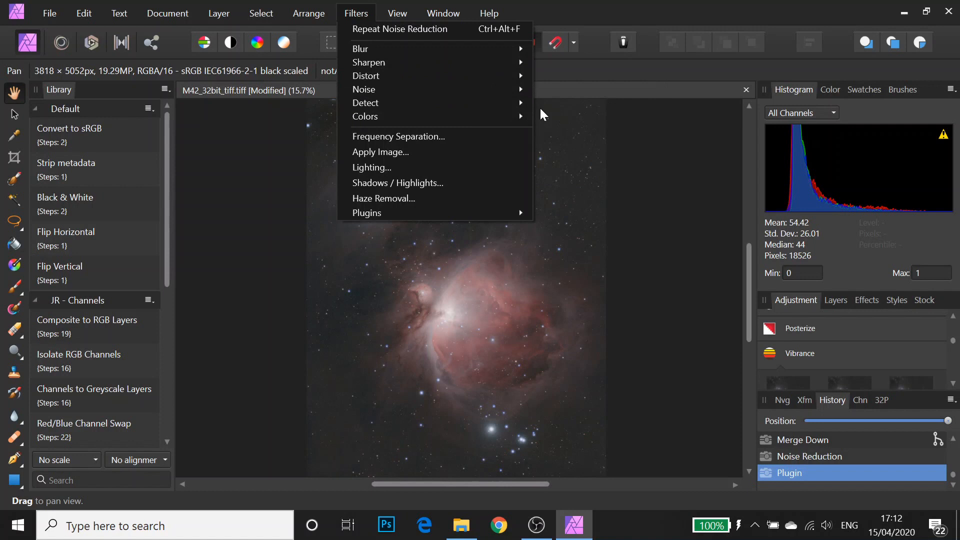
{"action": "mouse_move", "coordinate": [364, 89]}
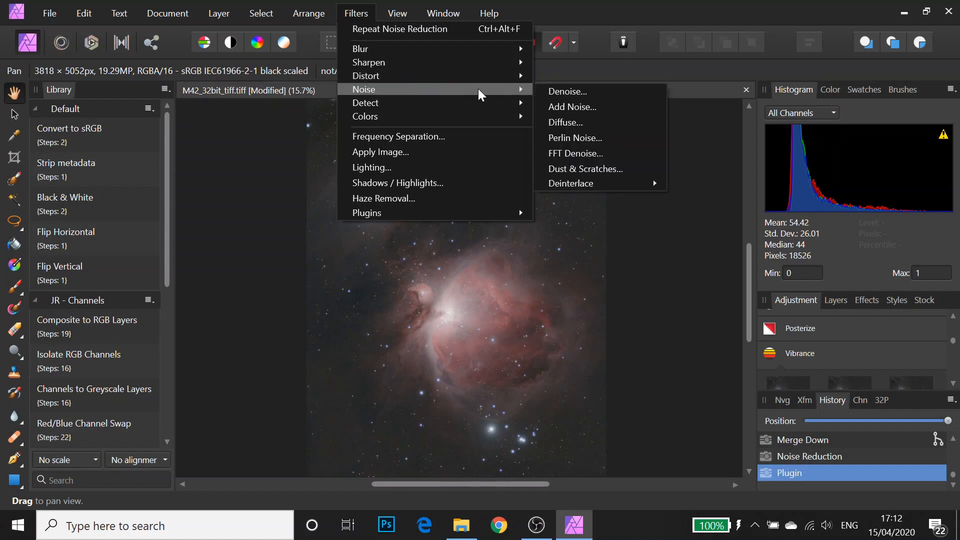
{"action": "mouse_move", "coordinate": [601, 171]}
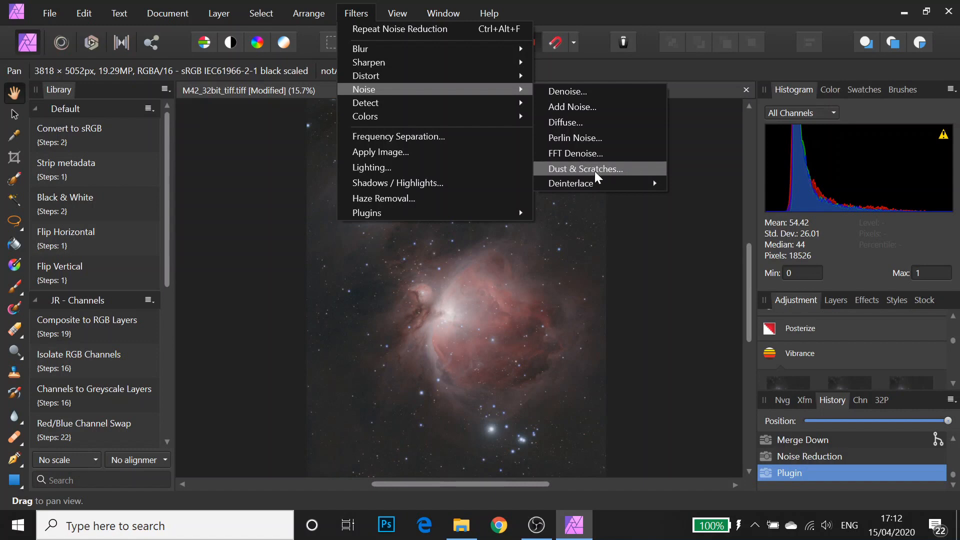
{"action": "mouse_move", "coordinate": [673, 170]}
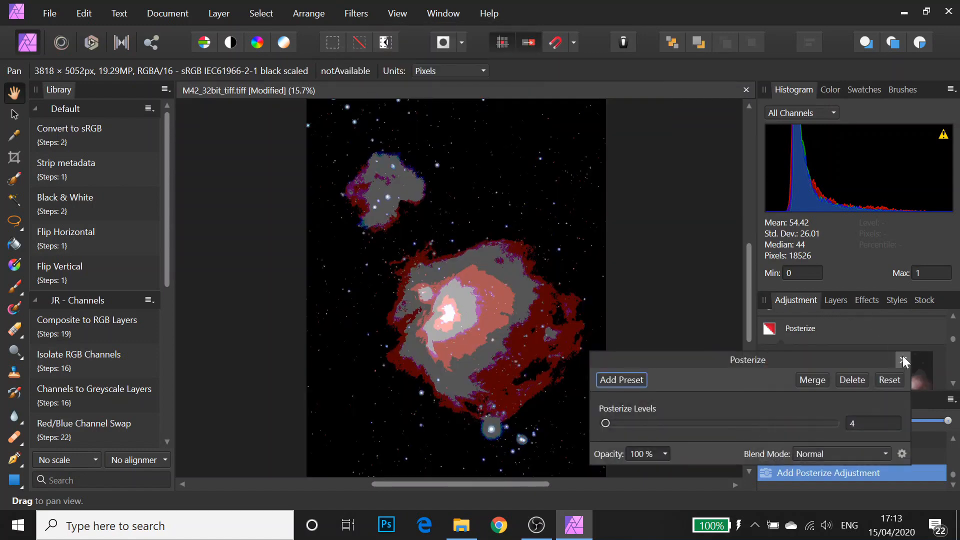
Close the 4-level Posterize settings, check the history, and show the layer stack's Live Filters list.
{"action": "left_click", "coordinate": [903, 360]}
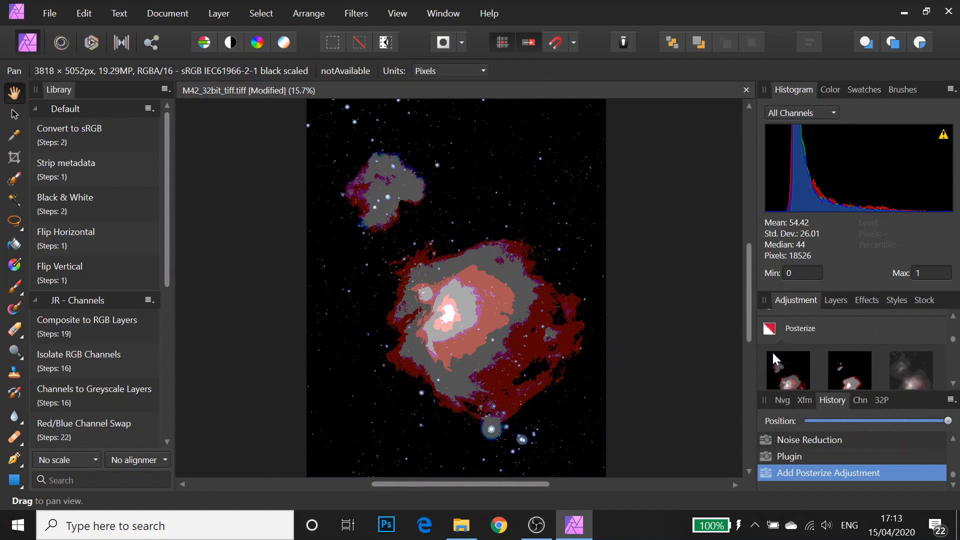
{"action": "left_click", "coordinate": [782, 400]}
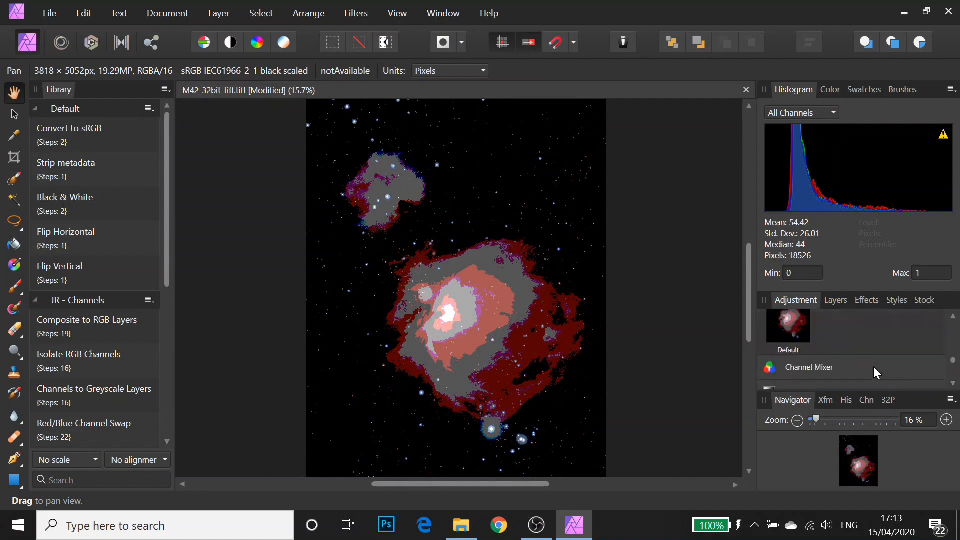
{"action": "left_click", "coordinate": [832, 400]}
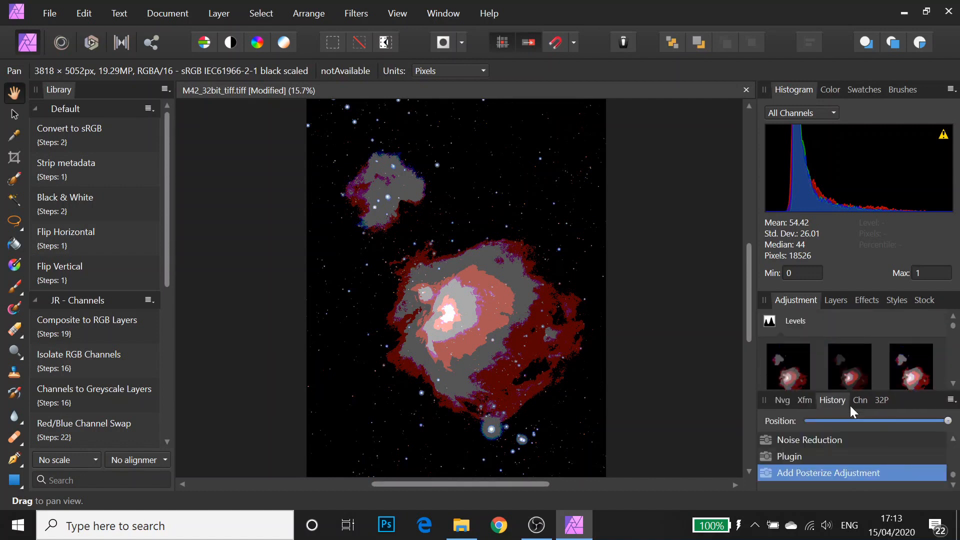
{"action": "left_click", "coordinate": [792, 400]}
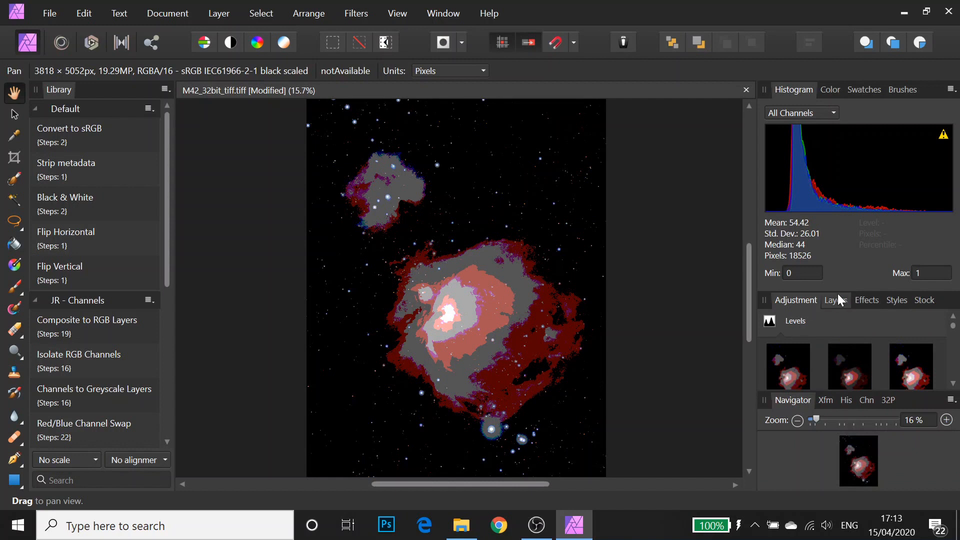
{"action": "left_click", "coordinate": [835, 300]}
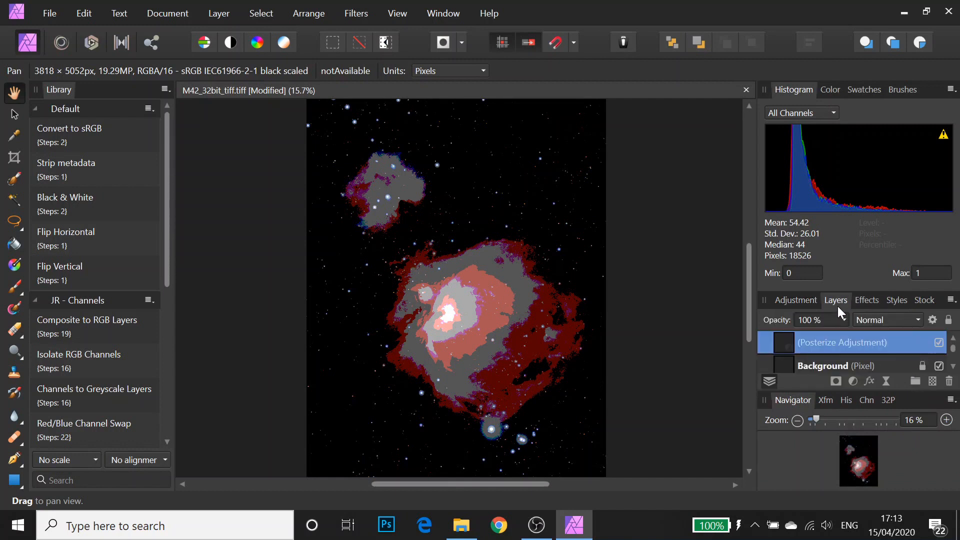
{"action": "mouse_move", "coordinate": [885, 381]}
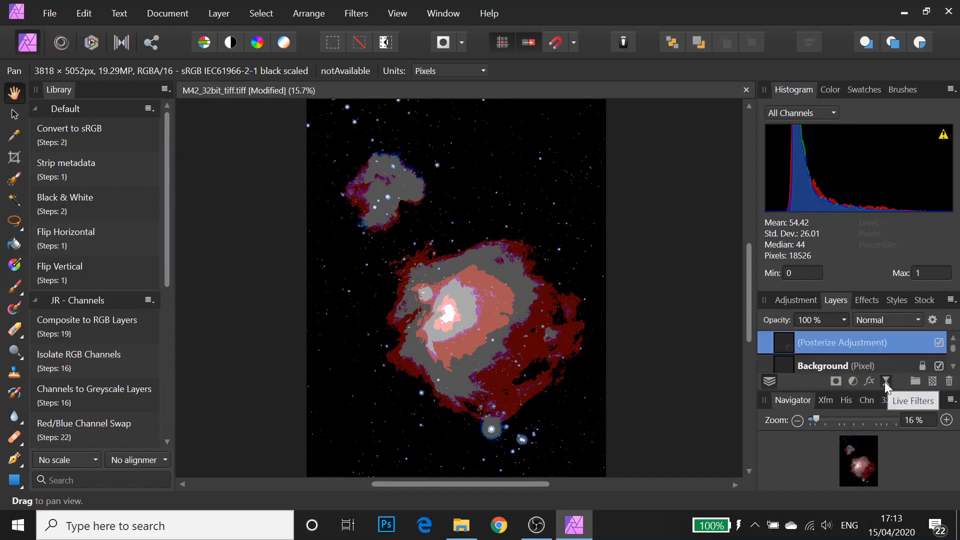
{"action": "left_click", "coordinate": [869, 381]}
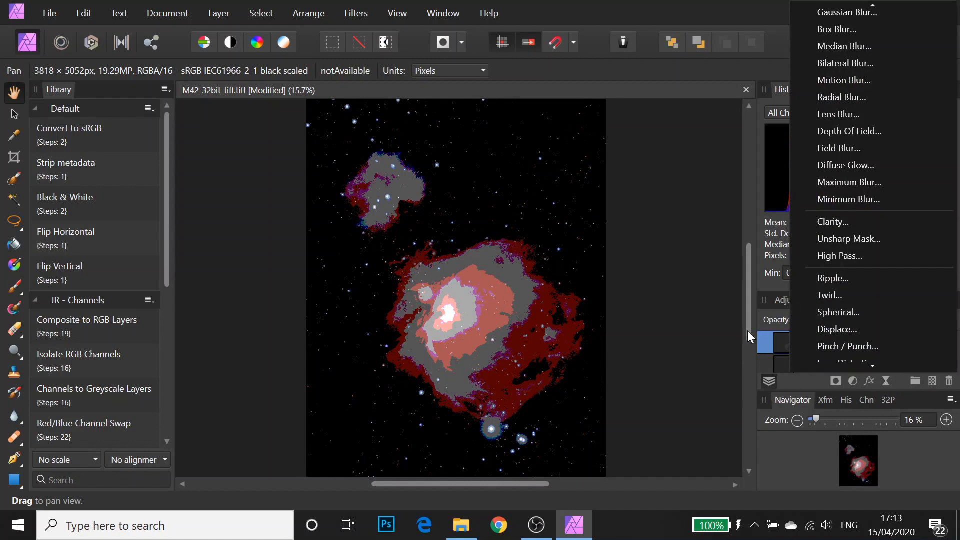
{"action": "mouse_move", "coordinate": [691, 200]}
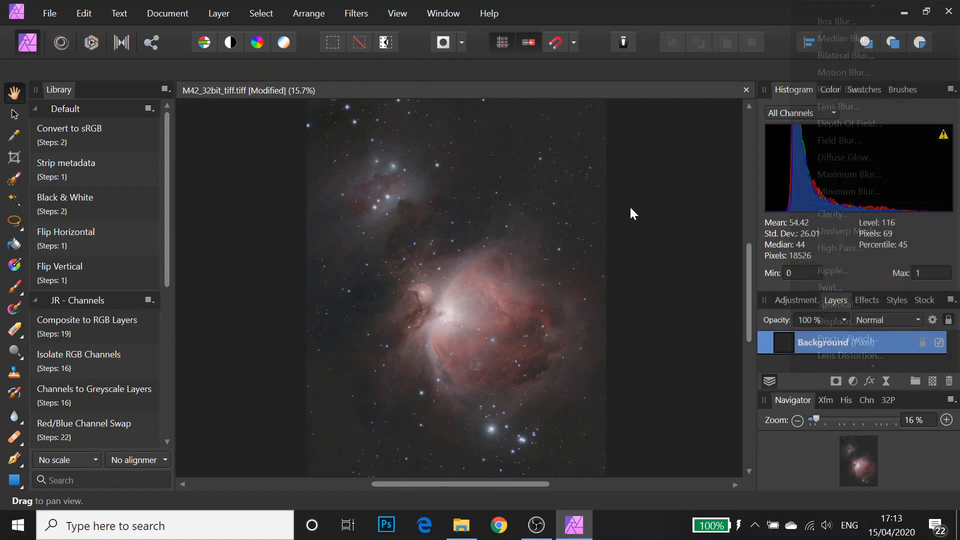
Merge a 1.1 px circular Minimum Blur into the background and remove the Posterize layer.
{"action": "left_click", "coordinate": [849, 191]}
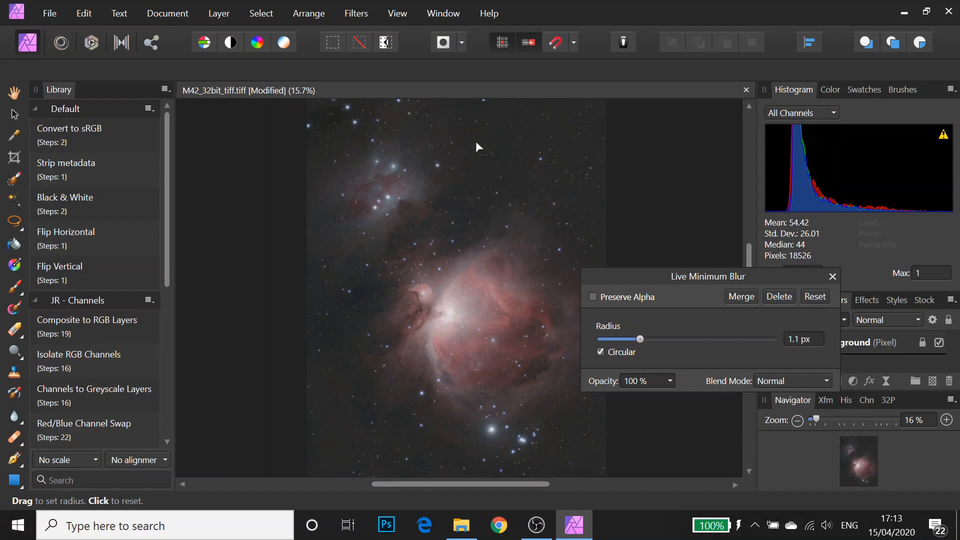
{"action": "mouse_move", "coordinate": [410, 271]}
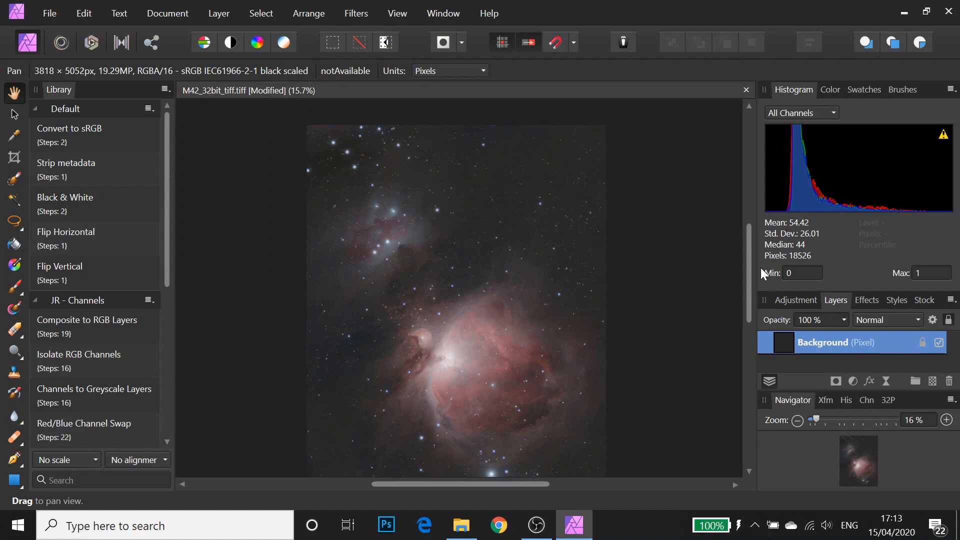
{"action": "left_click", "coordinate": [49, 13]}
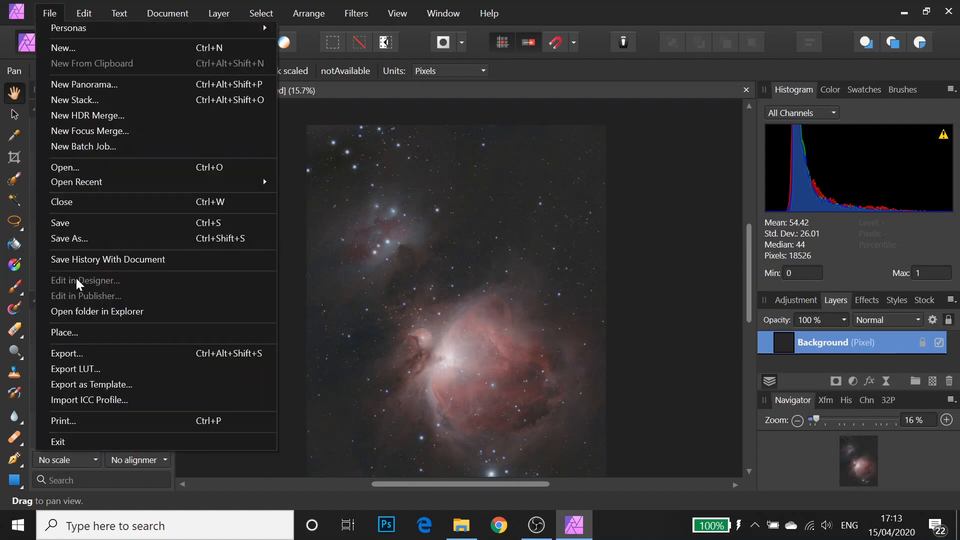
{"action": "left_click", "coordinate": [66, 353]}
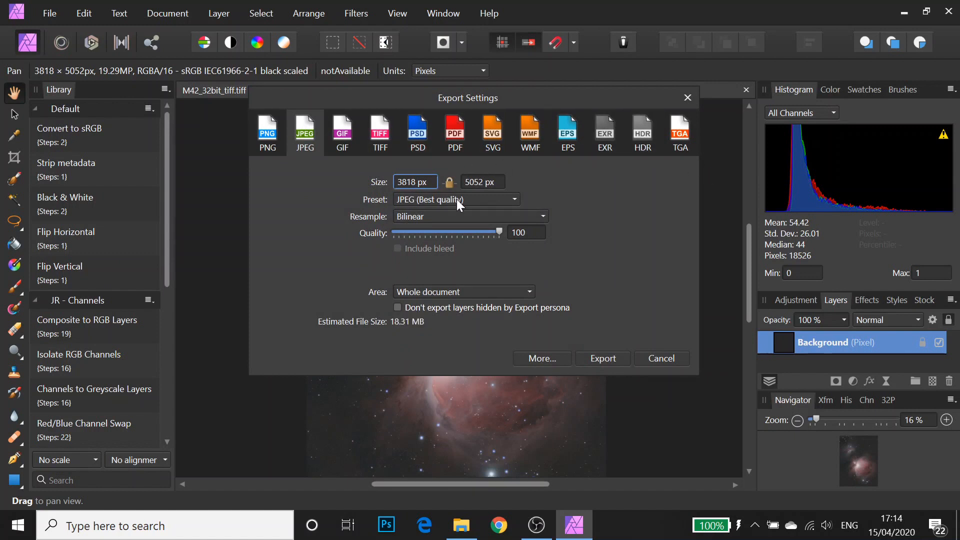
{"action": "mouse_move", "coordinate": [454, 130]}
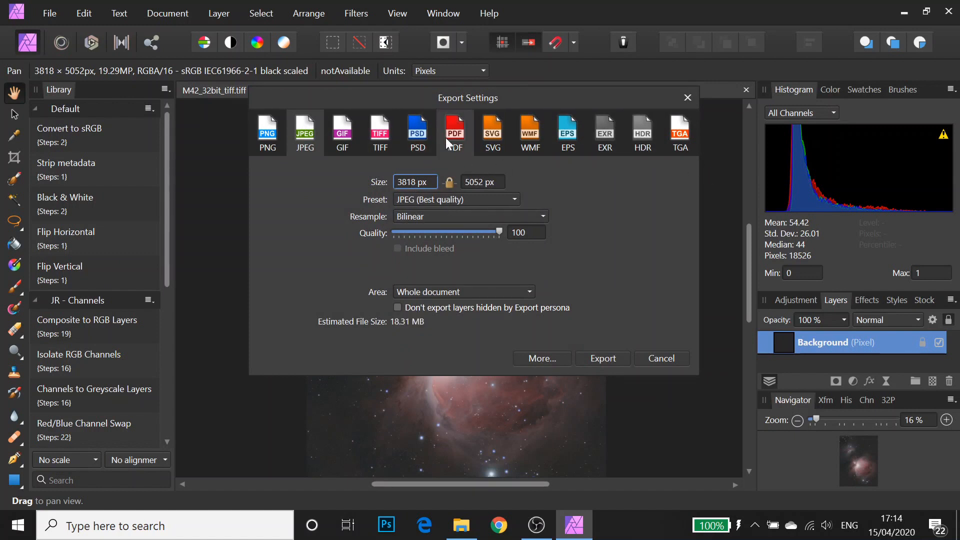
{"action": "left_click", "coordinate": [661, 358]}
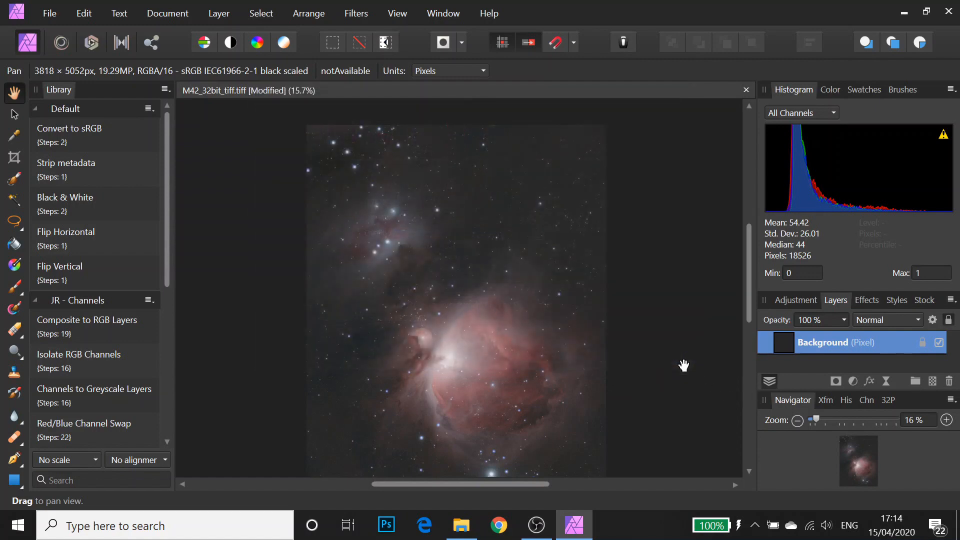
{"action": "mouse_move", "coordinate": [569, 261]}
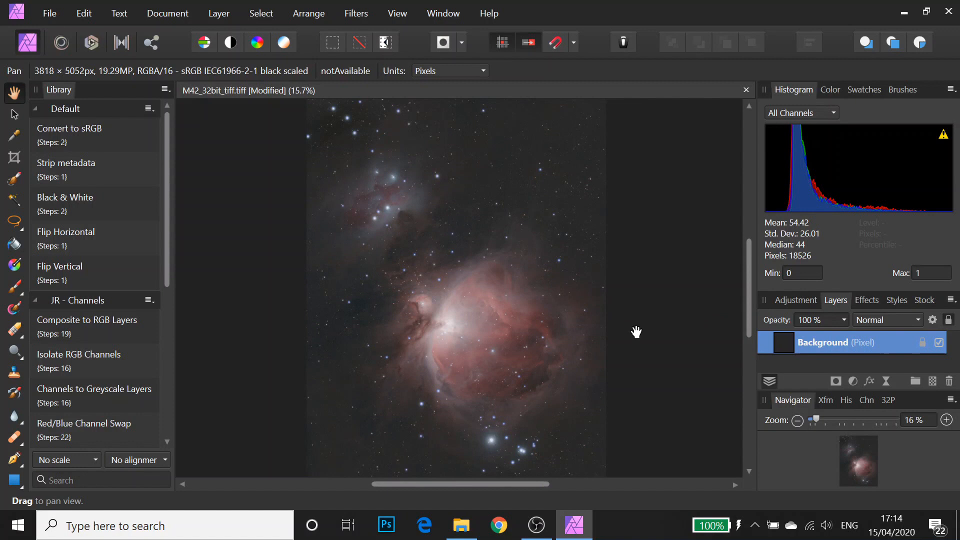
{"action": "mouse_move", "coordinate": [282, 343]}
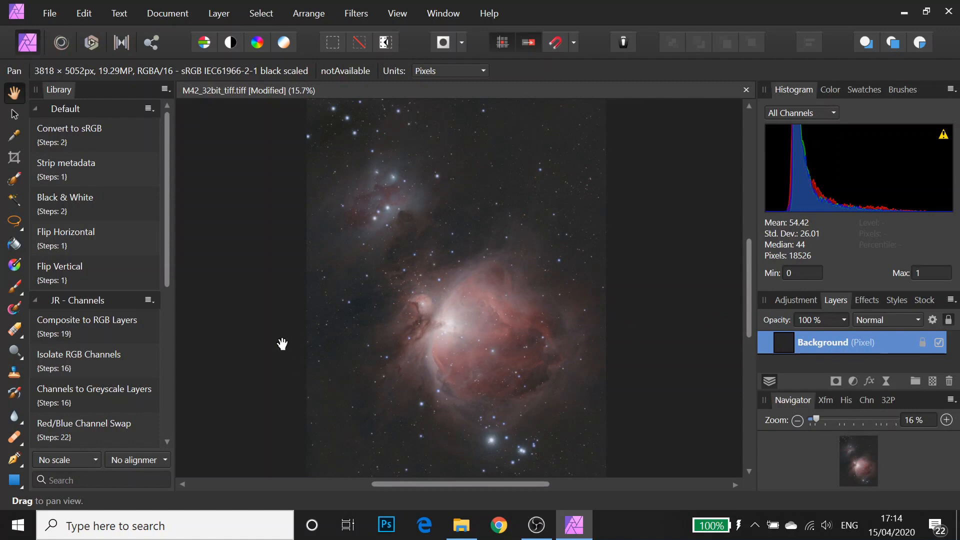